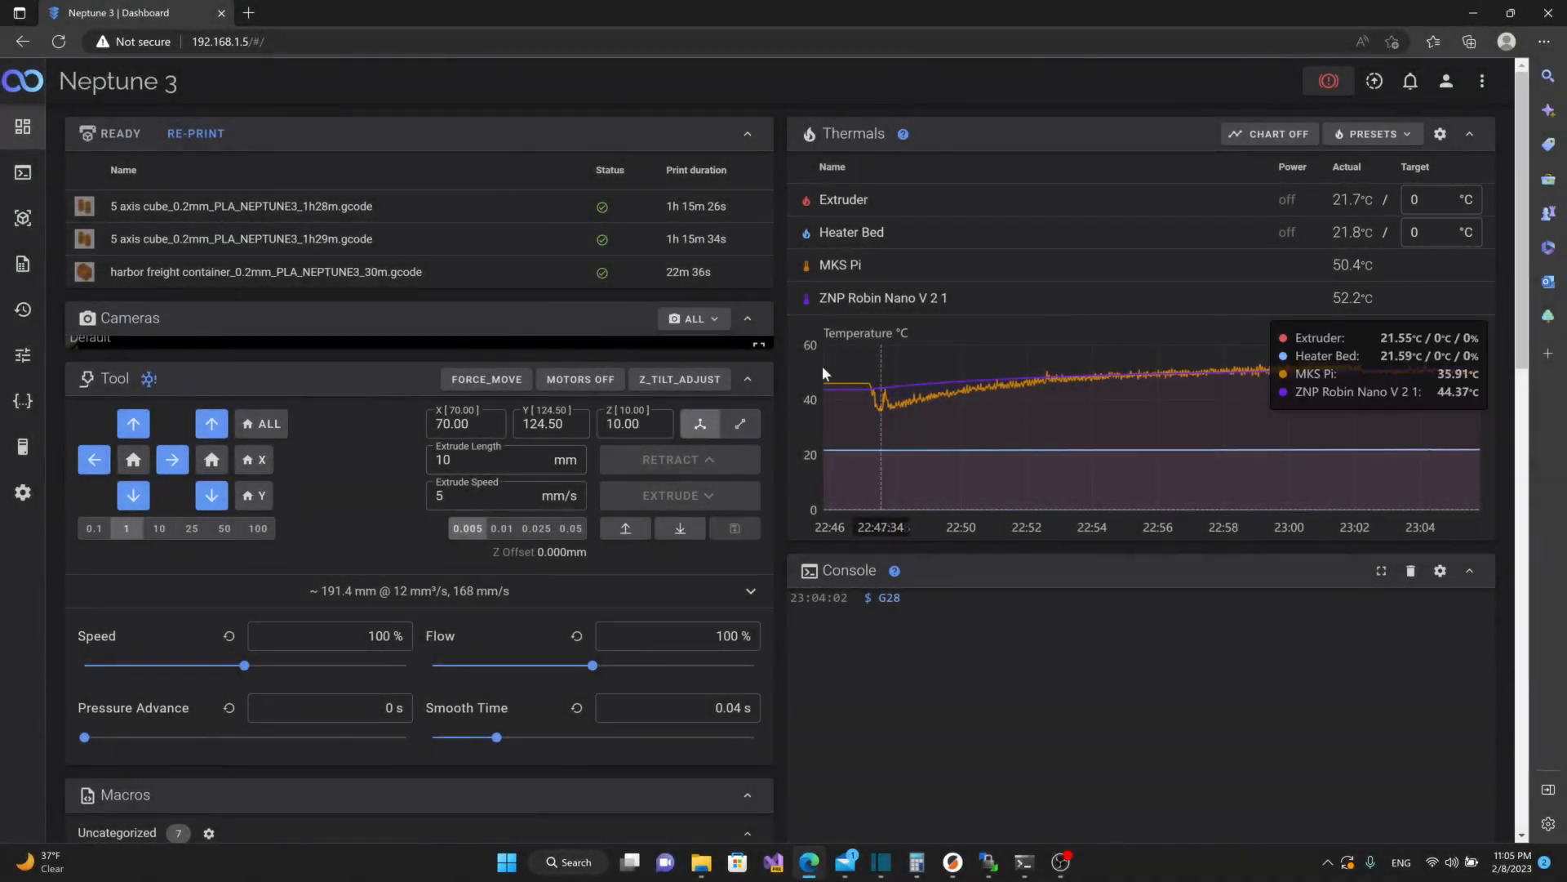
pyautogui.moveTo(547, 335)
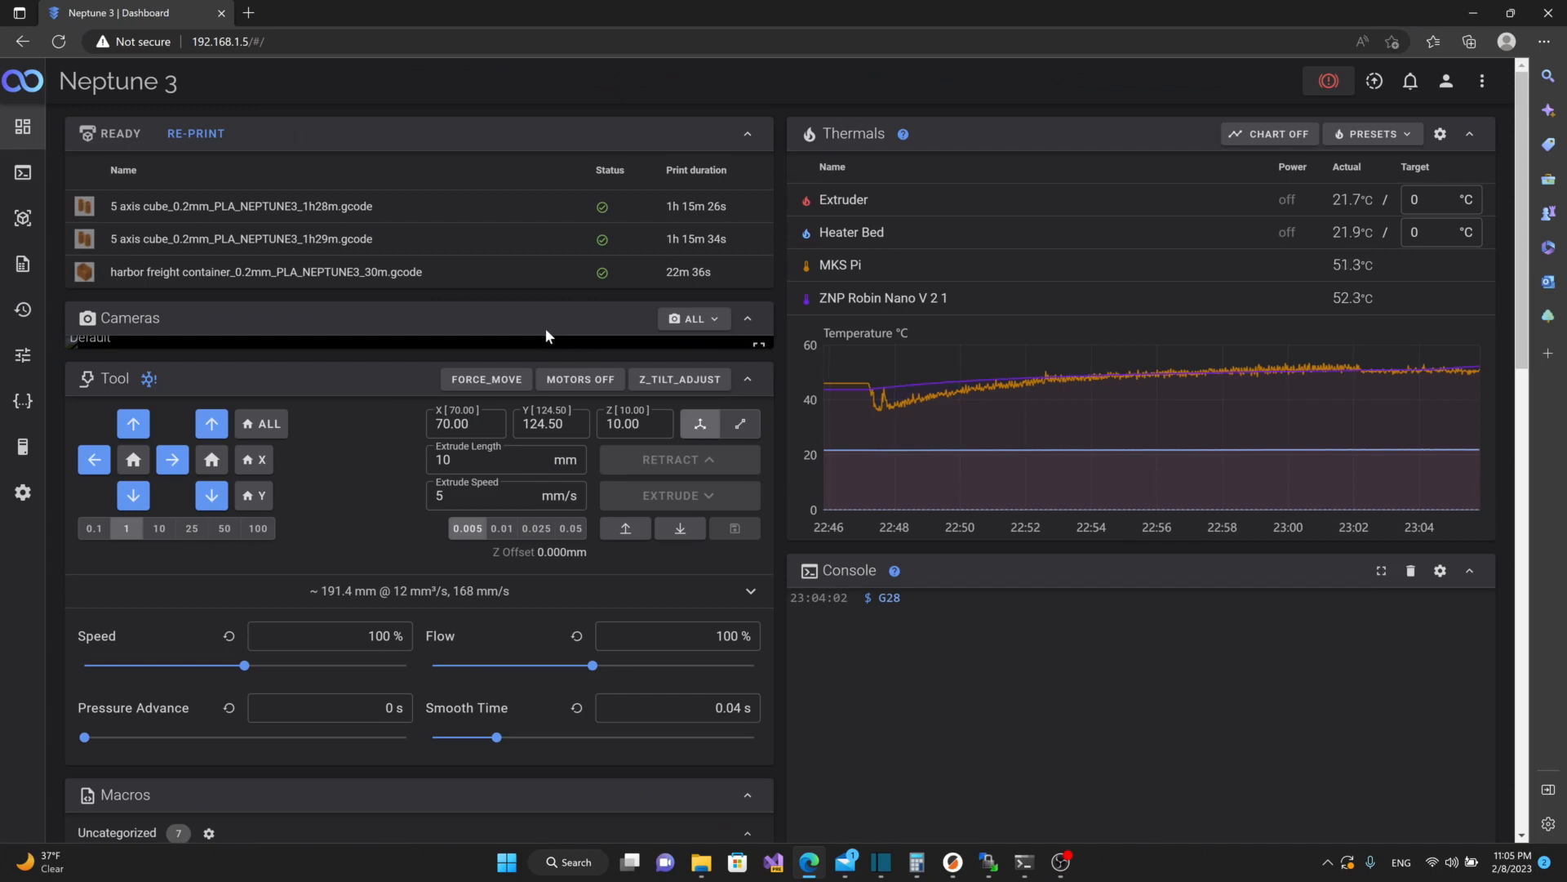
pyautogui.moveTo(554, 333)
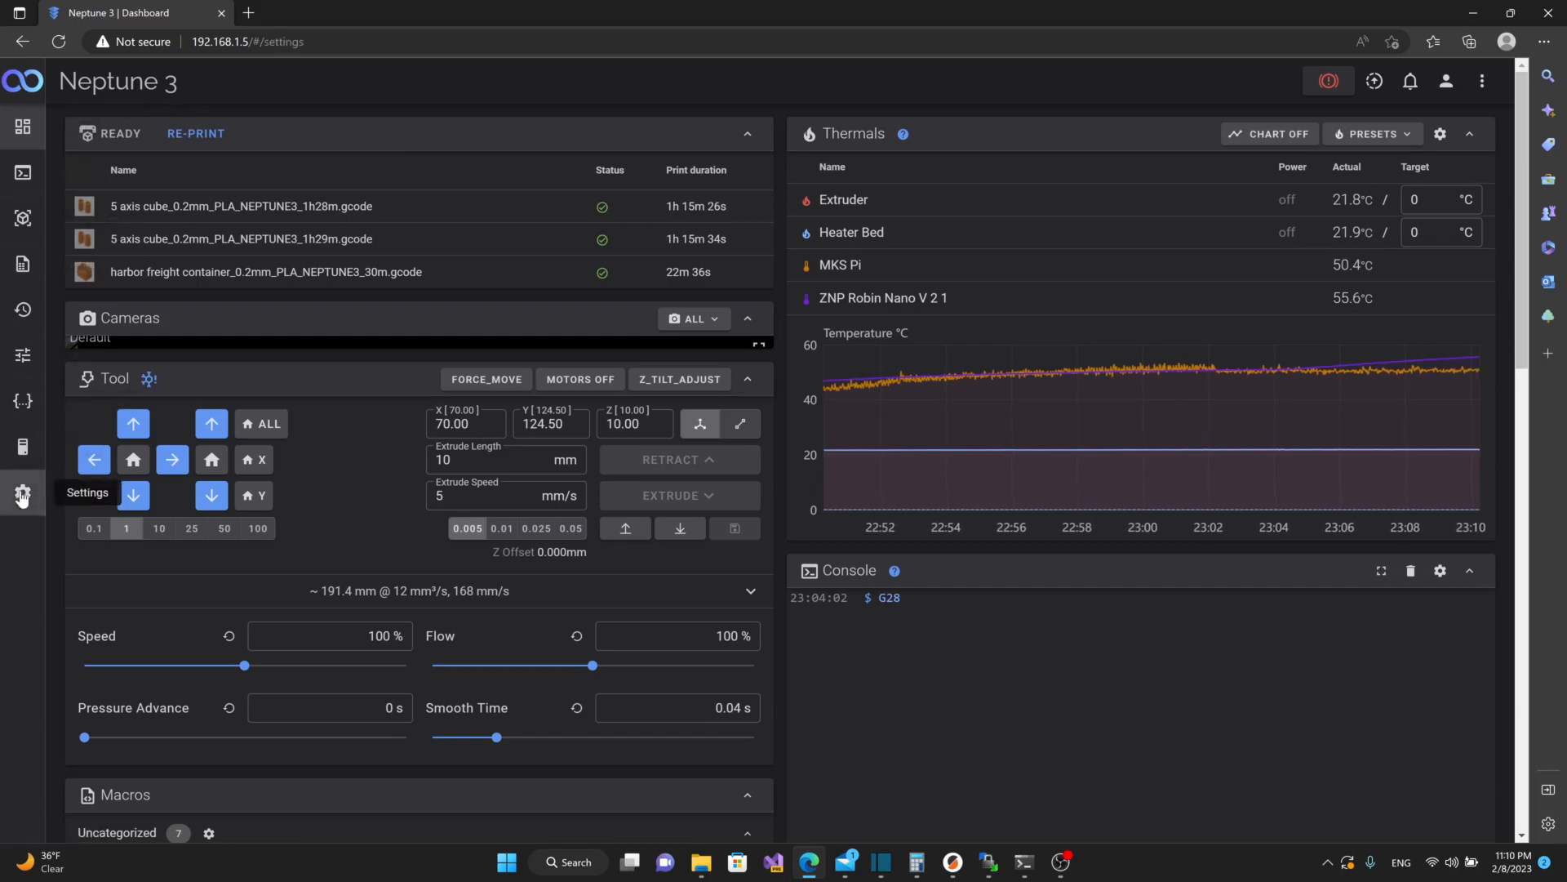
# - In Fluidd's Settings, pick Elegoo from the Theme community preset dropdown
pyautogui.click(22, 493)
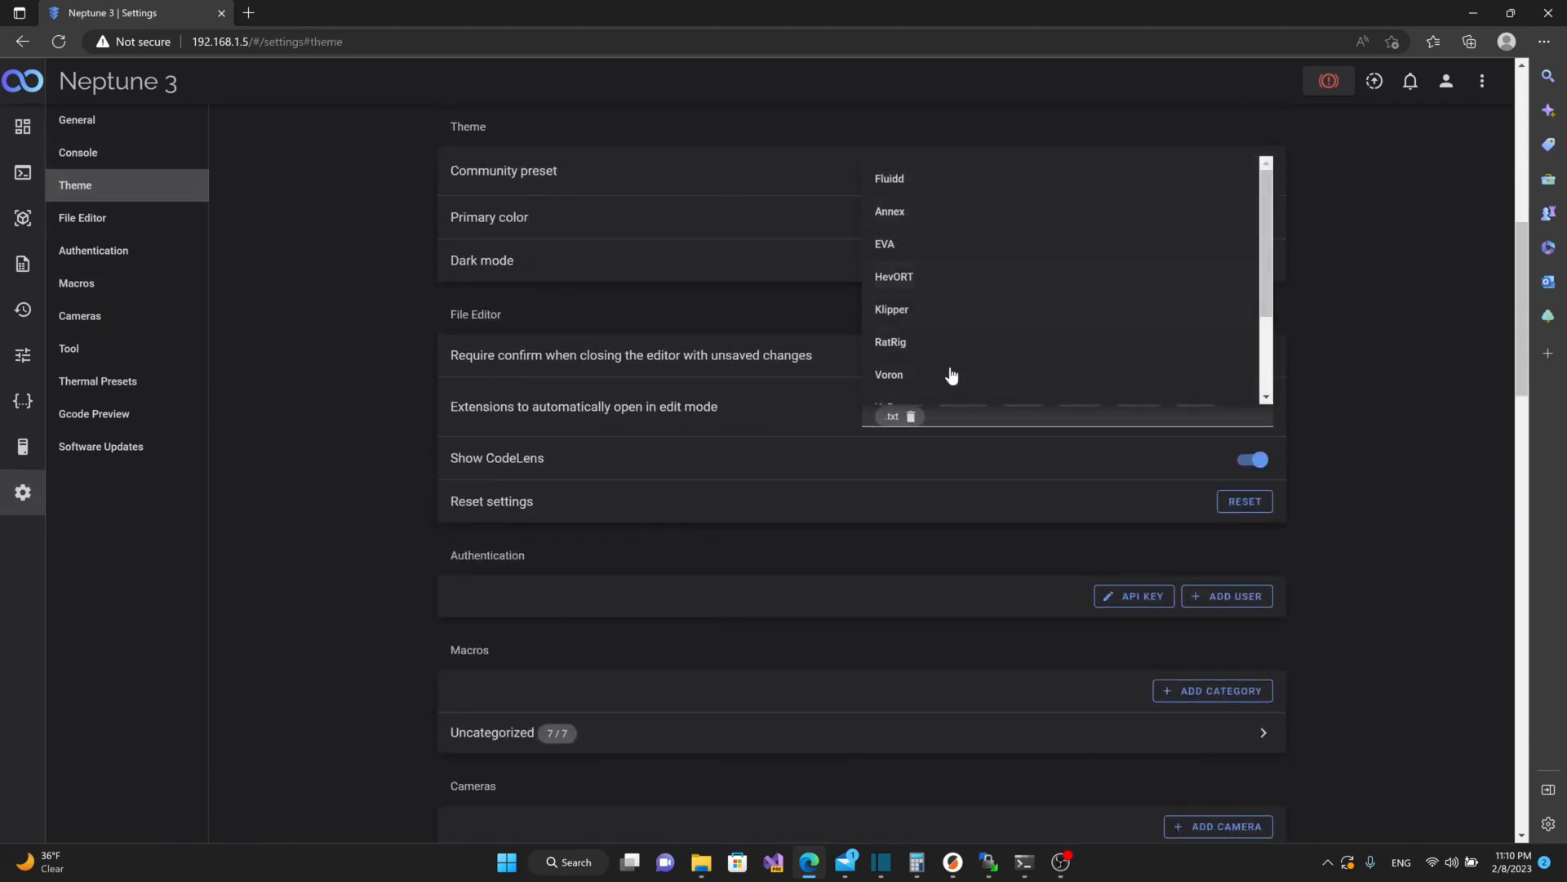
pyautogui.moveTo(930, 275)
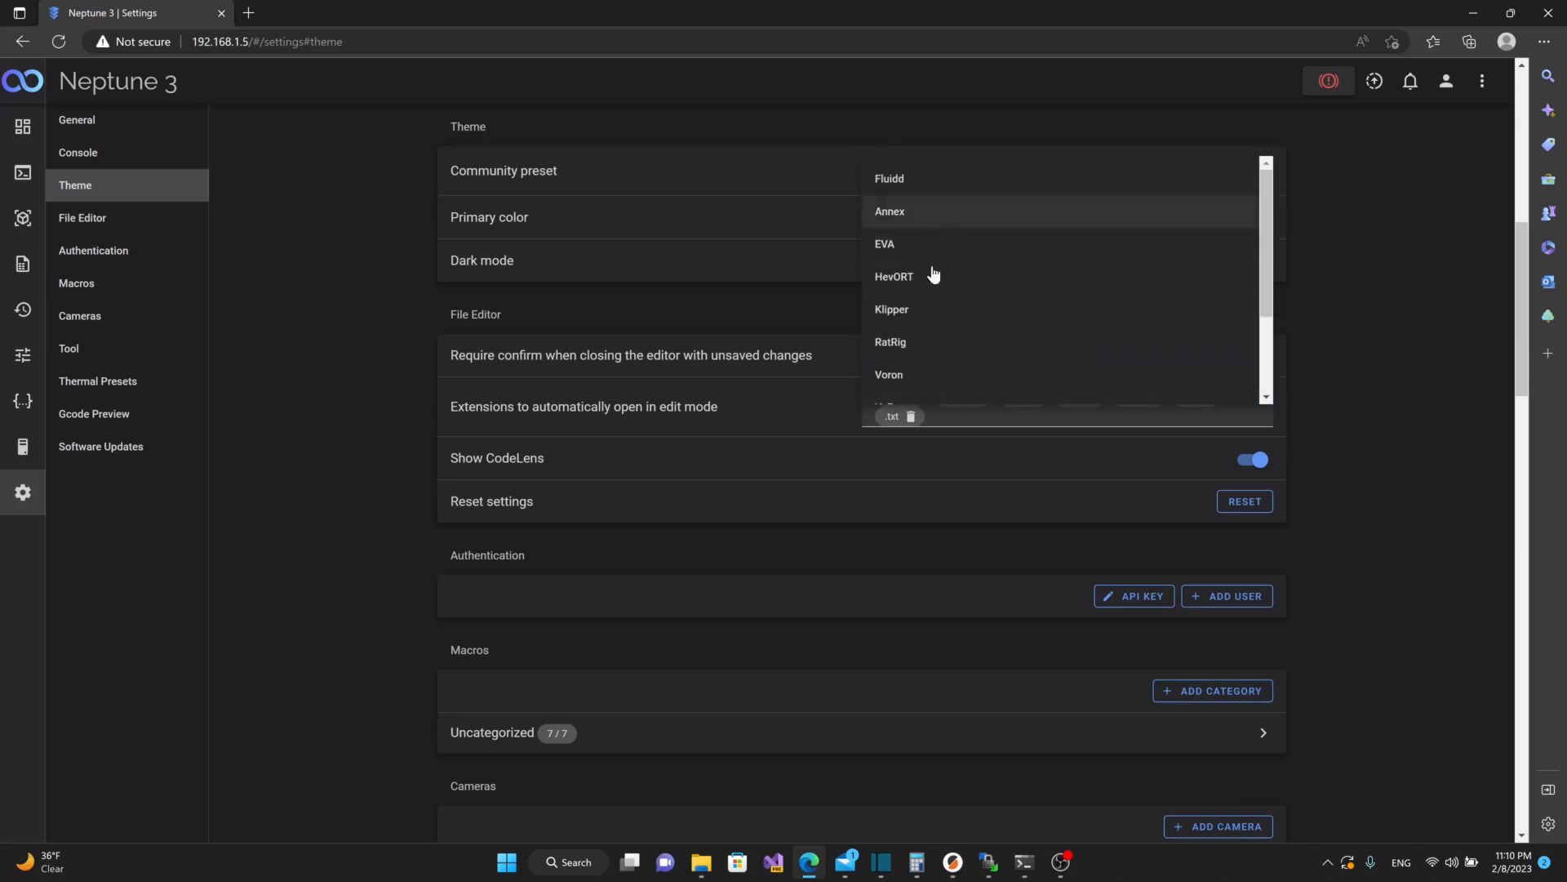
pyautogui.moveTo(954, 335)
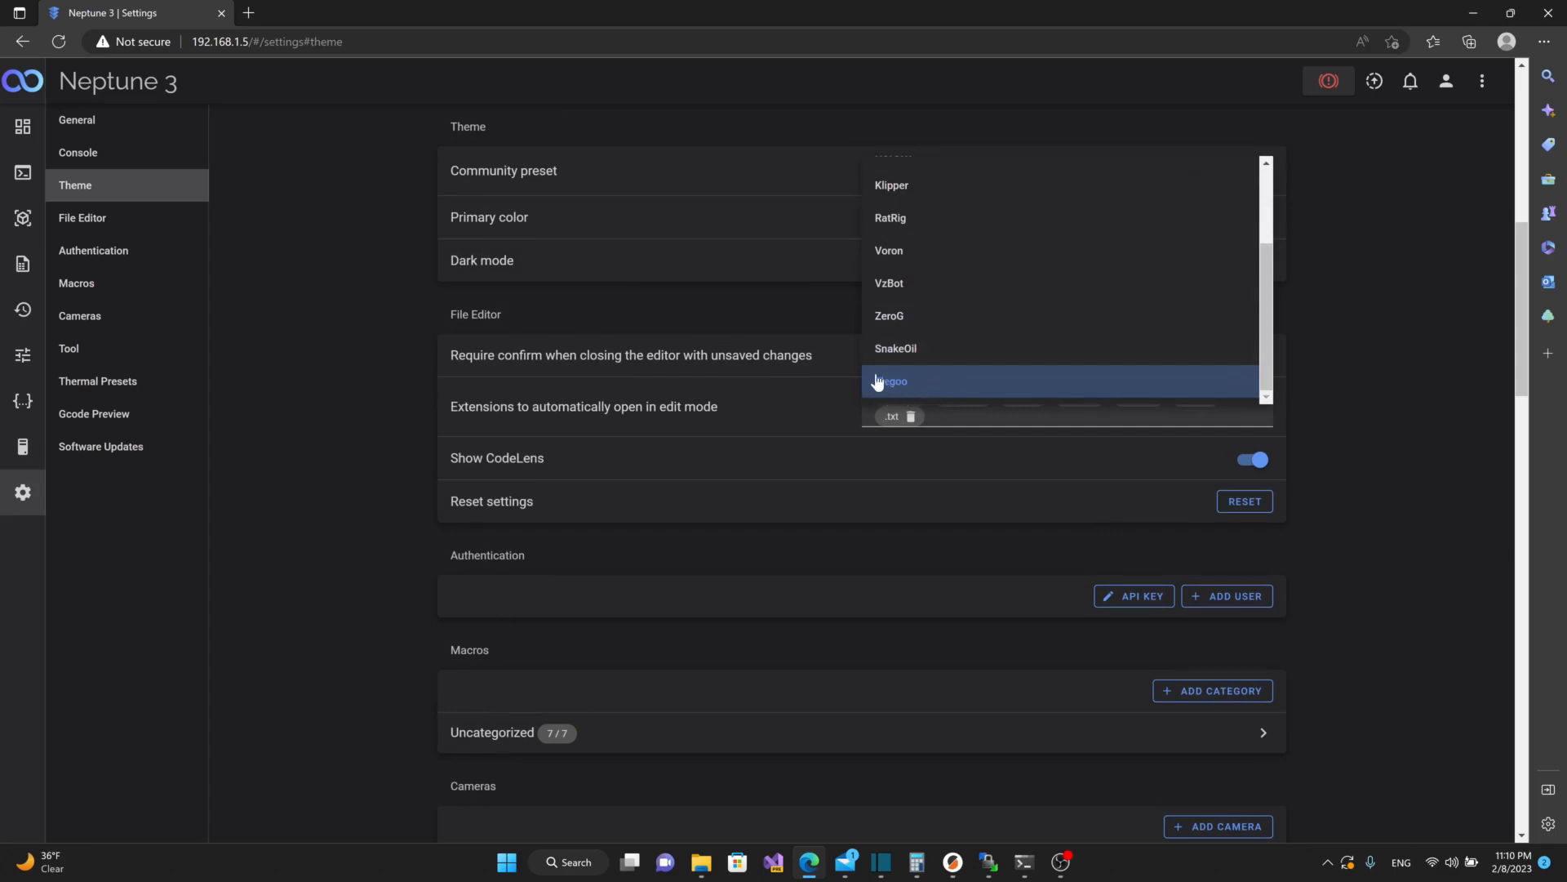
pyautogui.click(890, 381)
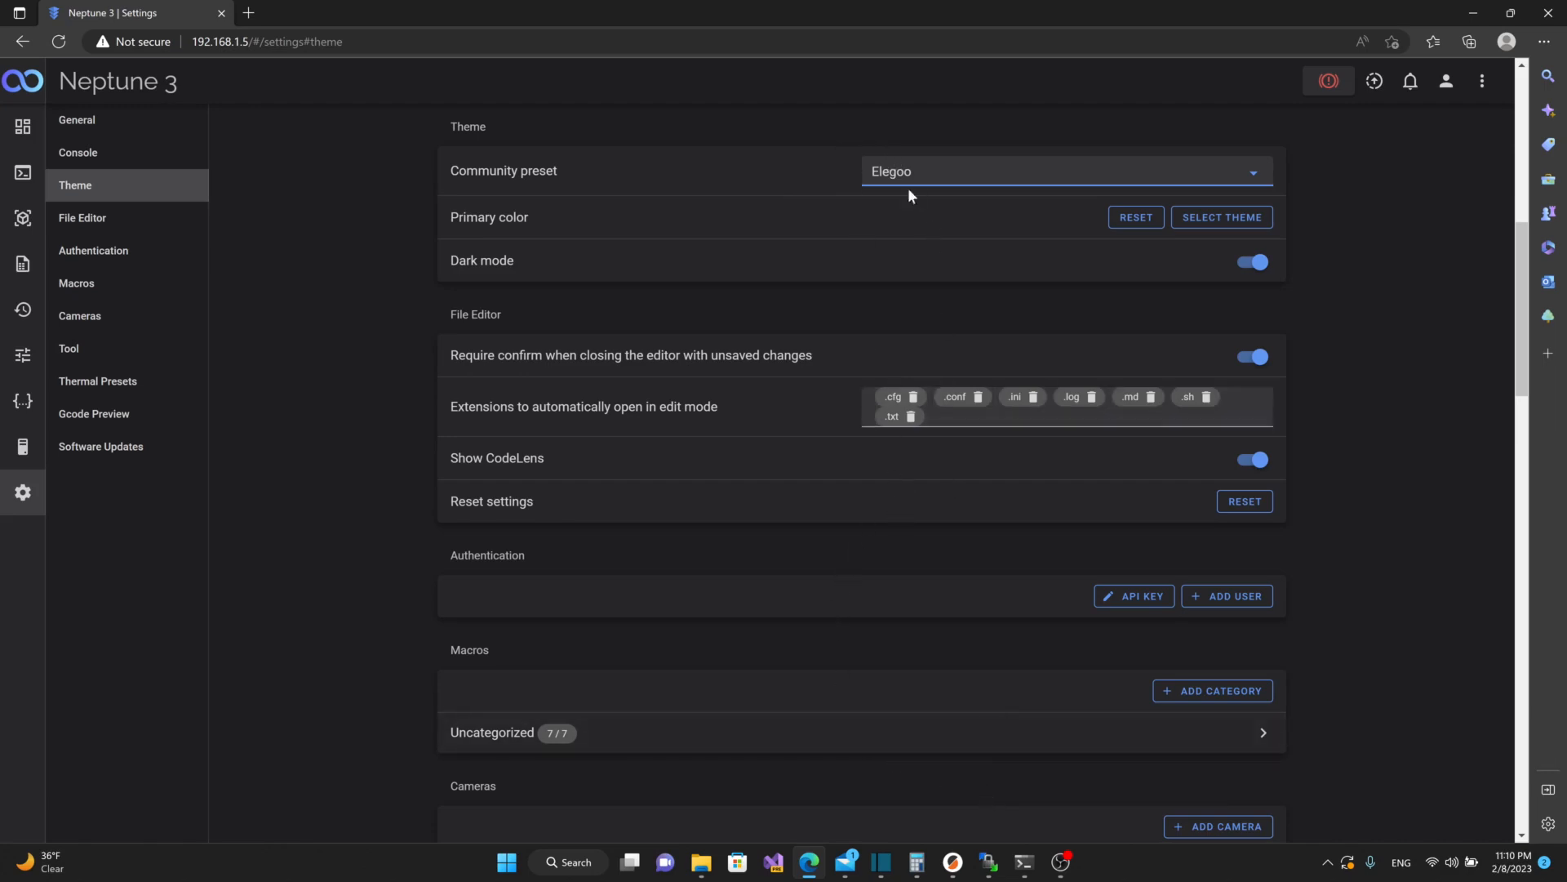
pyautogui.moveTo(894, 192)
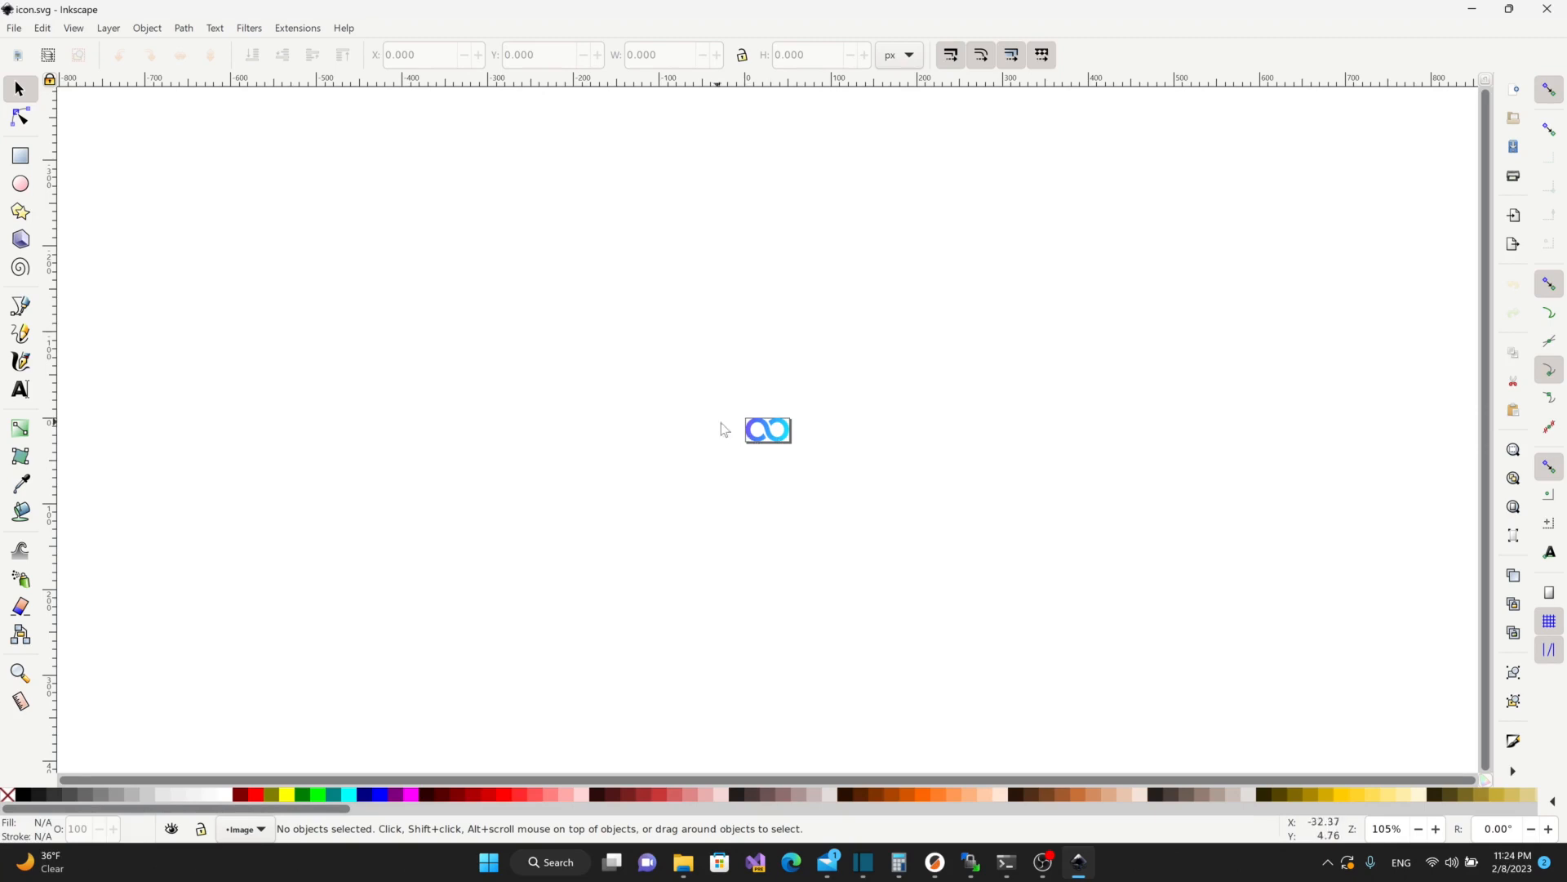
pyautogui.moveTo(613, 460)
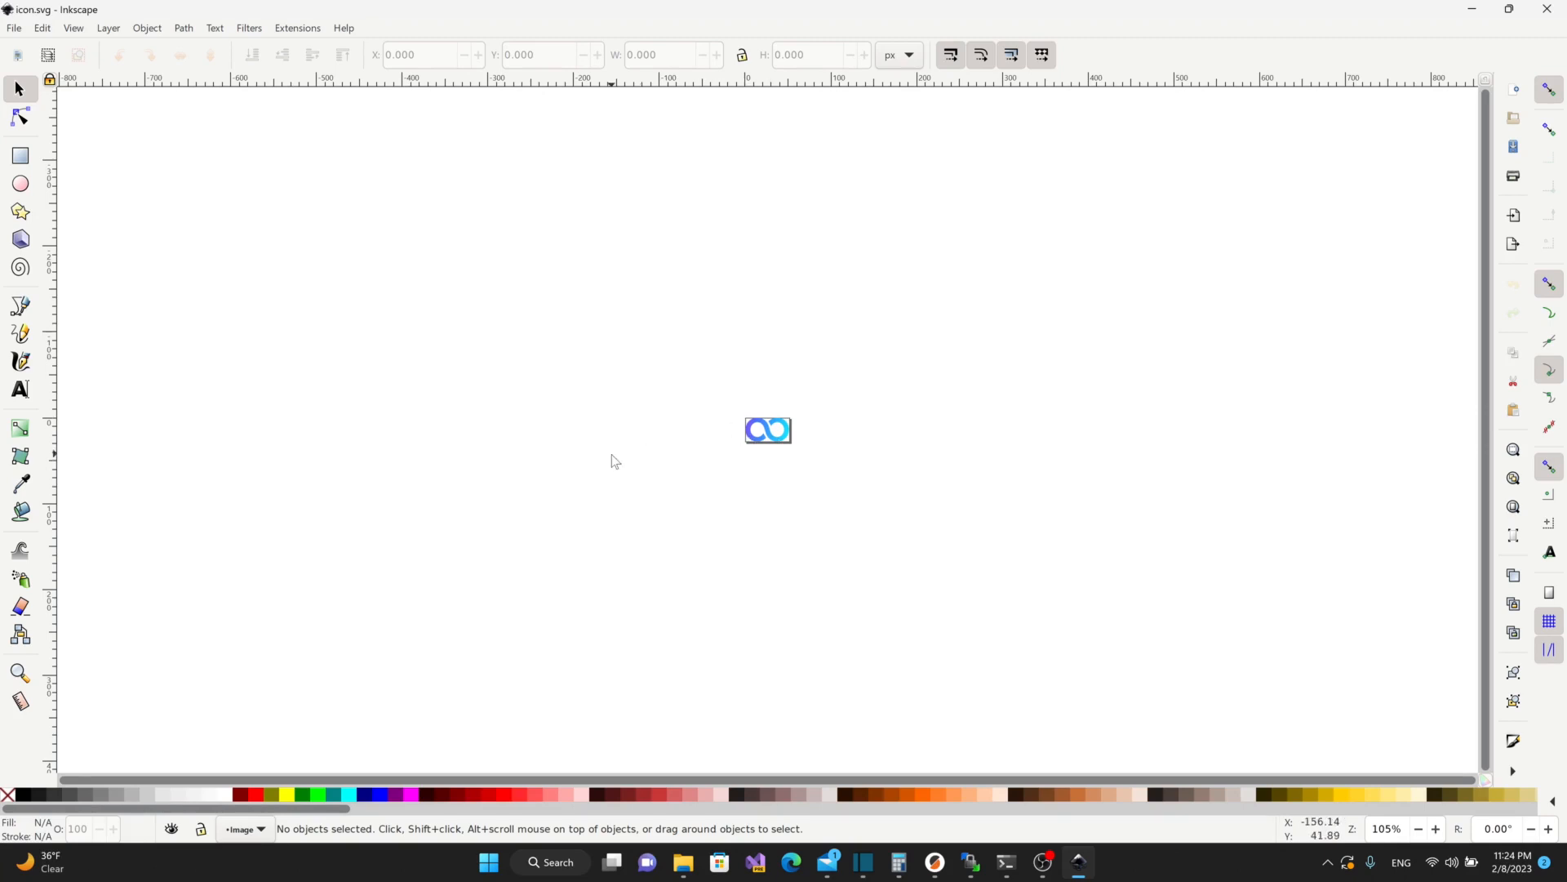
pyautogui.moveTo(506, 452)
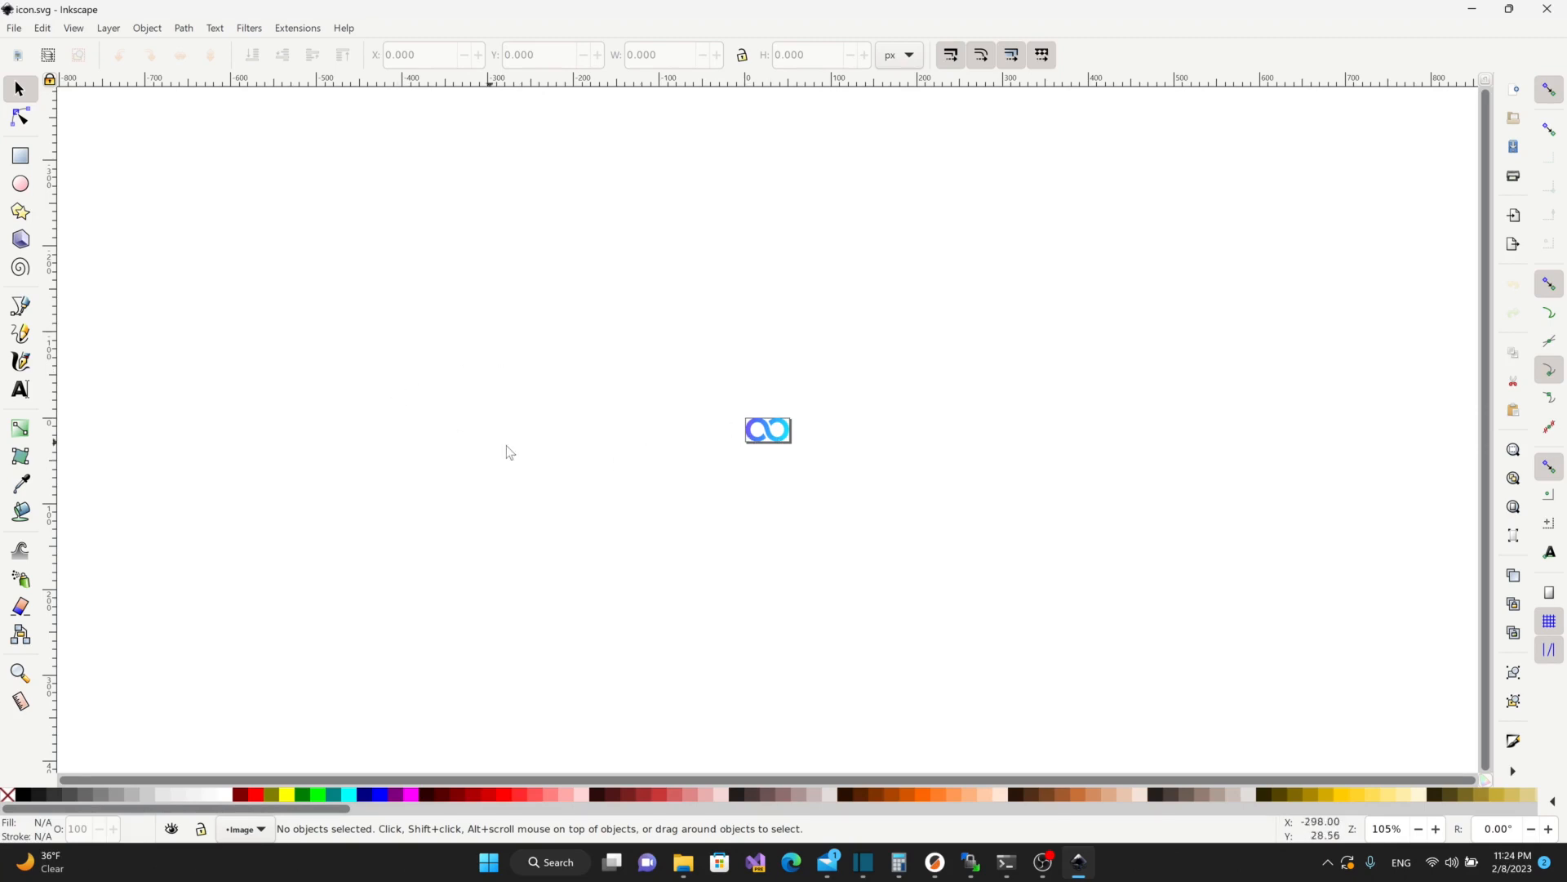
pyautogui.moveTo(770, 431)
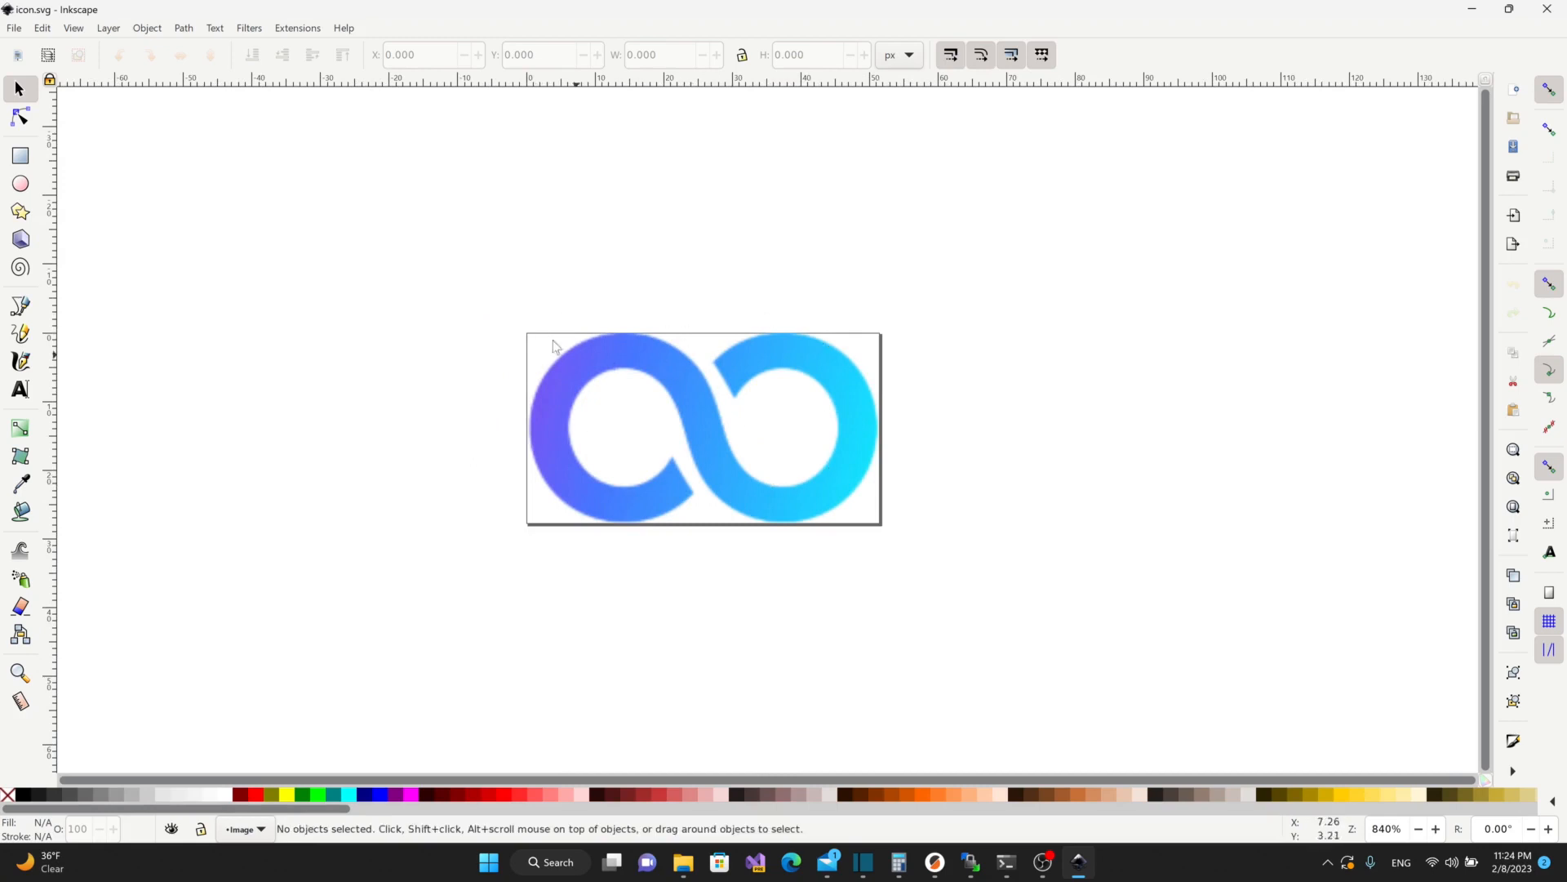
# - Open Document Properties for the icon.svg logo, showing its 51.52 × 27.84 px page size
pyautogui.press('shift+ctrl+d')
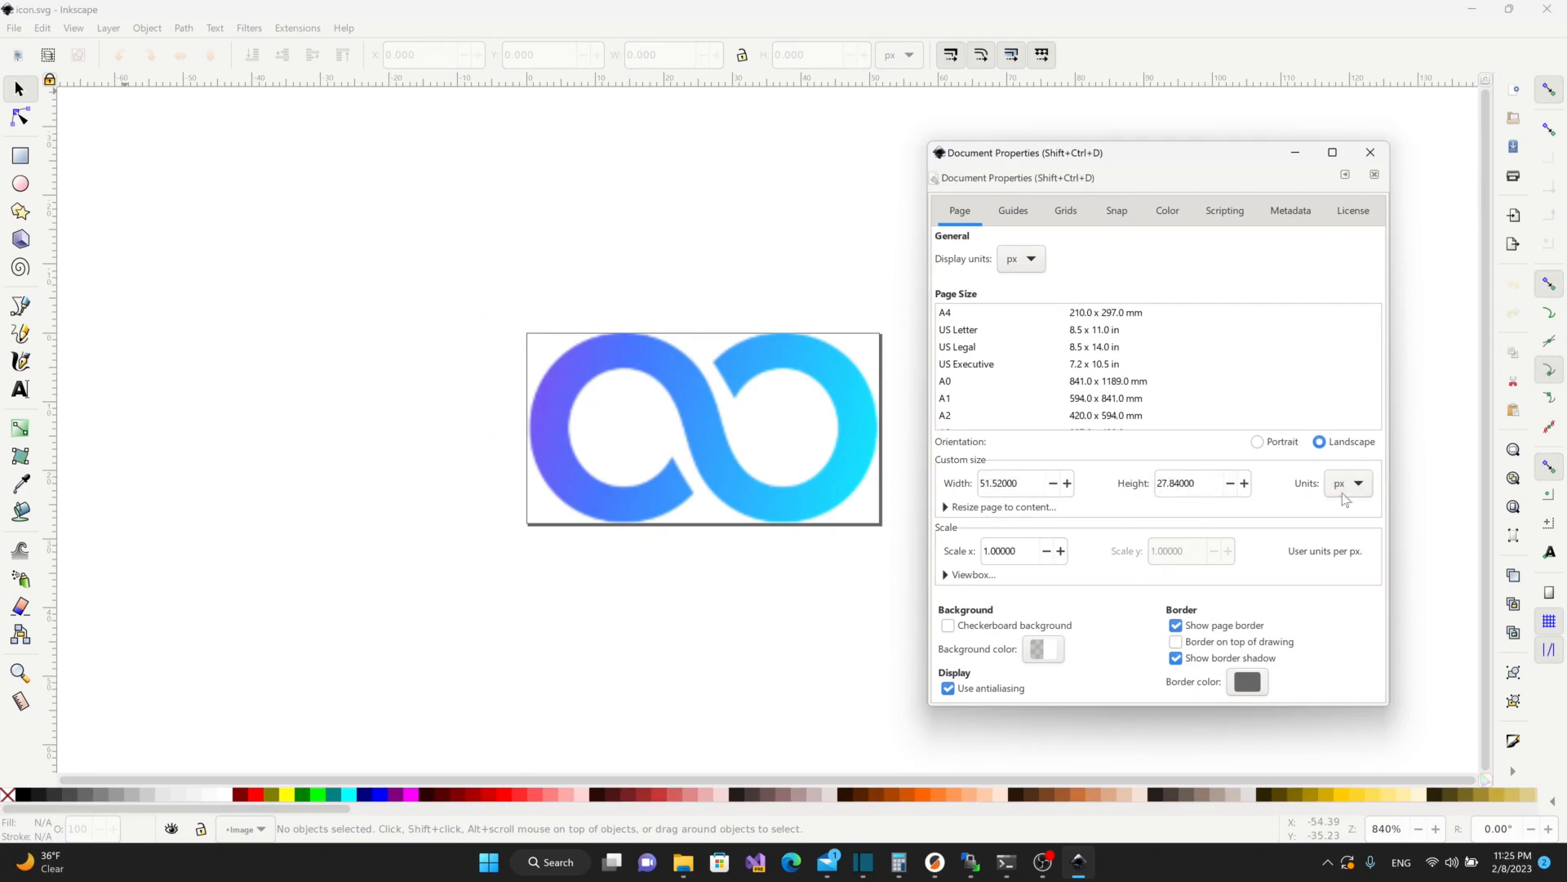
pyautogui.moveTo(685, 404)
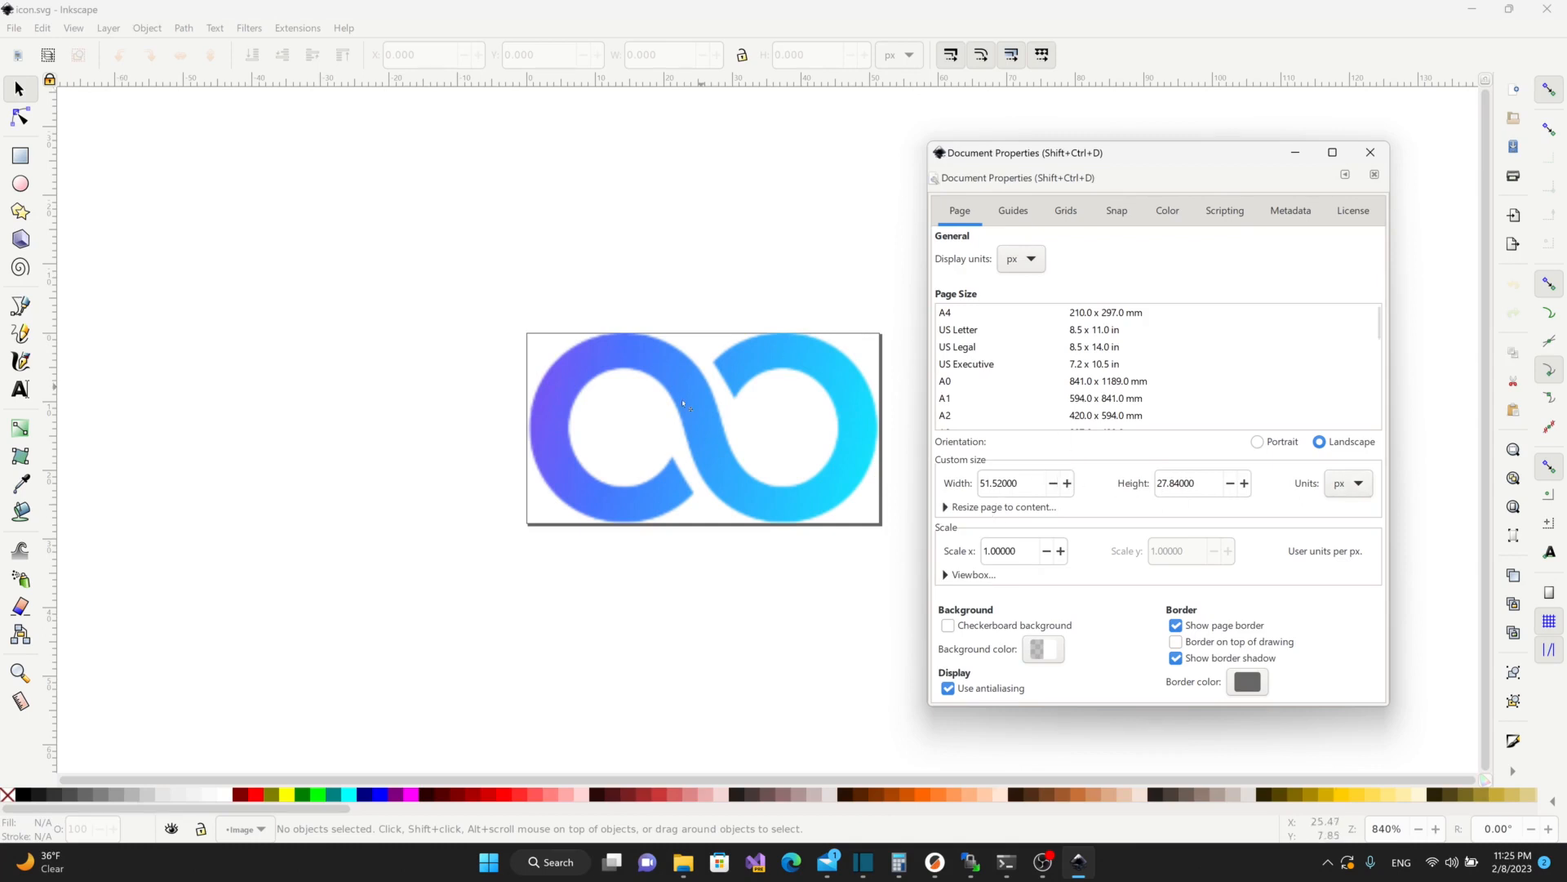
pyautogui.moveTo(667, 453)
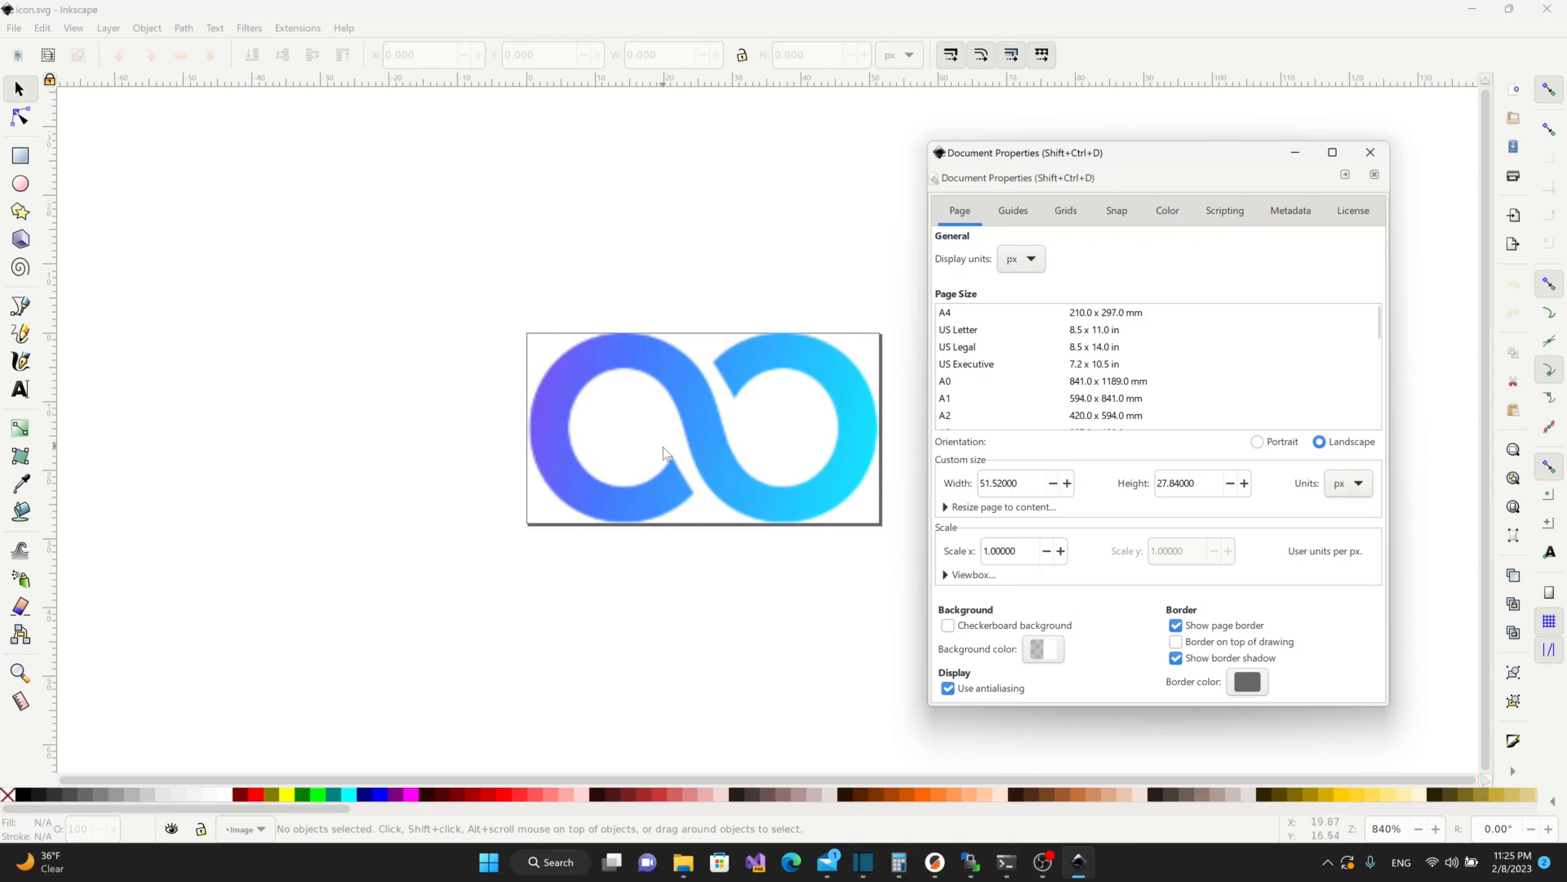
pyautogui.moveTo(1294, 173)
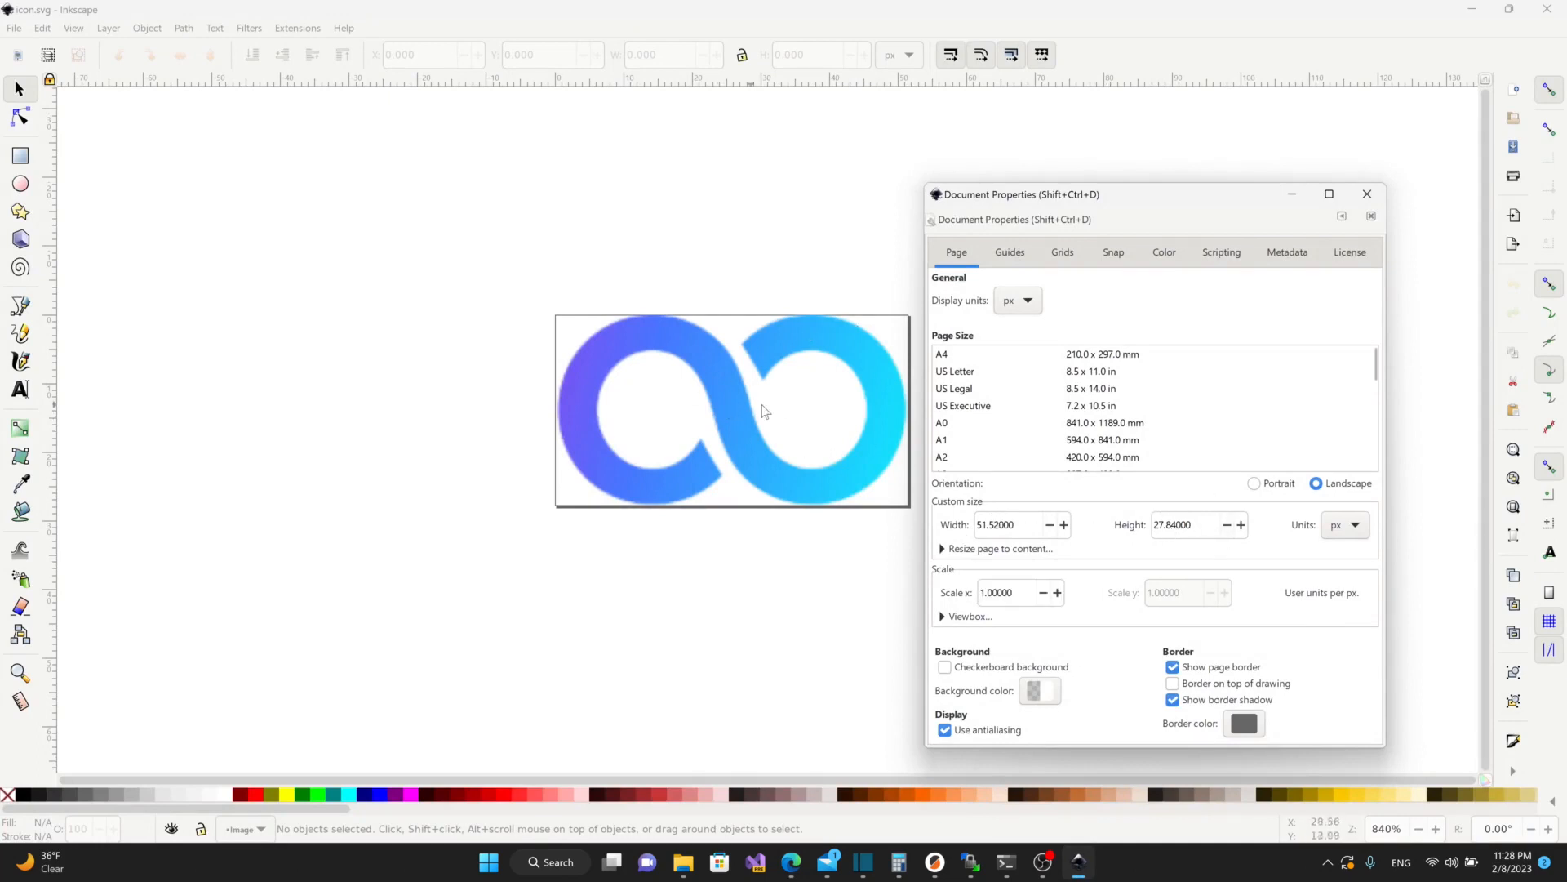
pyautogui.moveTo(747, 400)
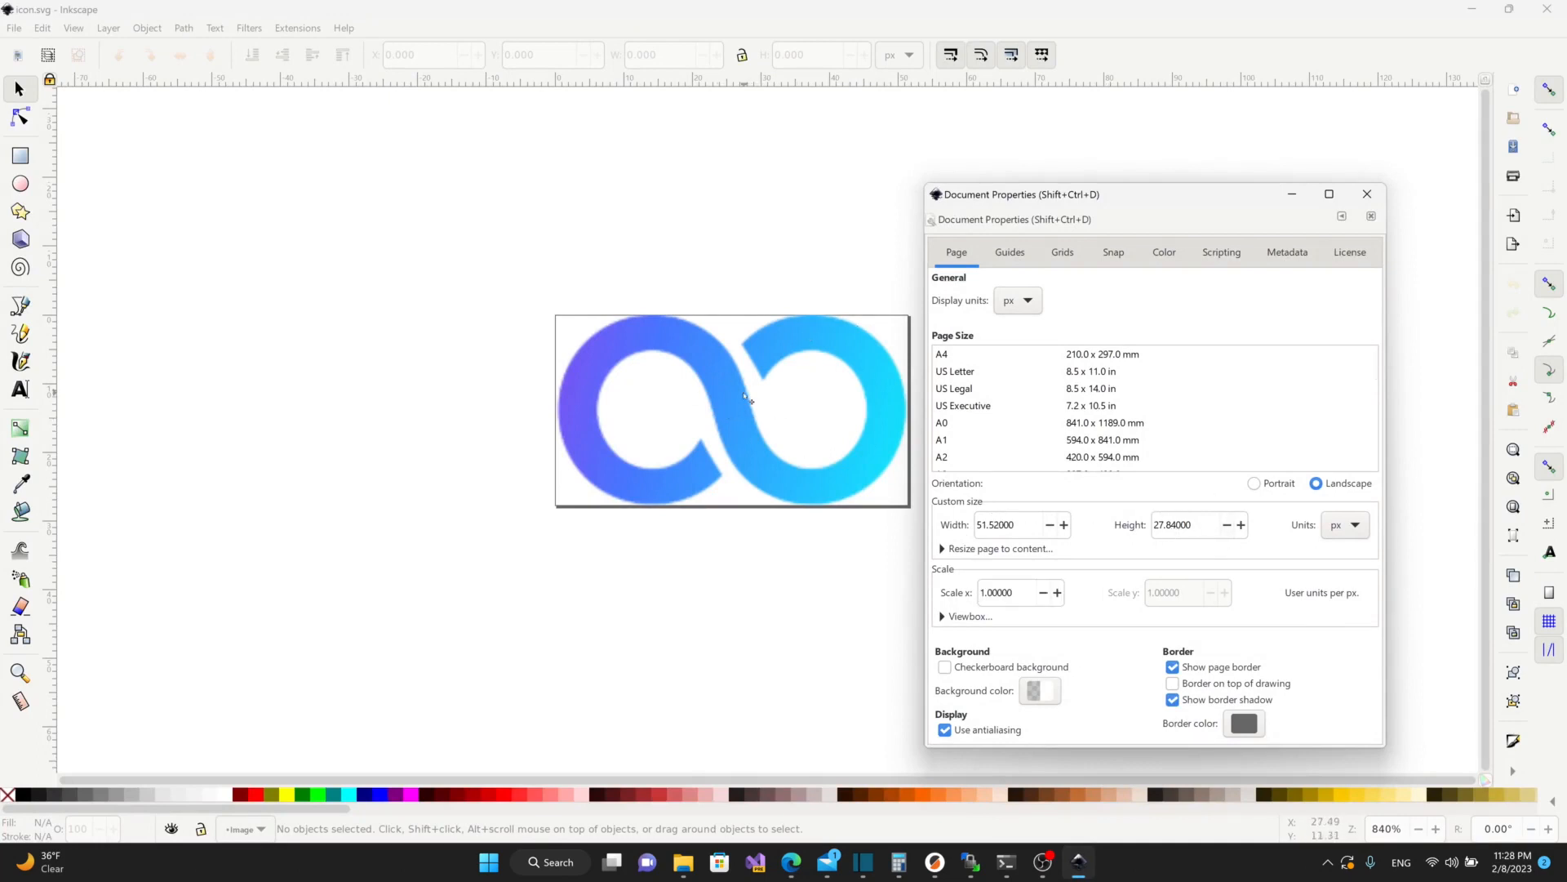
# - Close page settings and start saving the logo as icon in Pictures, type Inkscape SVG
pyautogui.click(1366, 194)
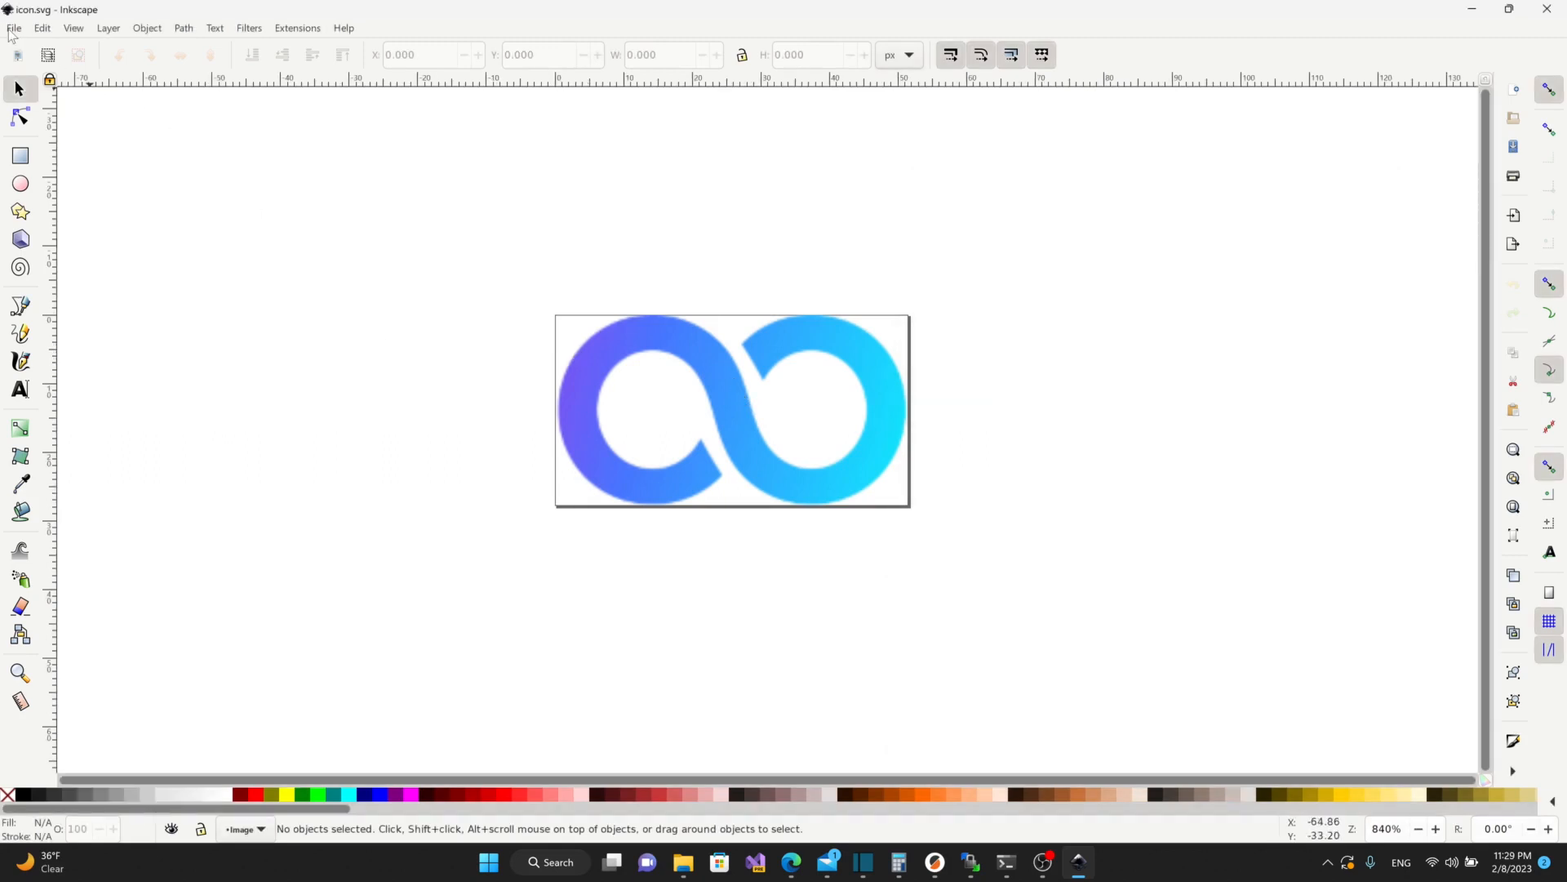
pyautogui.click(13, 27)
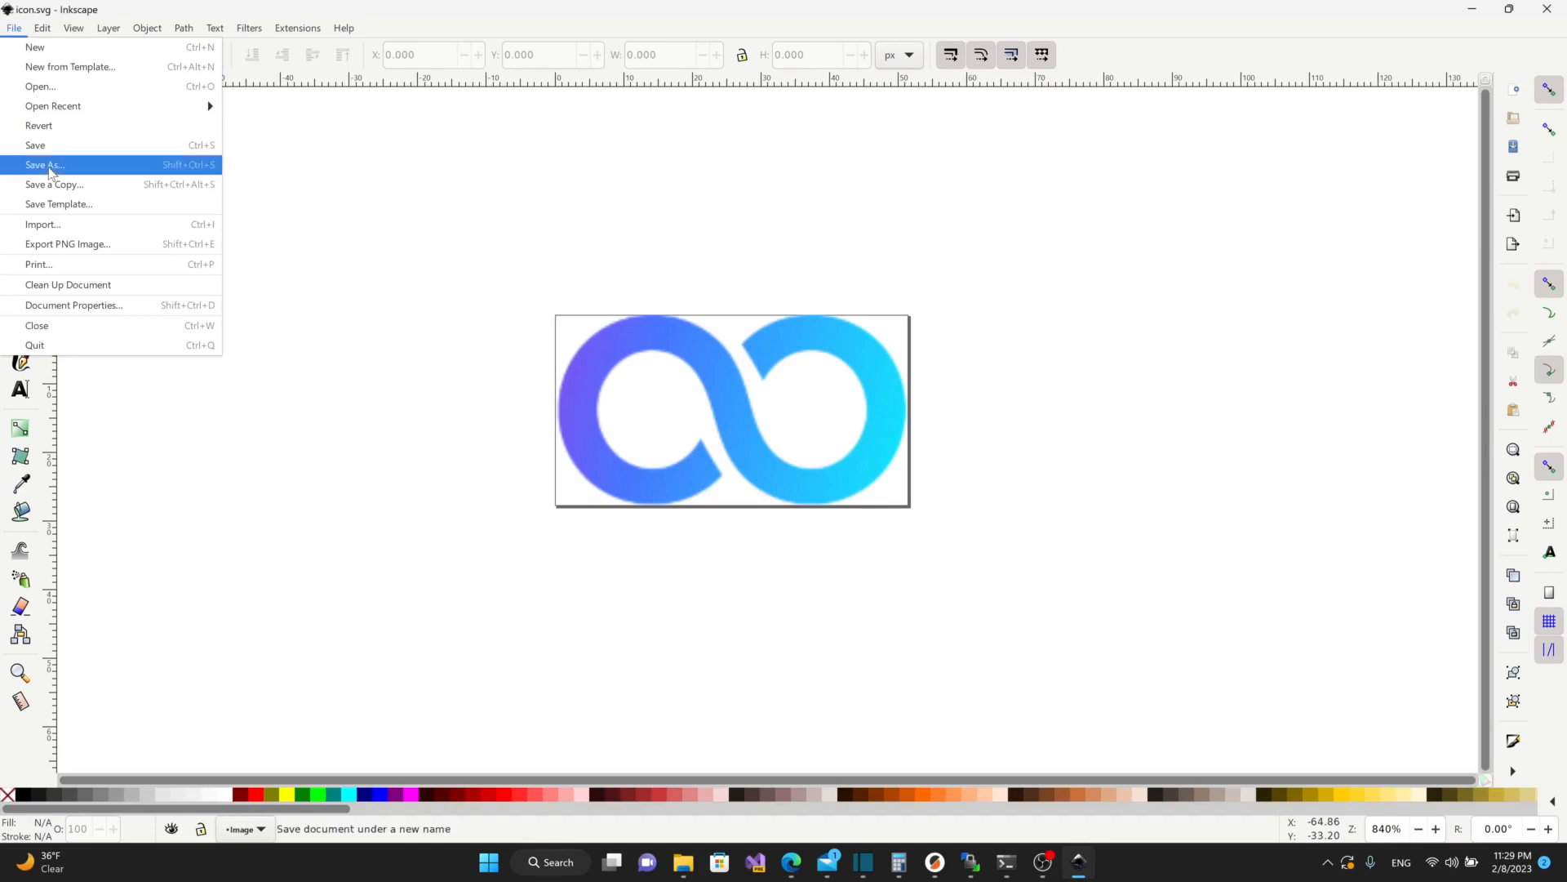
pyautogui.click(44, 164)
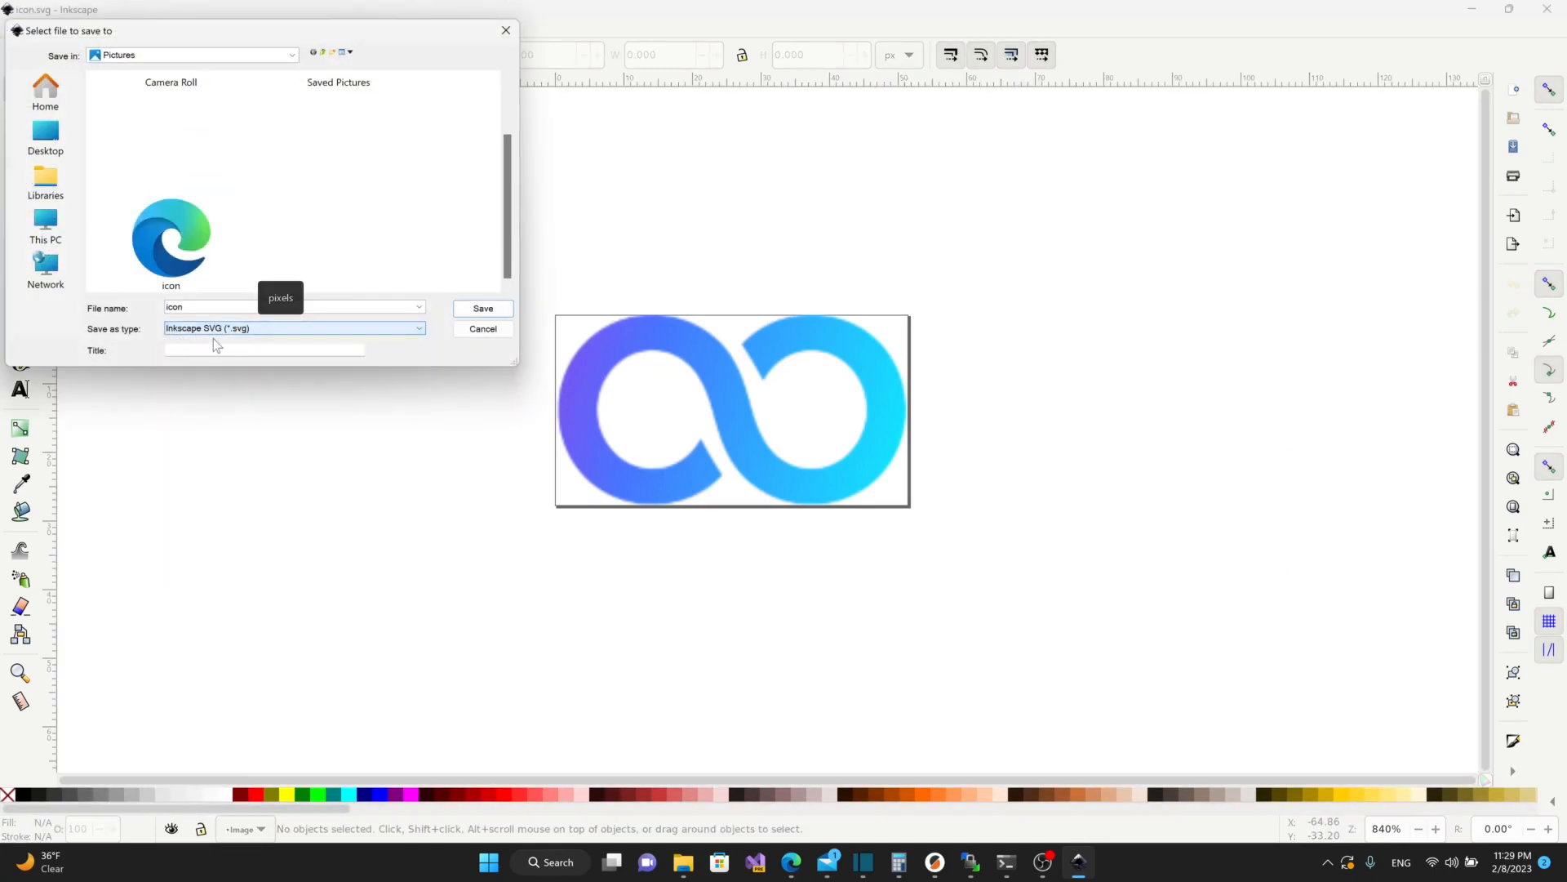
pyautogui.click(293, 328)
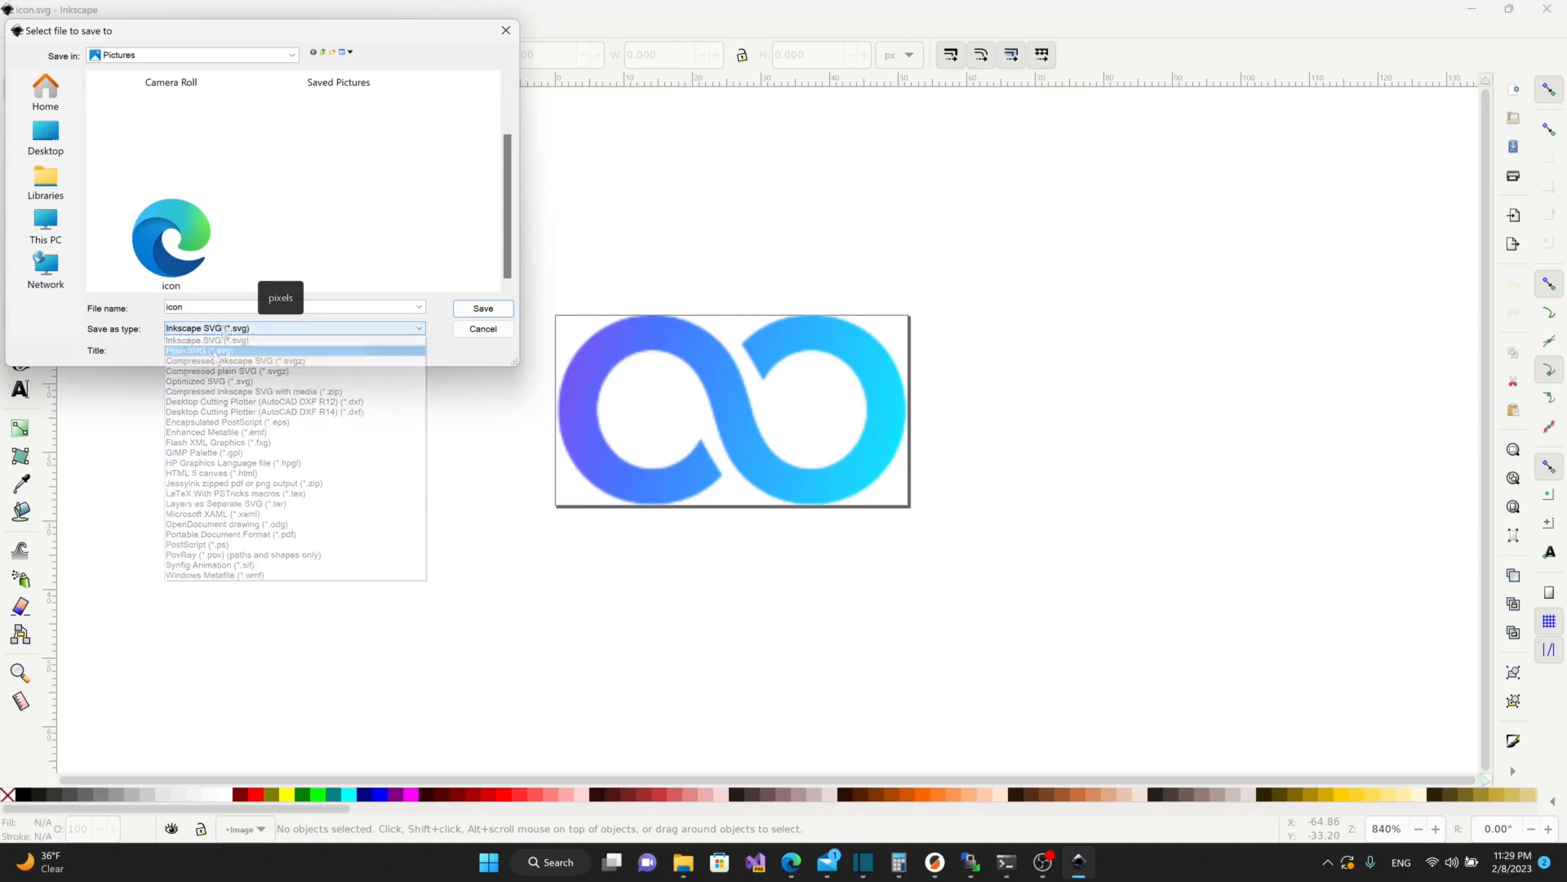
pyautogui.click(206, 329)
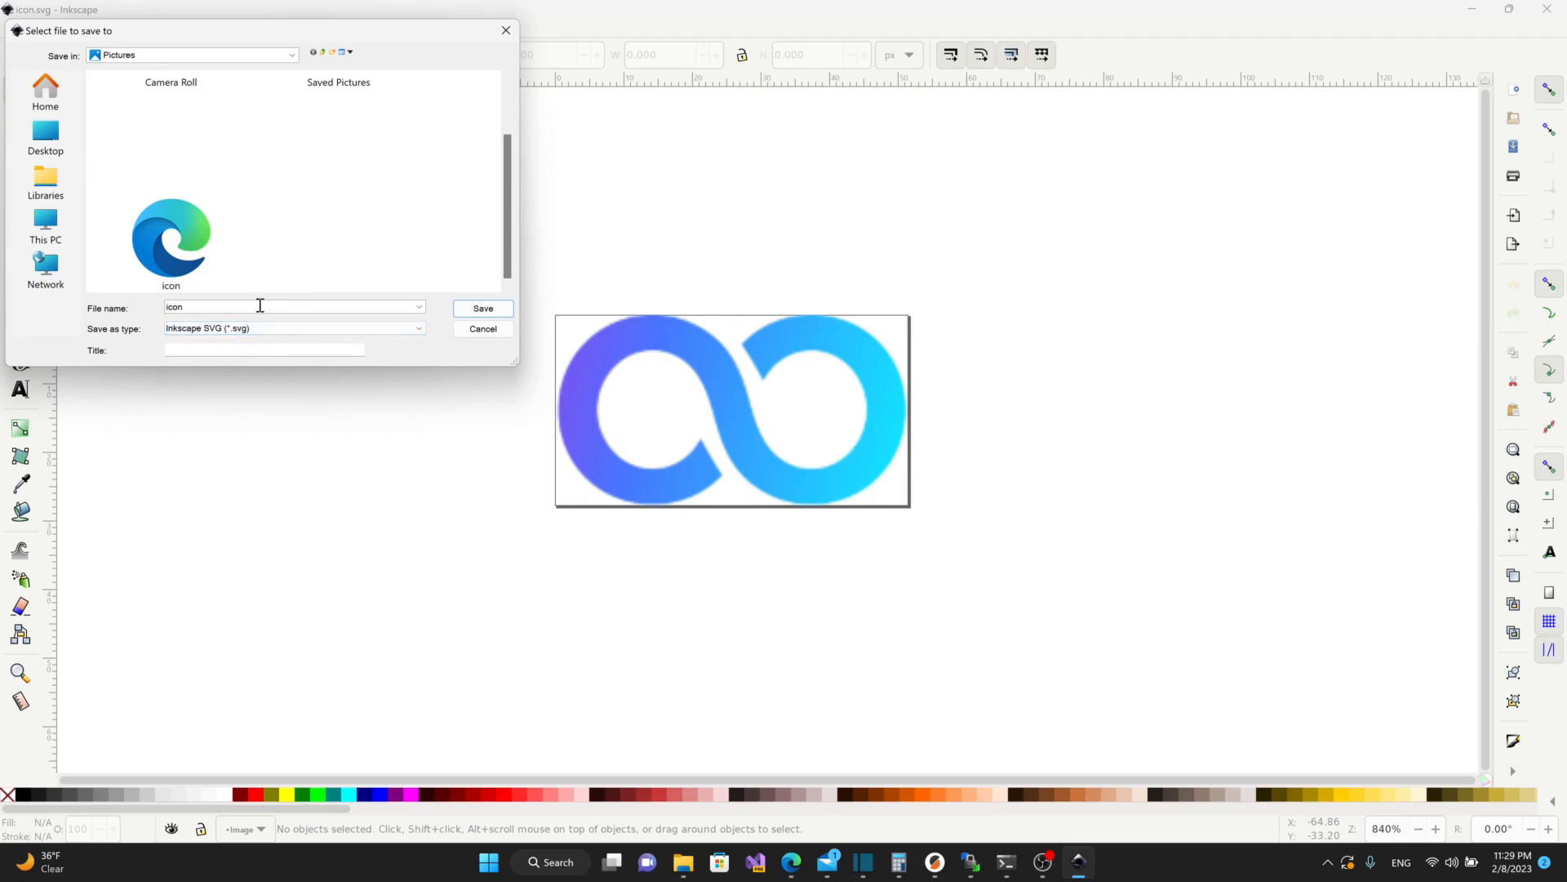
pyautogui.moveTo(397, 210)
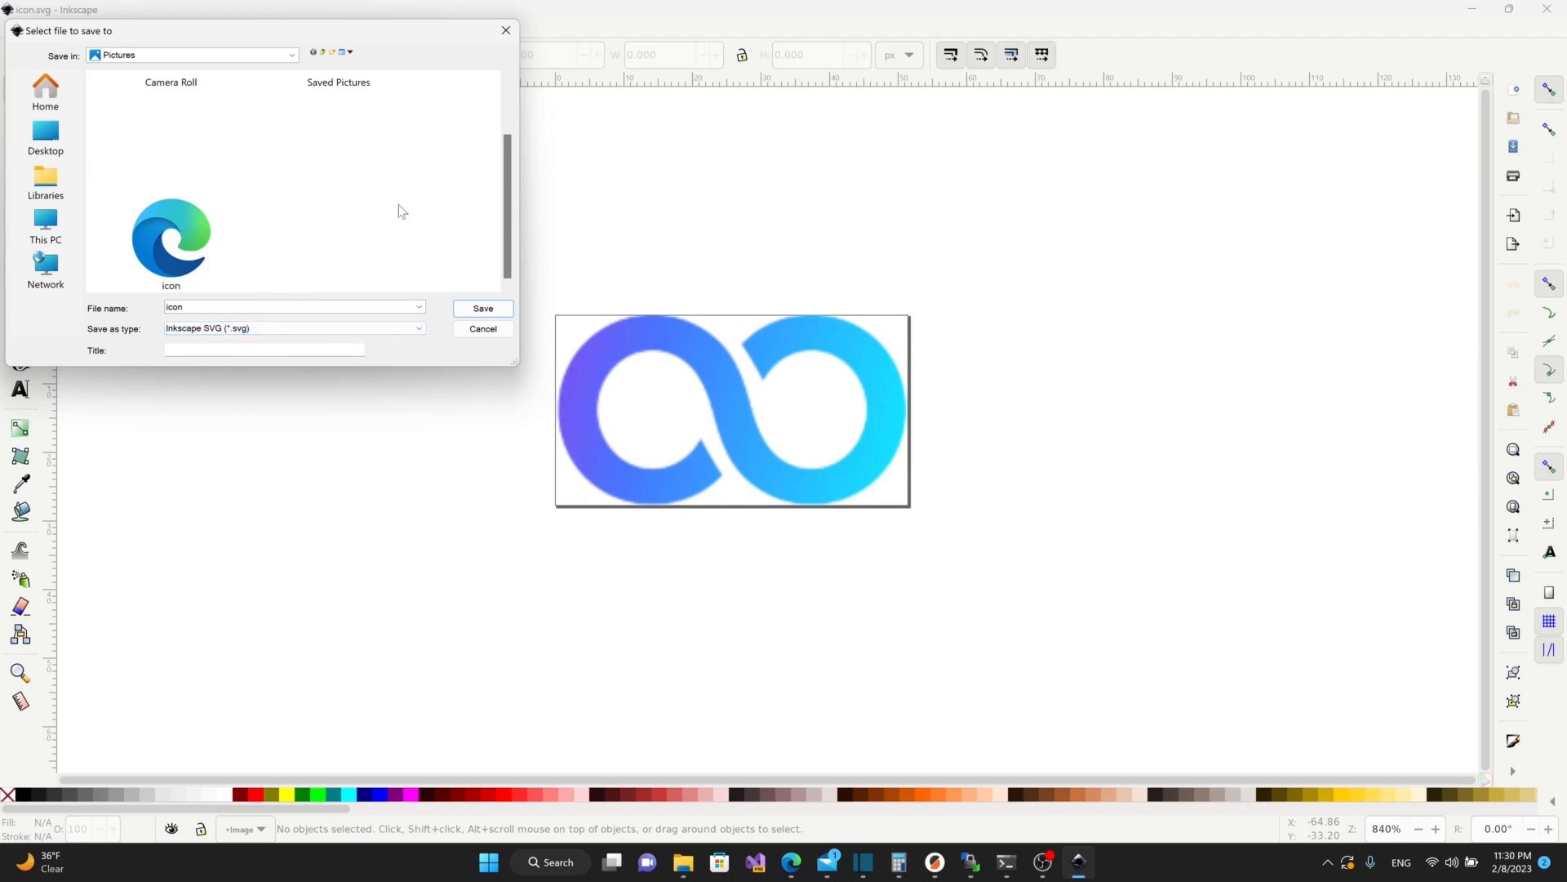
# - Save the logo as icon, then select the mks home folder in WinSCP
pyautogui.click(987, 862)
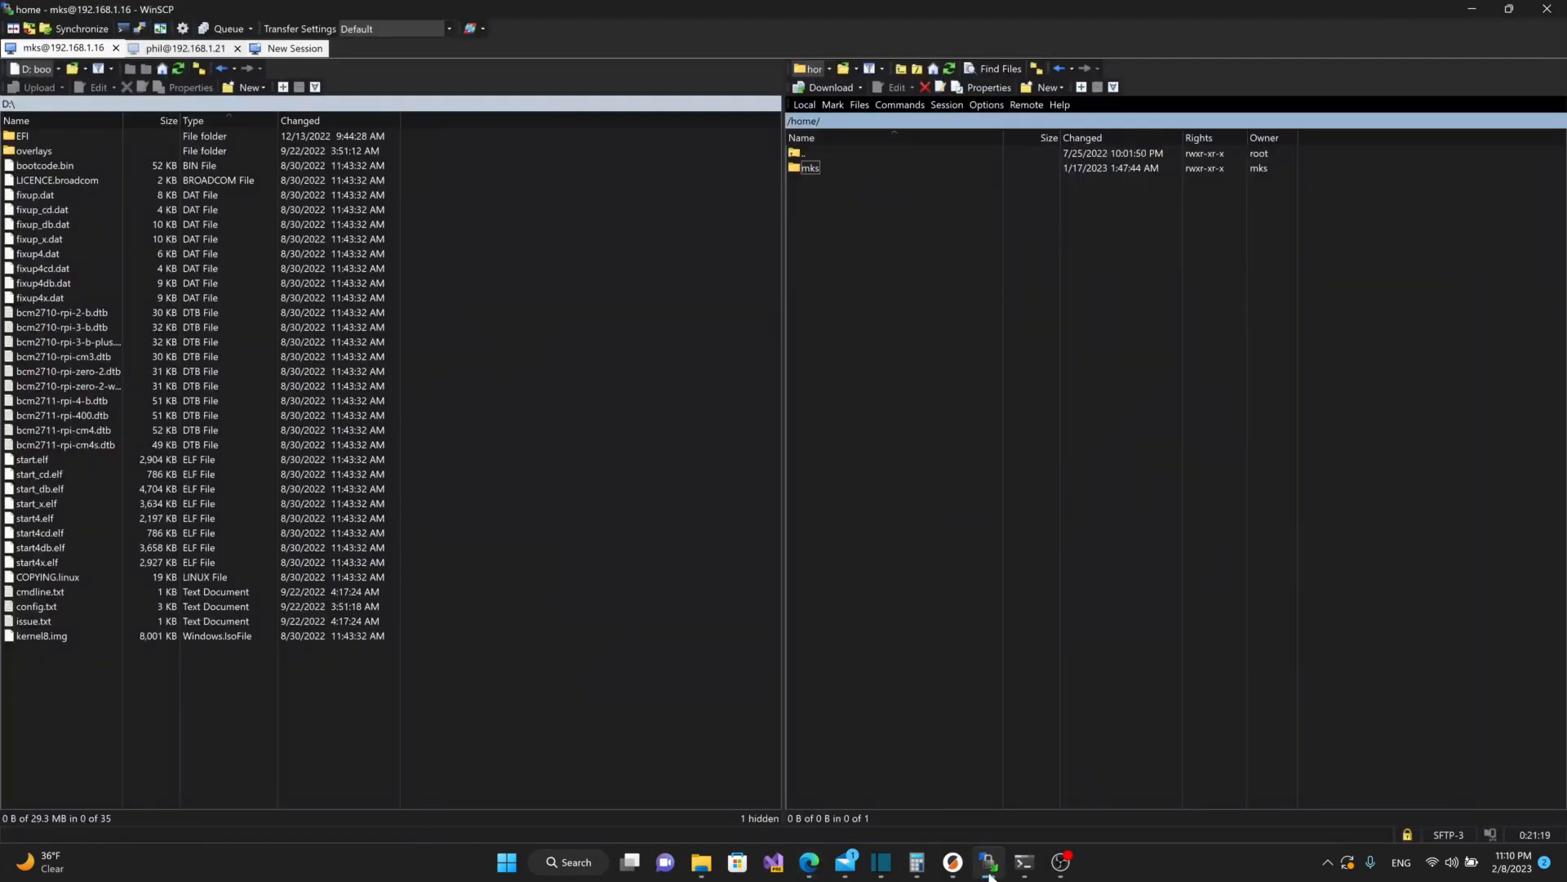
pyautogui.click(810, 153)
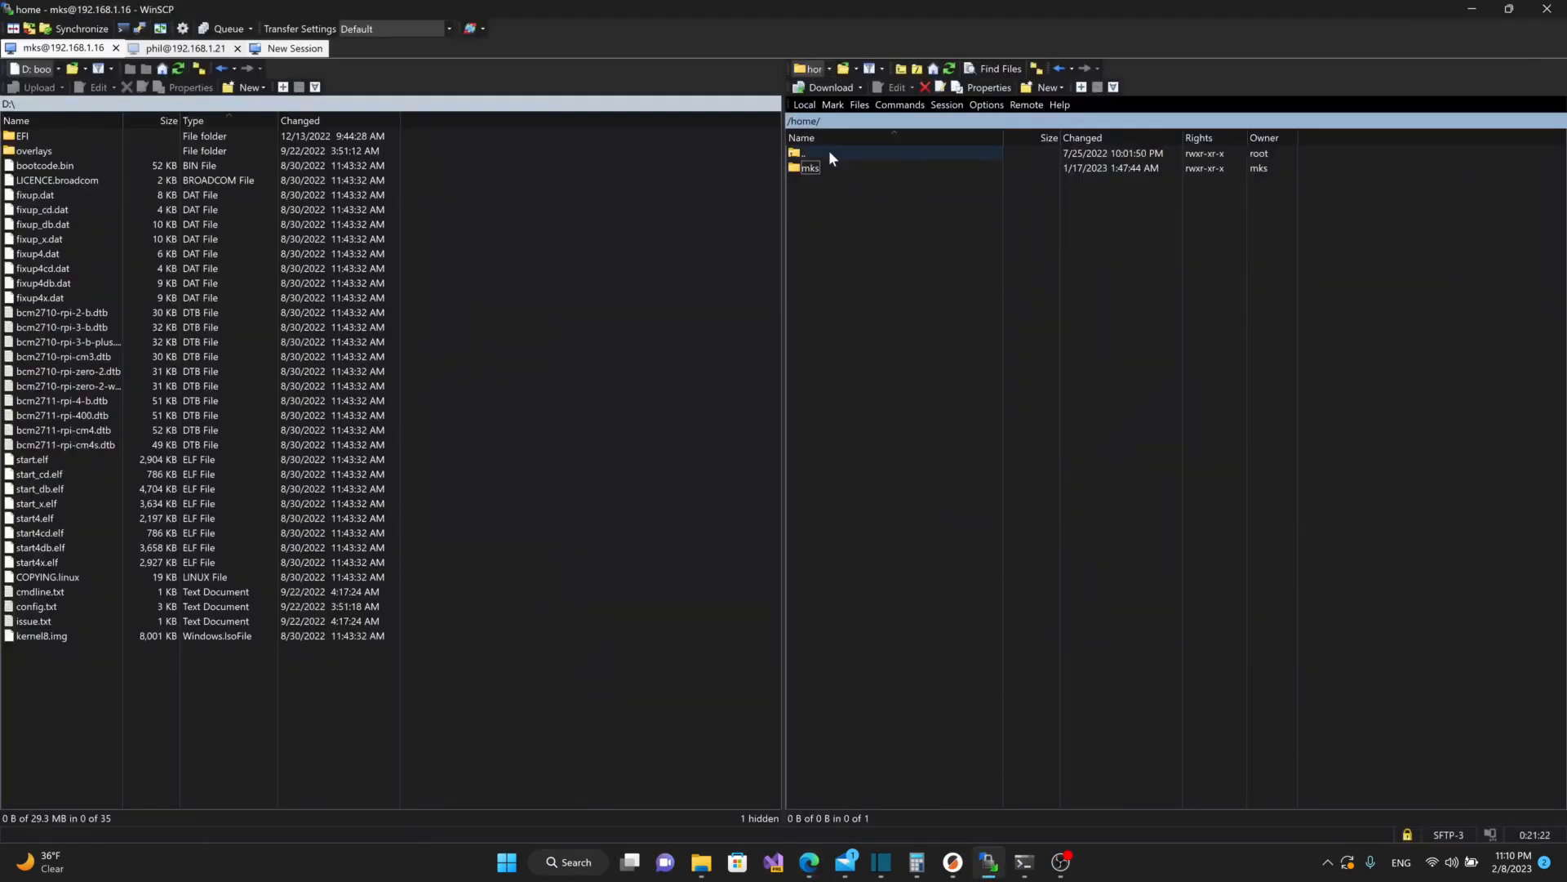
pyautogui.click(810, 167)
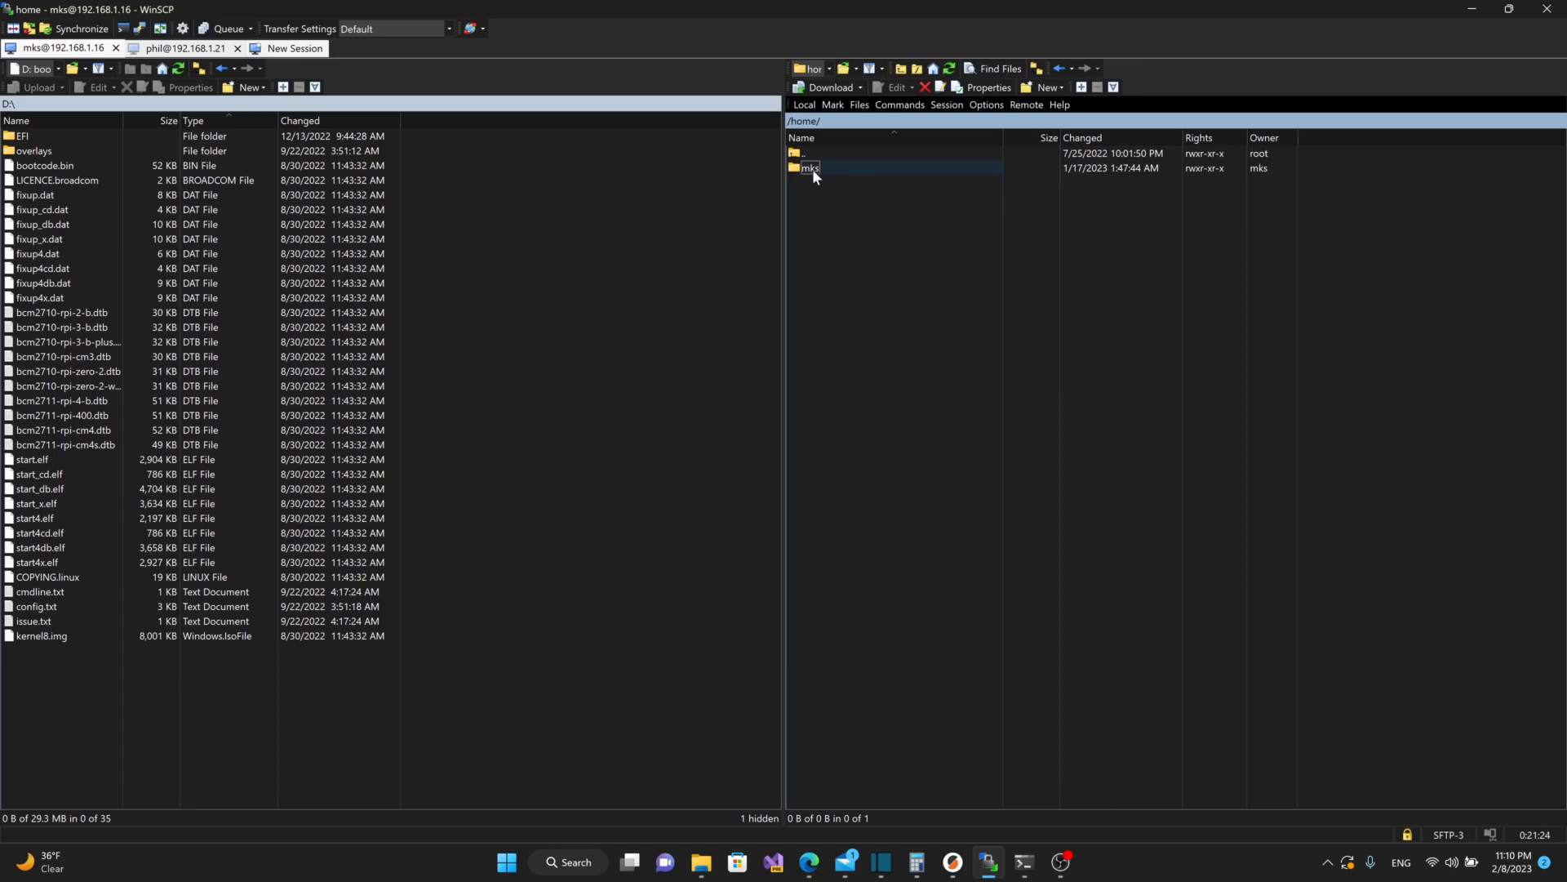
pyautogui.moveTo(810, 178)
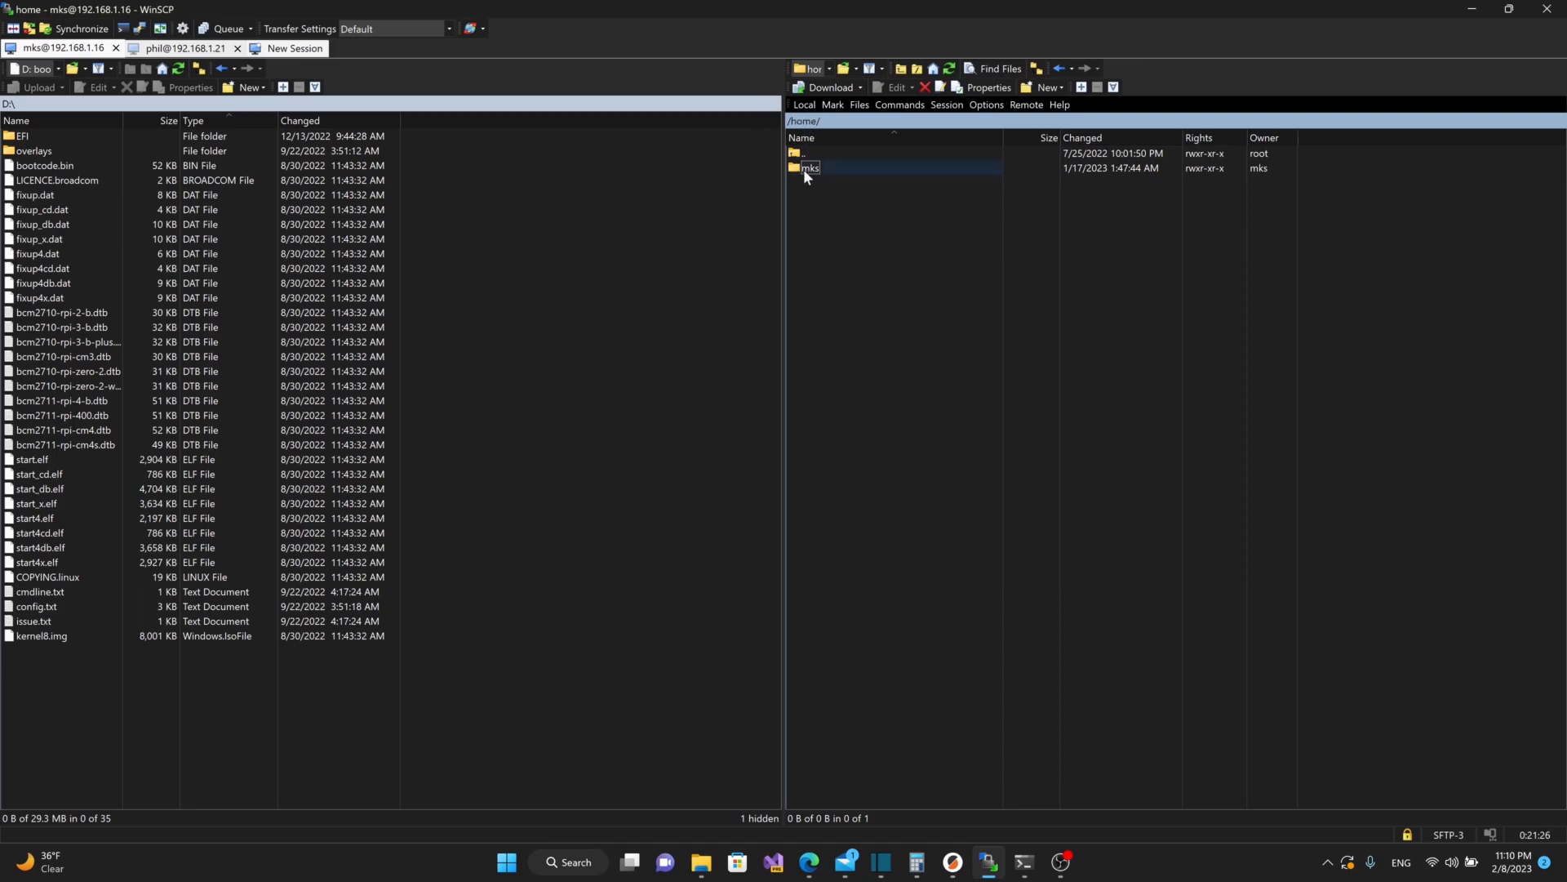
# - Open the mks and fluidd folders and select config.json
pyautogui.doubleClick(810, 166)
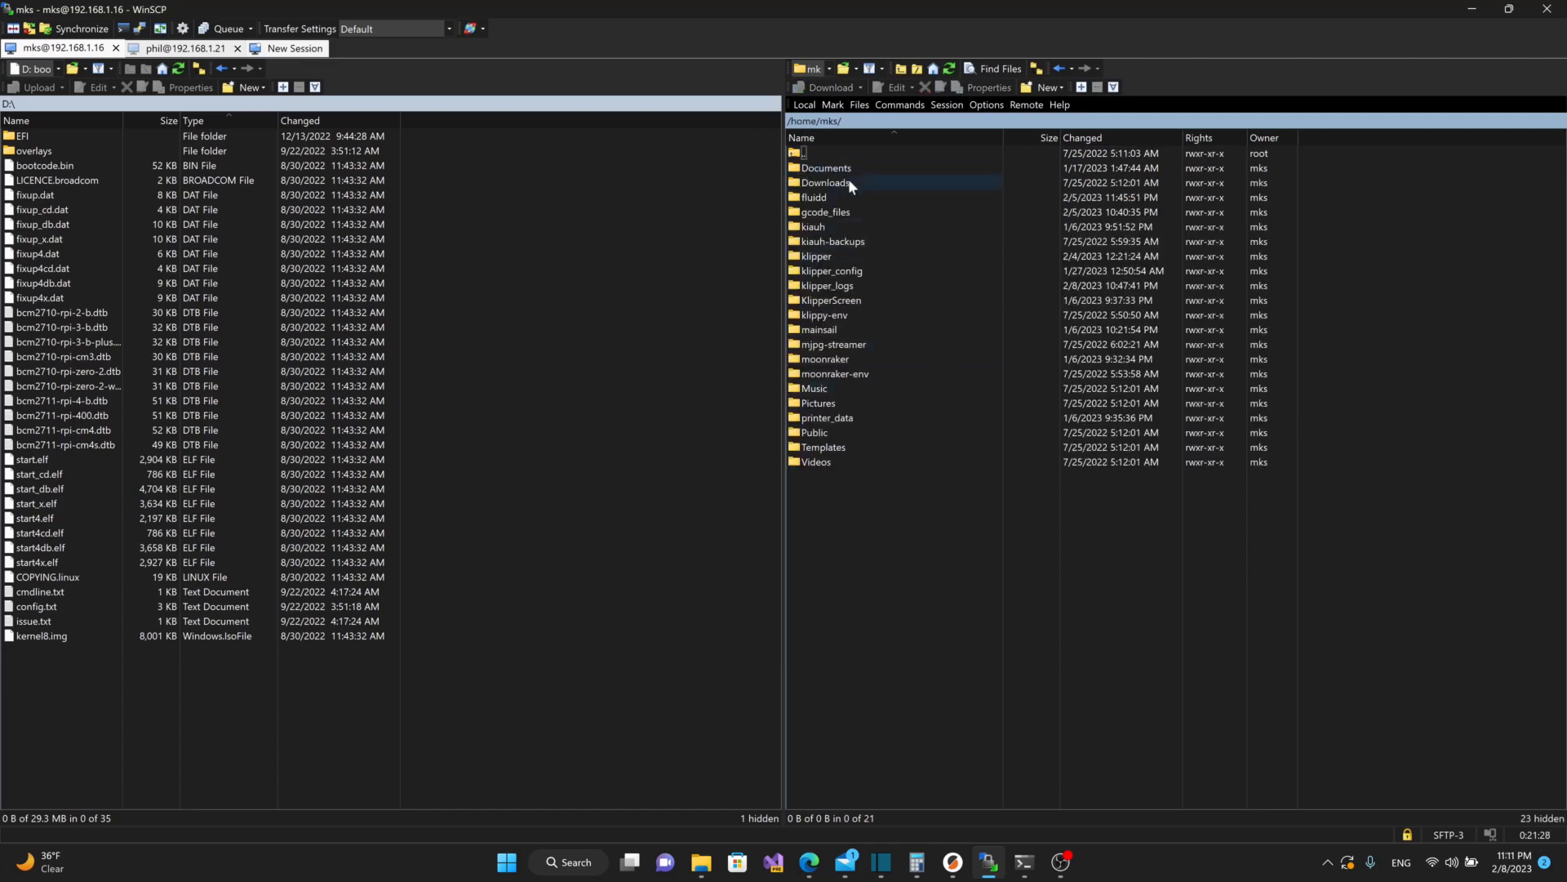
pyautogui.click(814, 387)
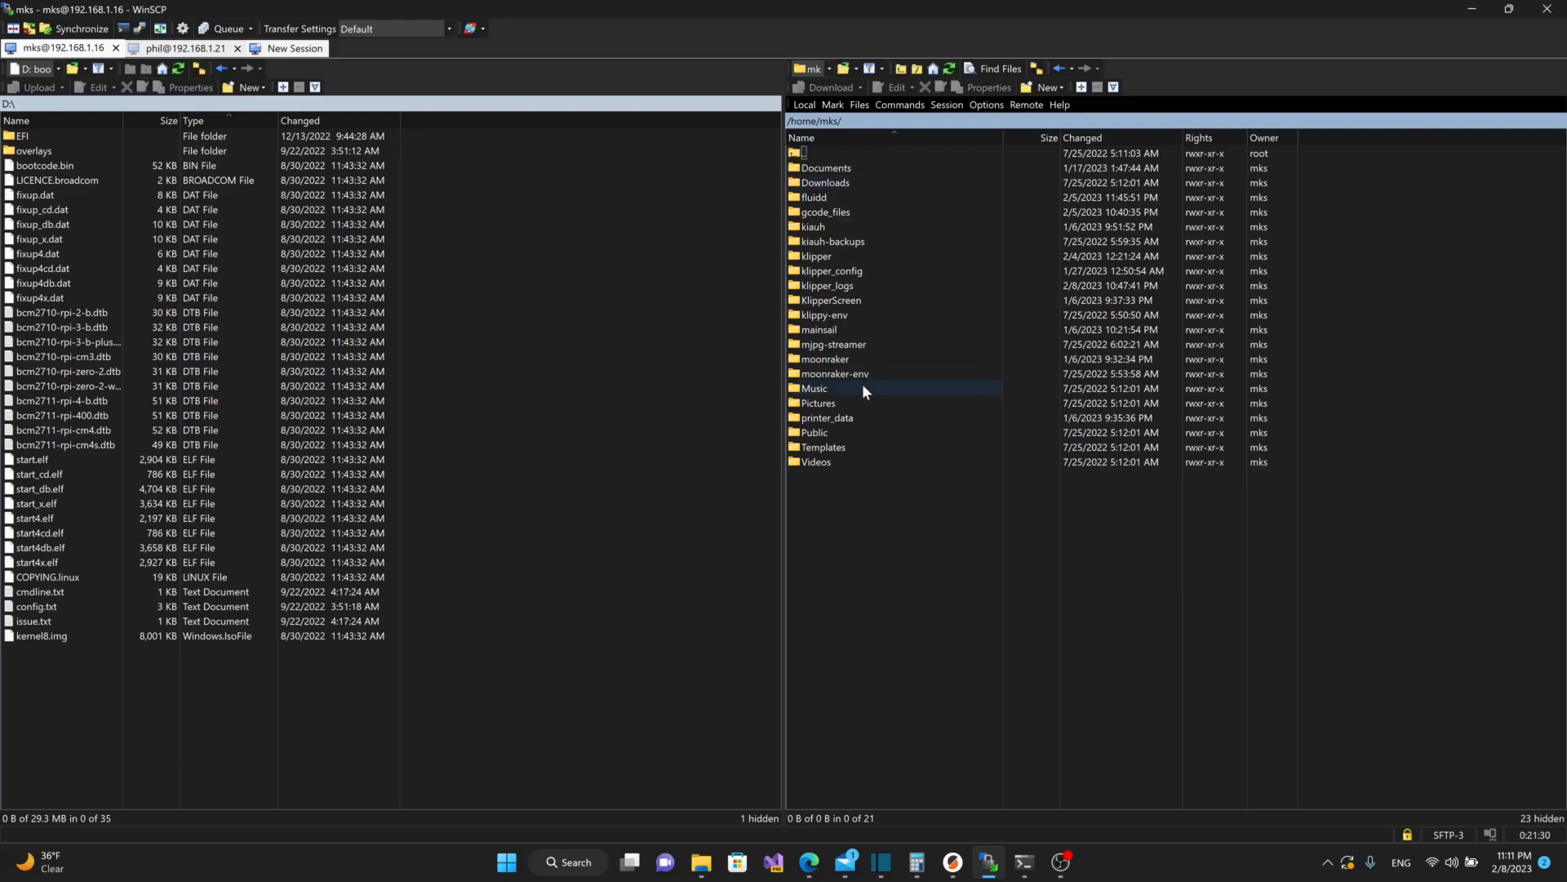
pyautogui.click(813, 197)
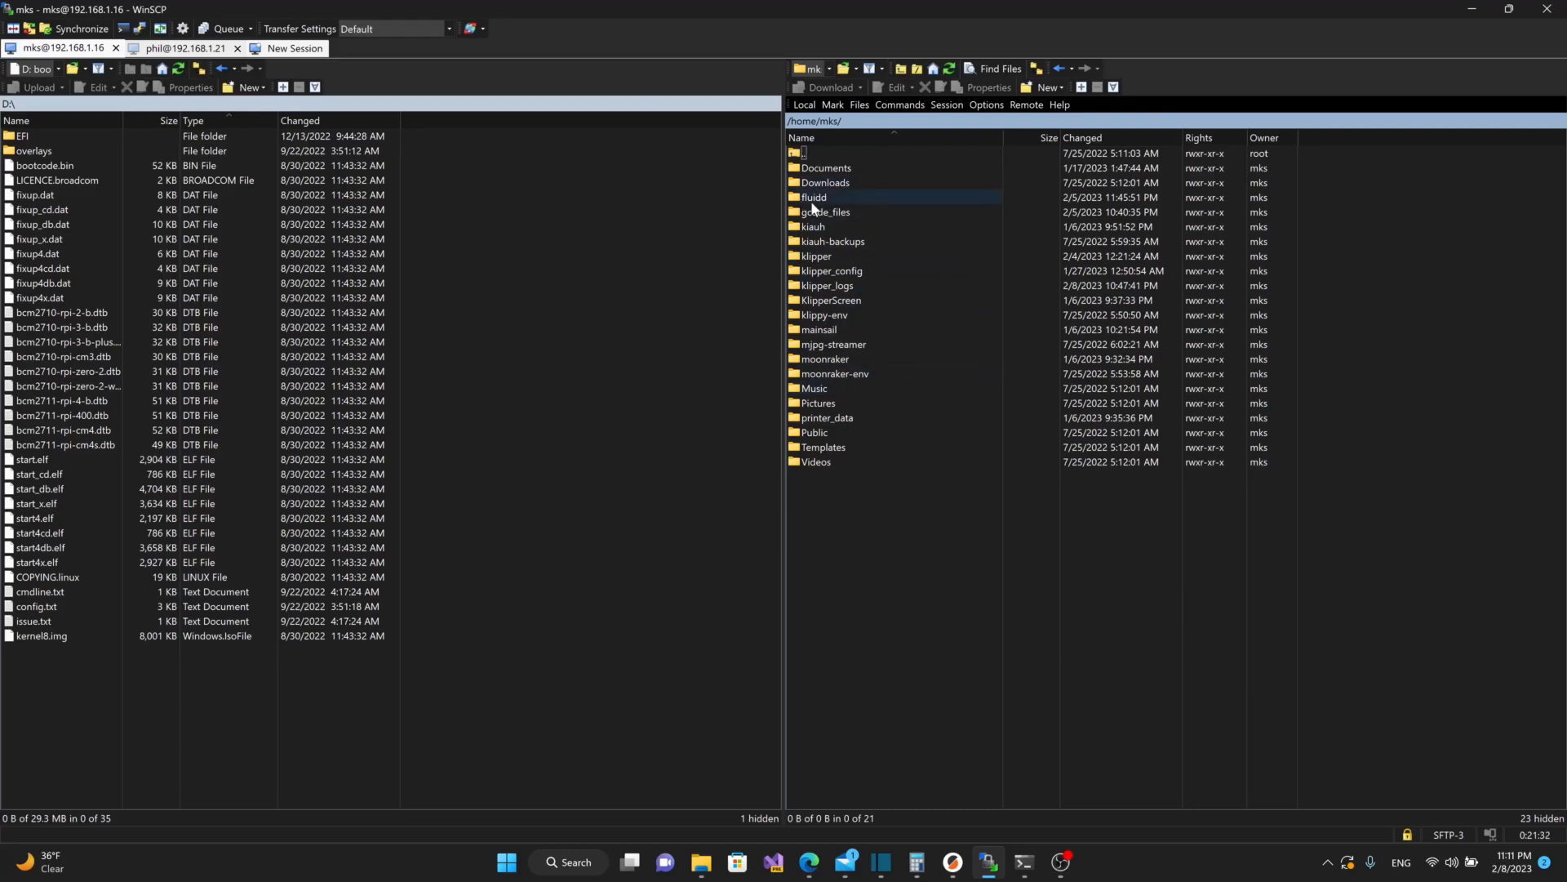
pyautogui.doubleClick(814, 196)
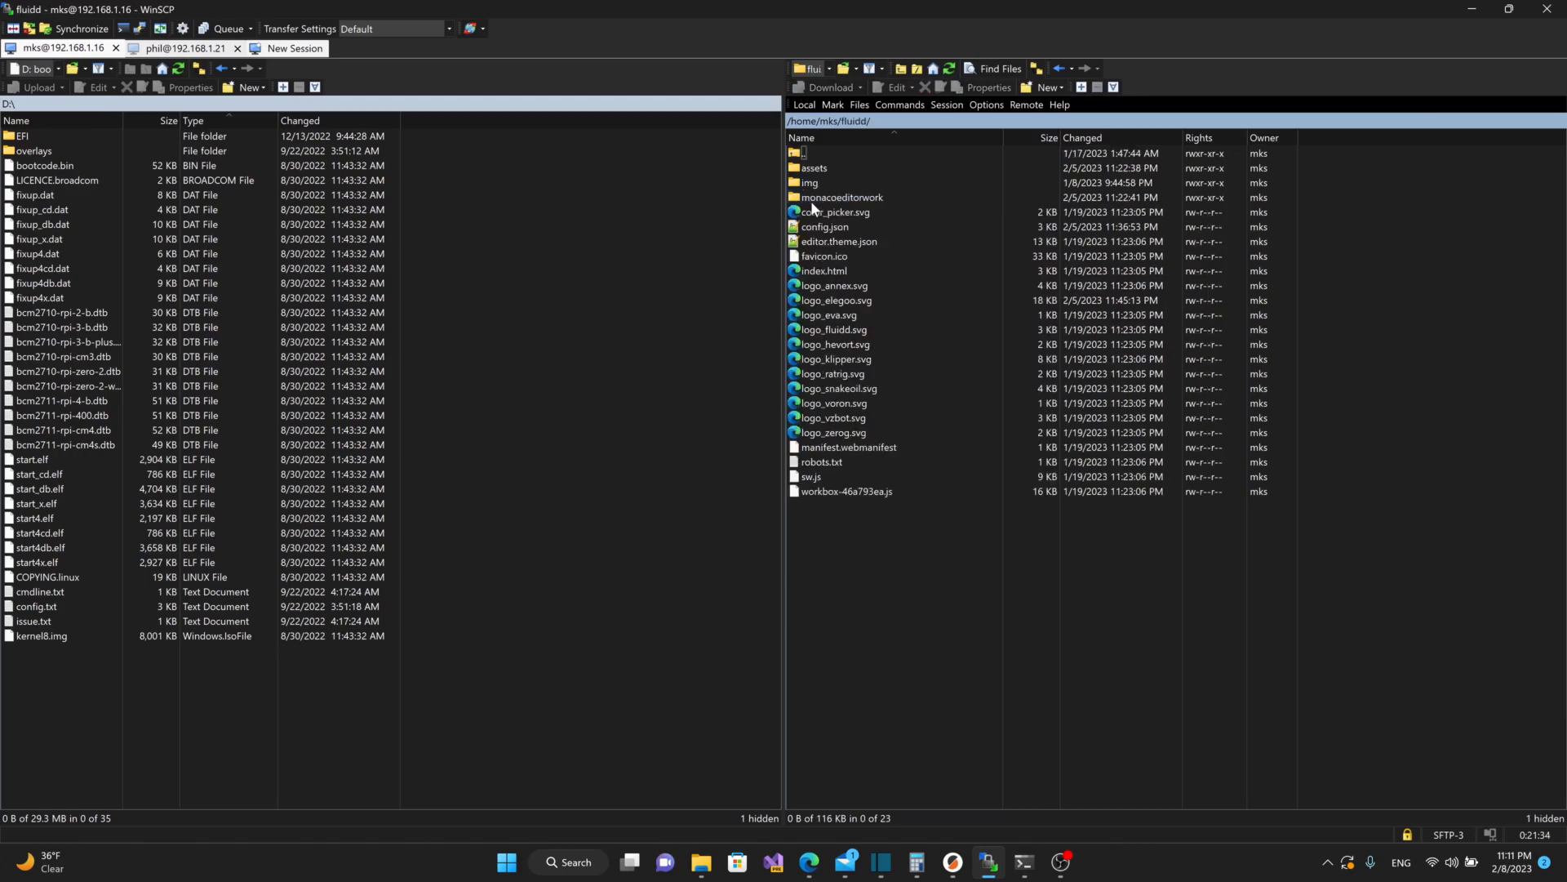
pyautogui.click(823, 227)
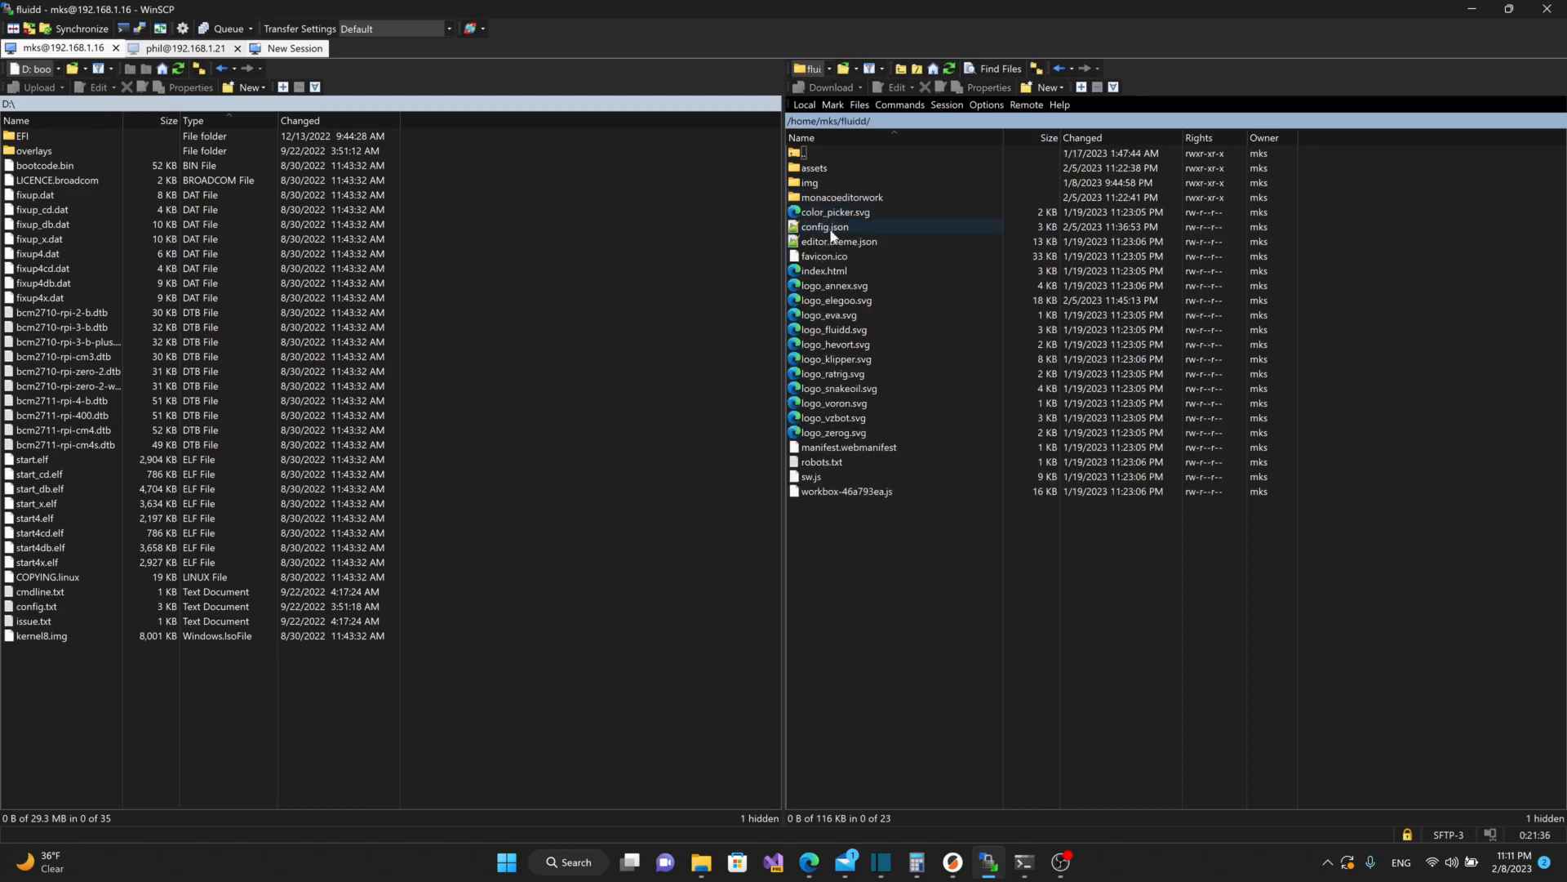
pyautogui.click(825, 226)
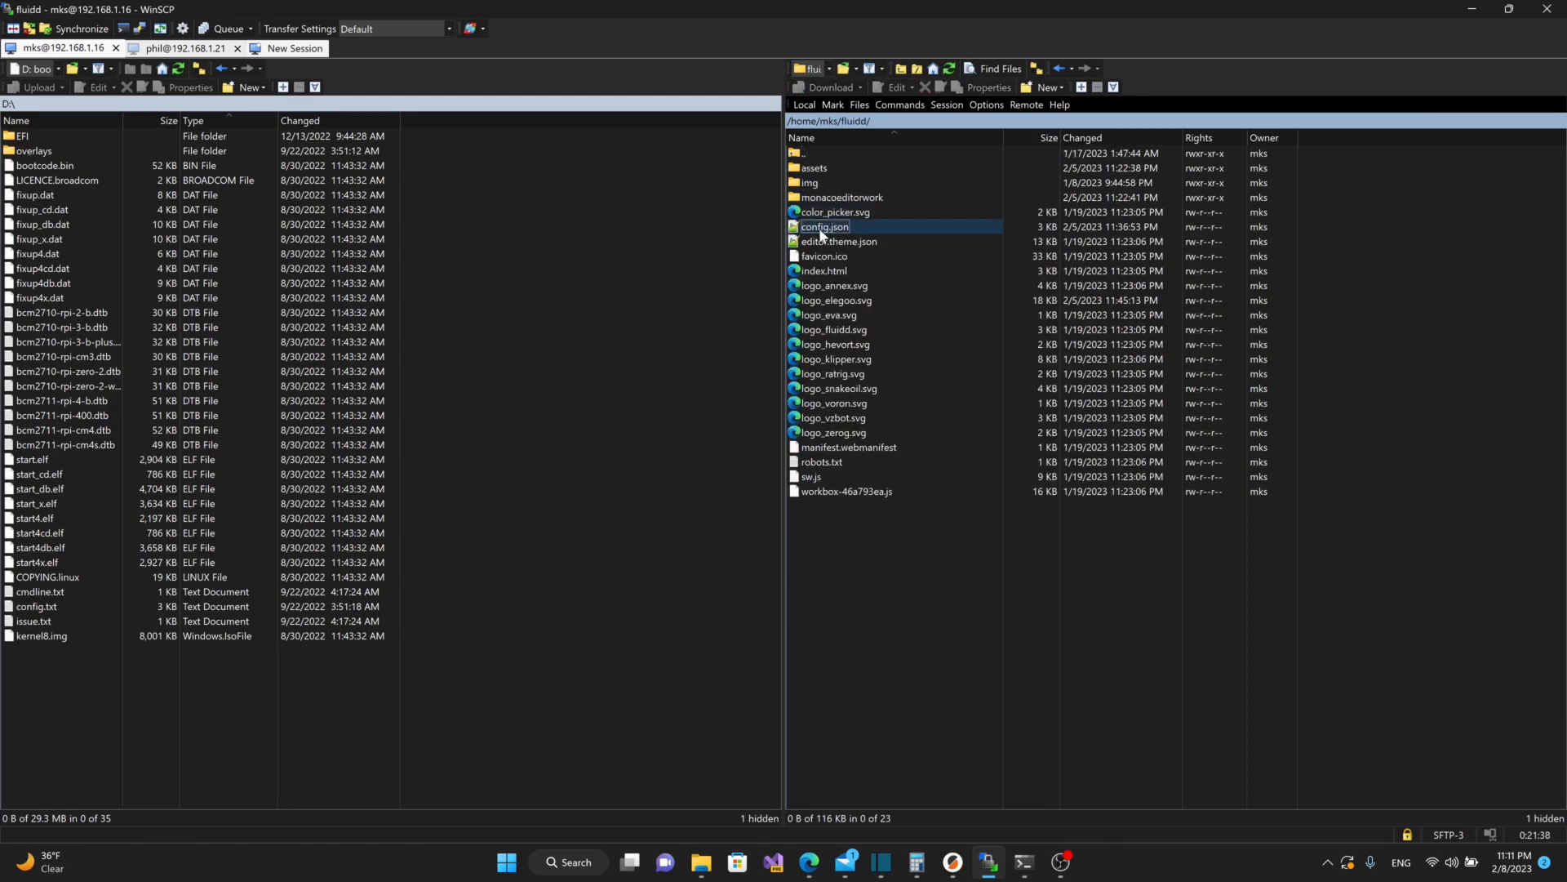
# - Open fluidd's config.json in WinSCP's editor and scroll to the final Elegoo preset
pyautogui.doubleClick(823, 226)
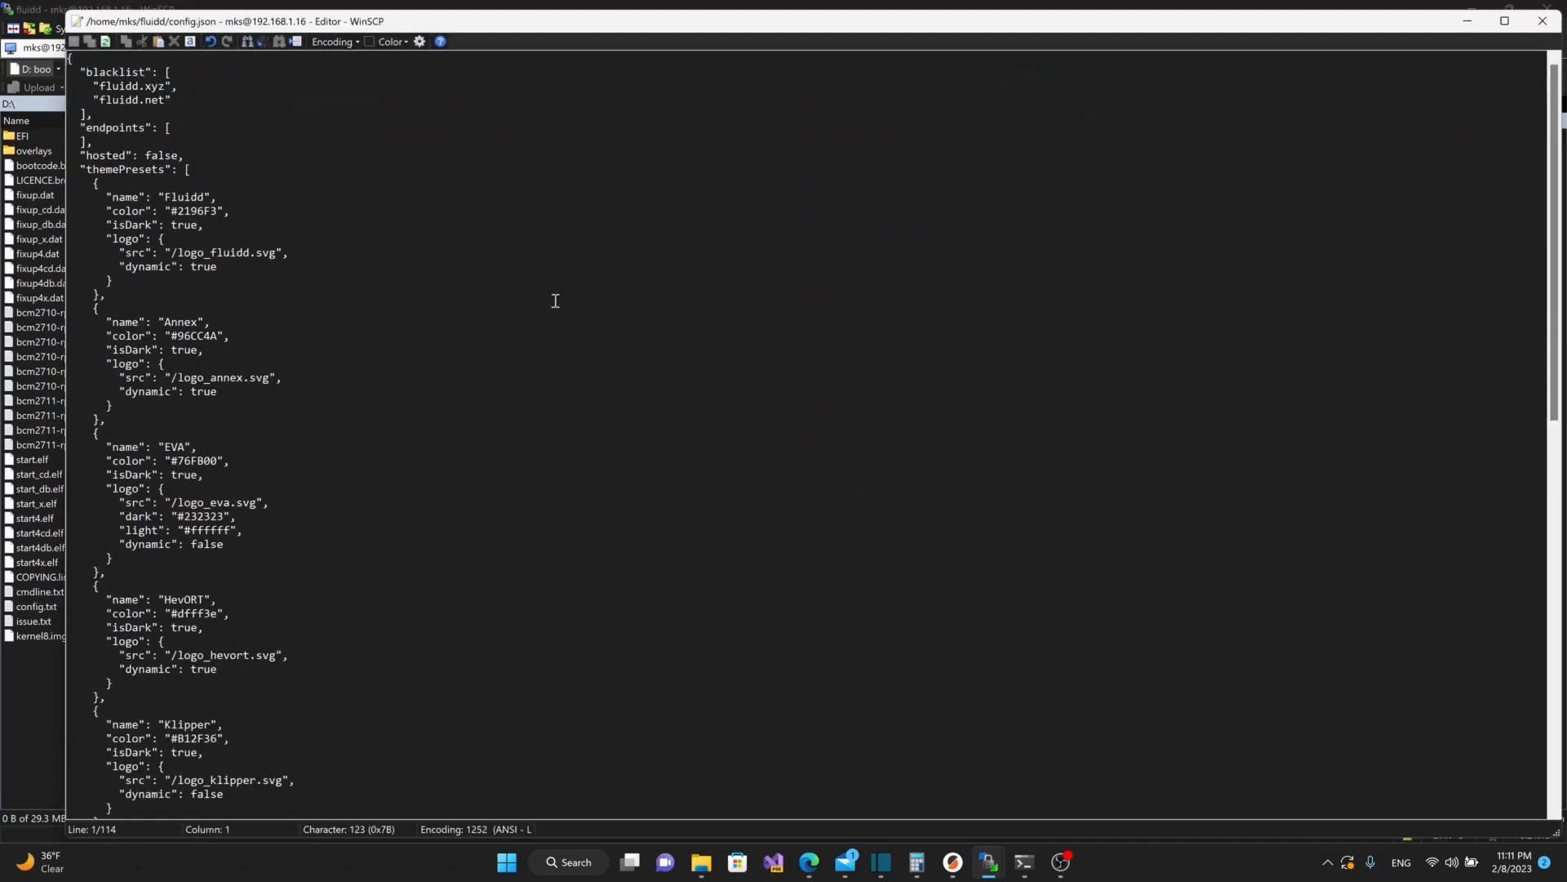
pyautogui.moveTo(107, 277)
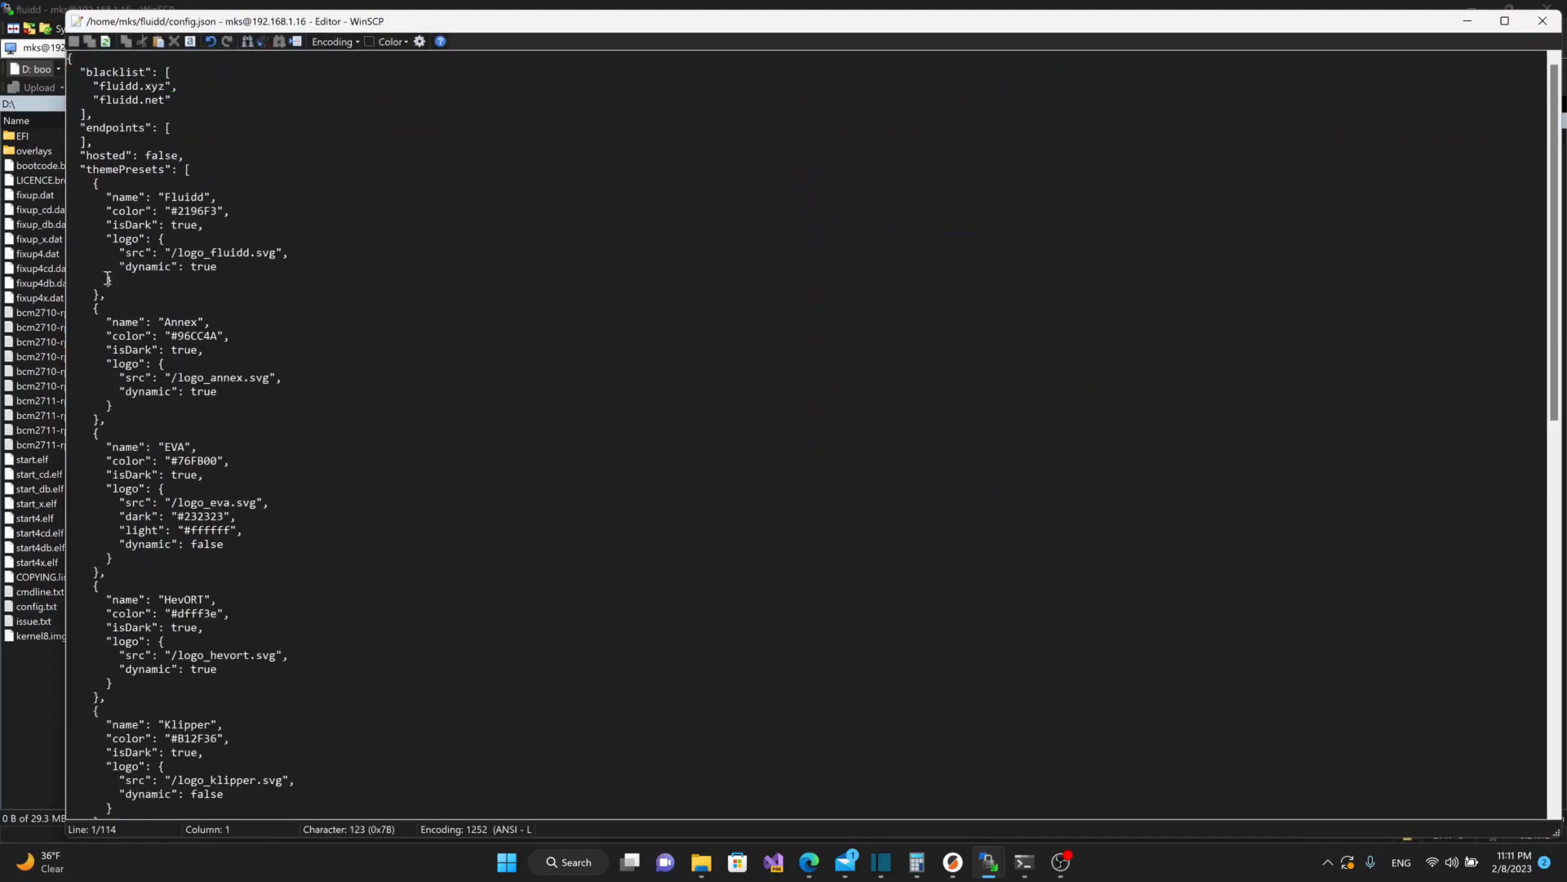
pyautogui.moveTo(107, 277)
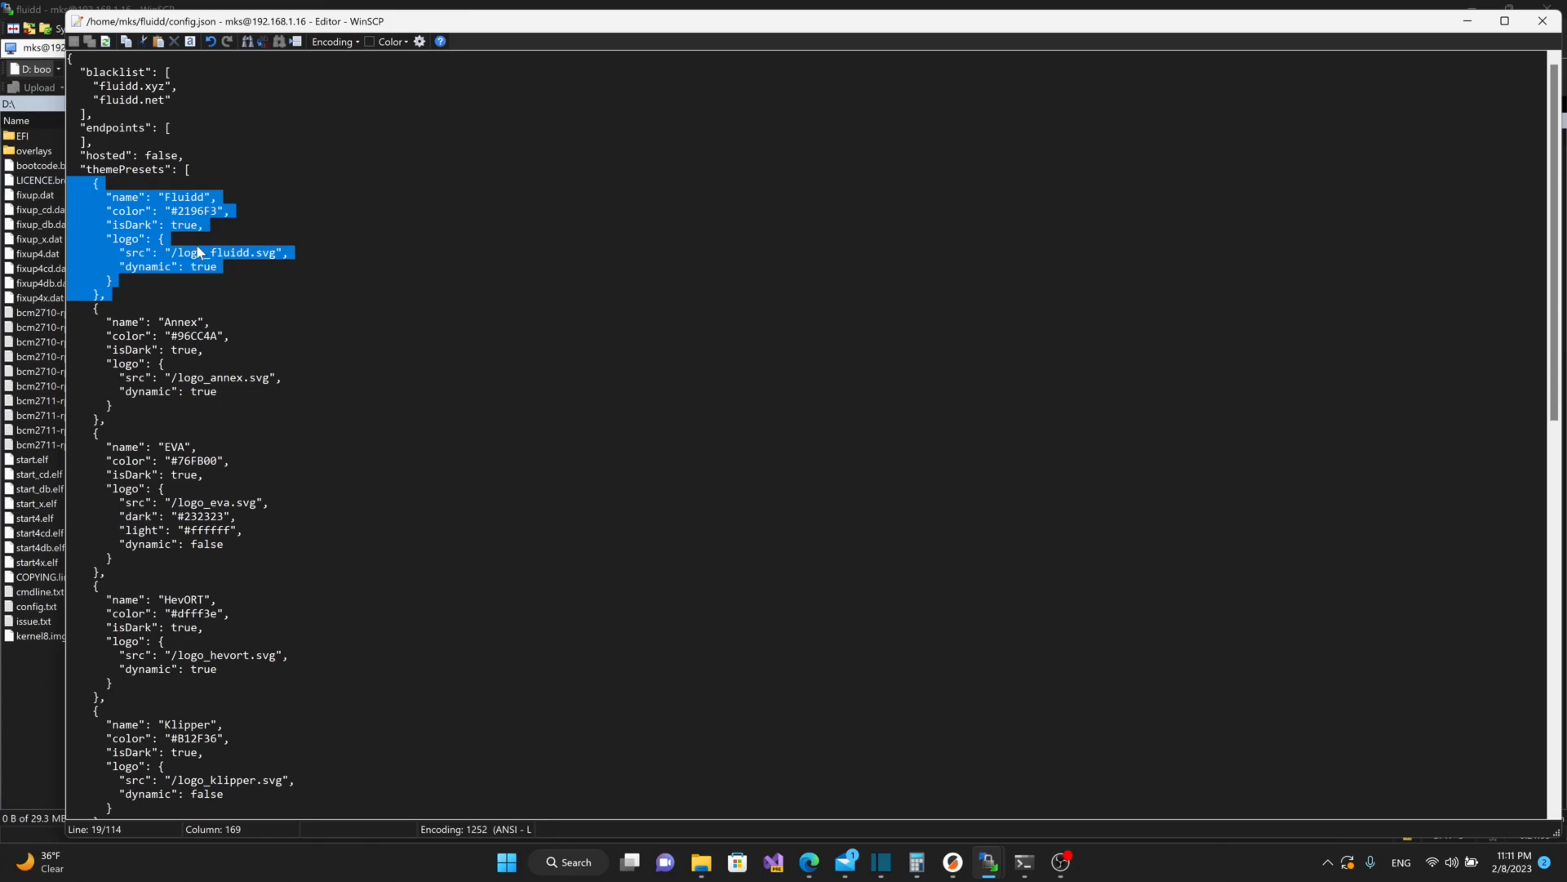
pyautogui.scroll(-3)
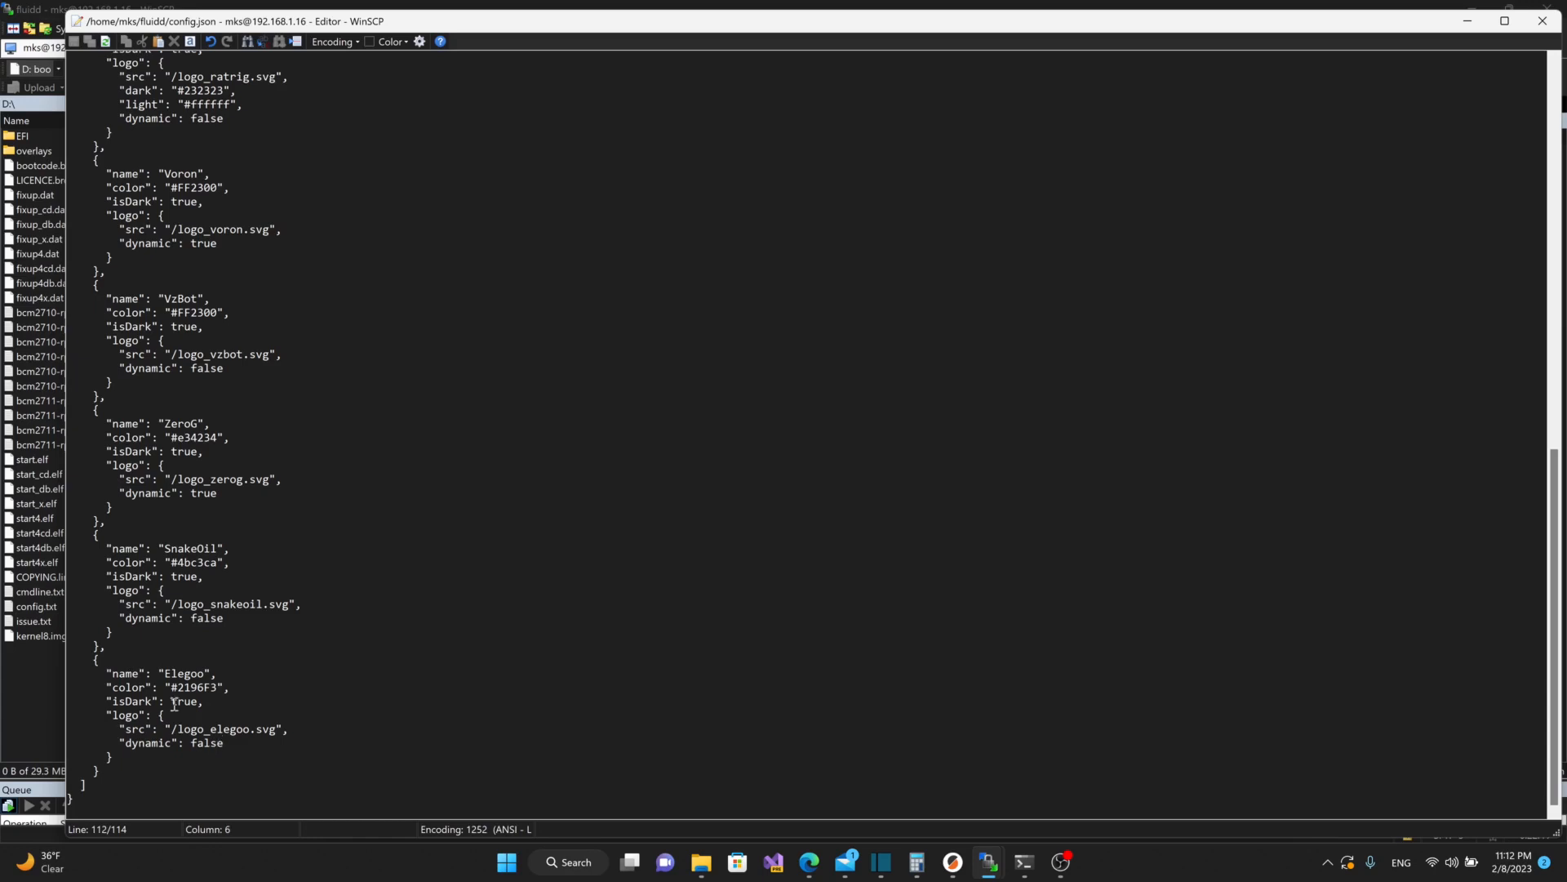
pyautogui.moveTo(277, 613)
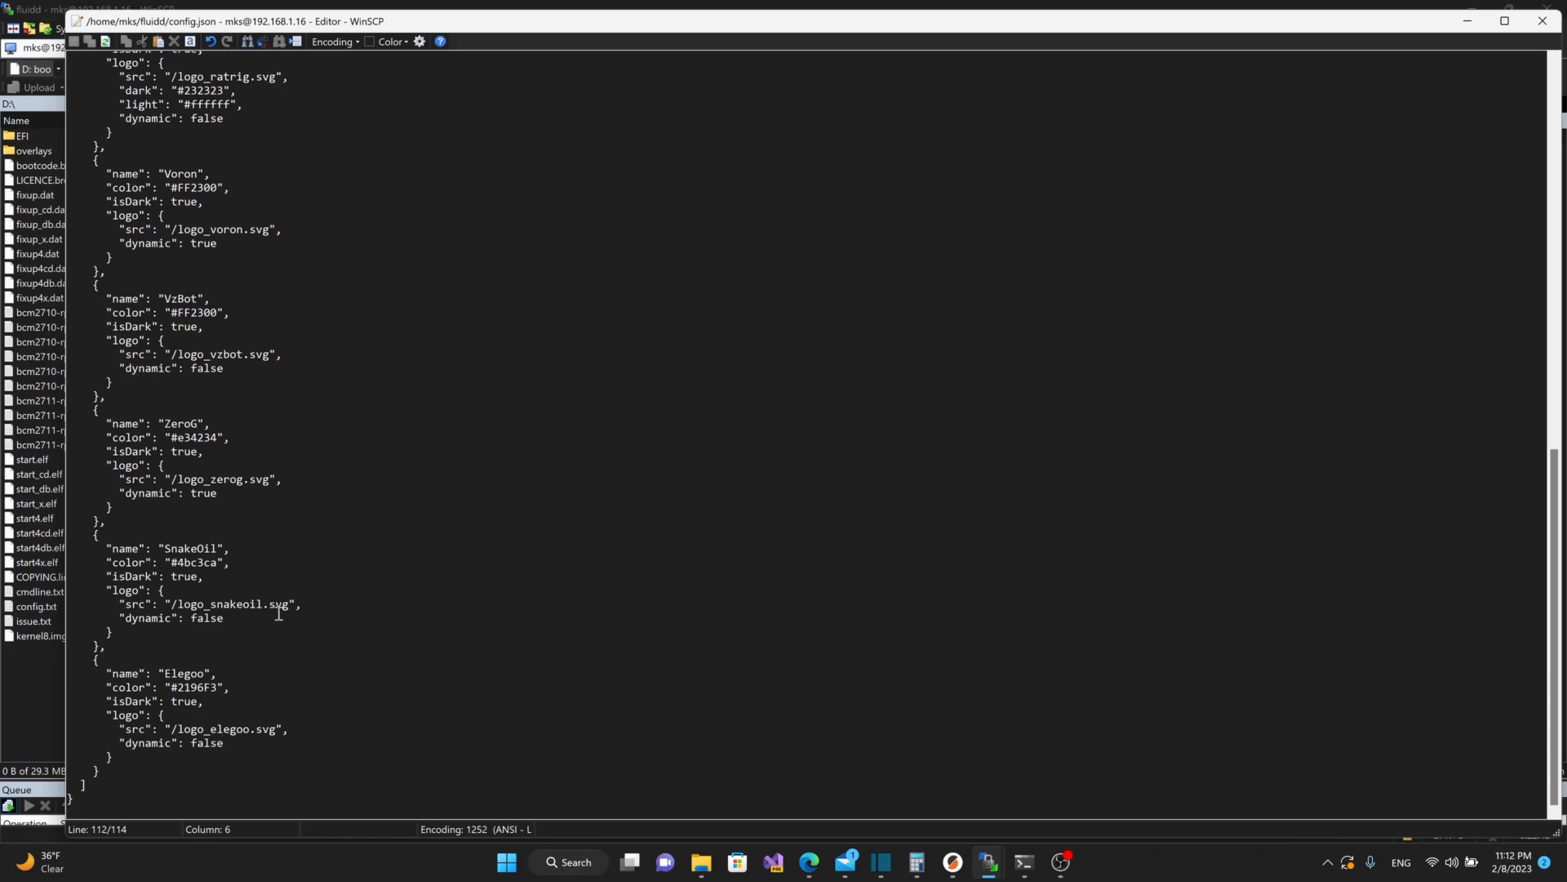
pyautogui.moveTo(90, 734)
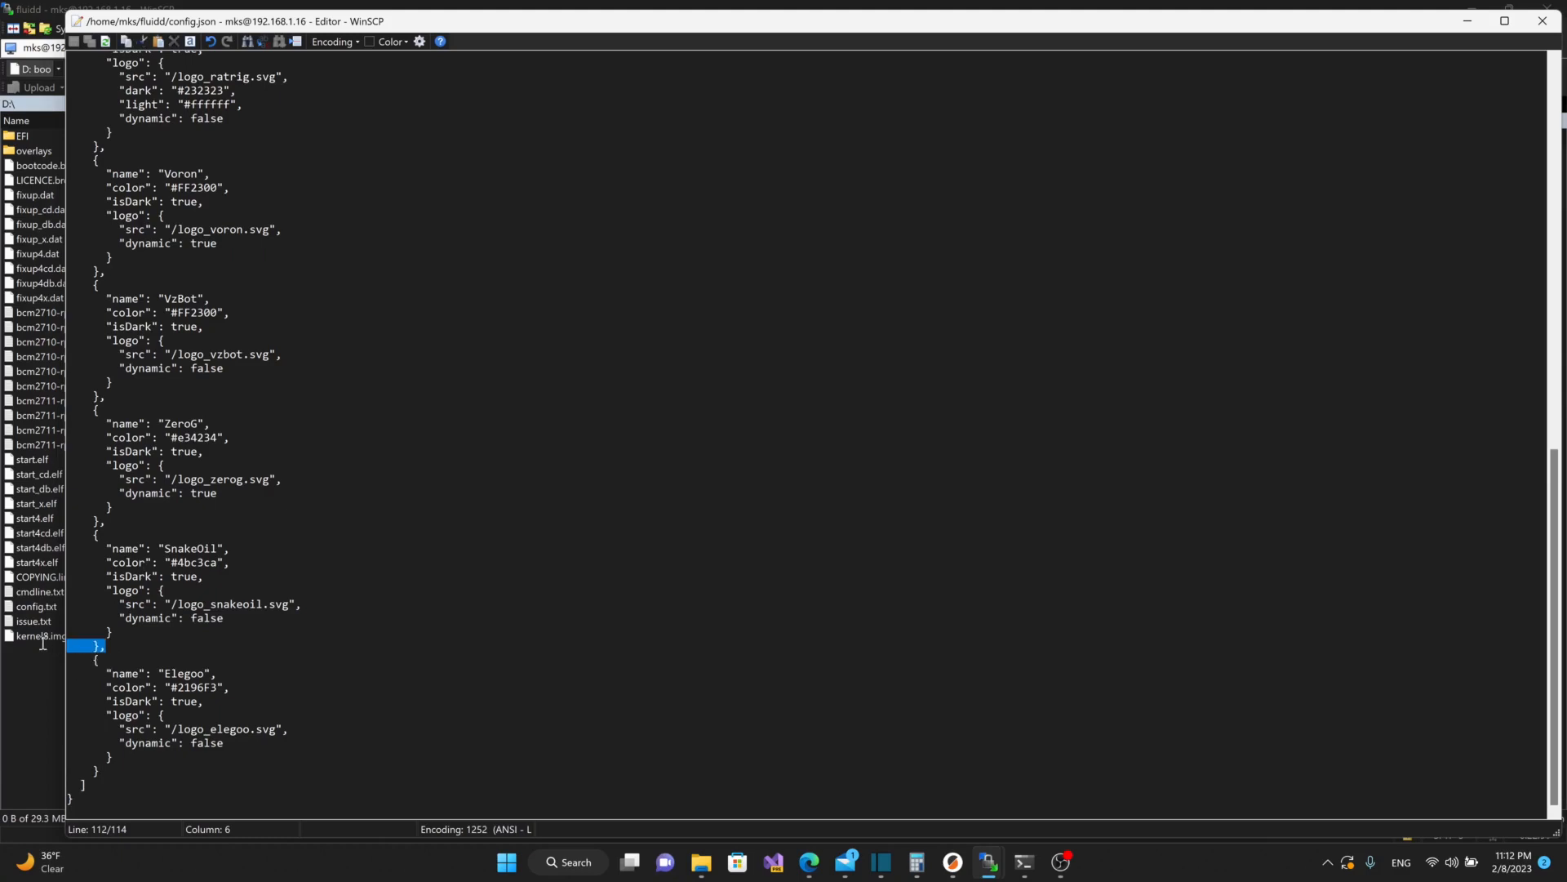
# - Append the copied Fluidd preset after Elegoo and rename it to 'Feral'
pyautogui.write(',')
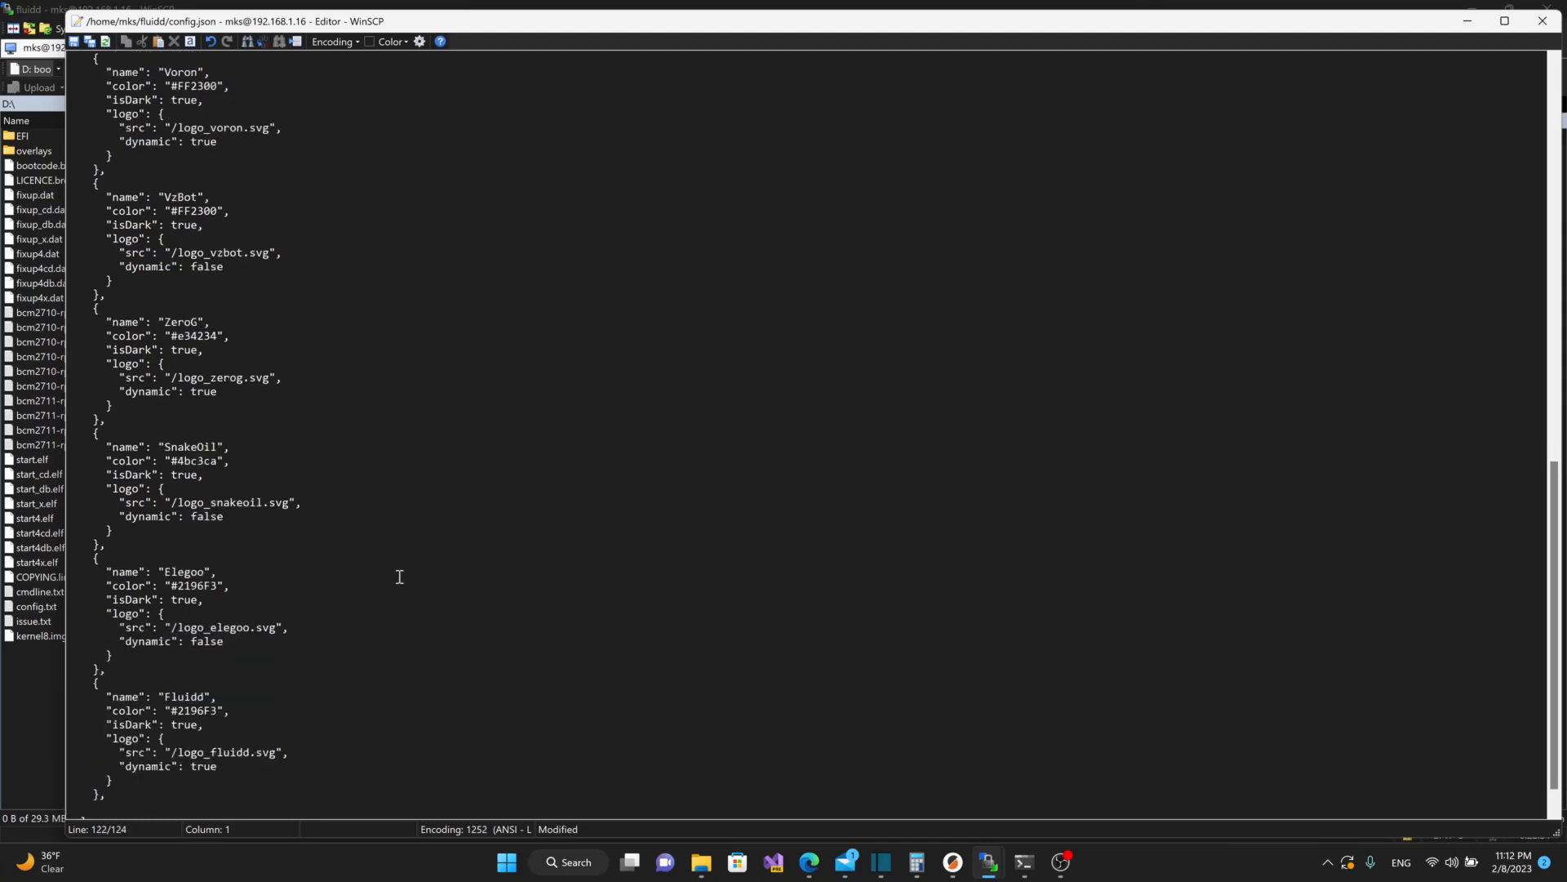
pyautogui.scroll(-3)
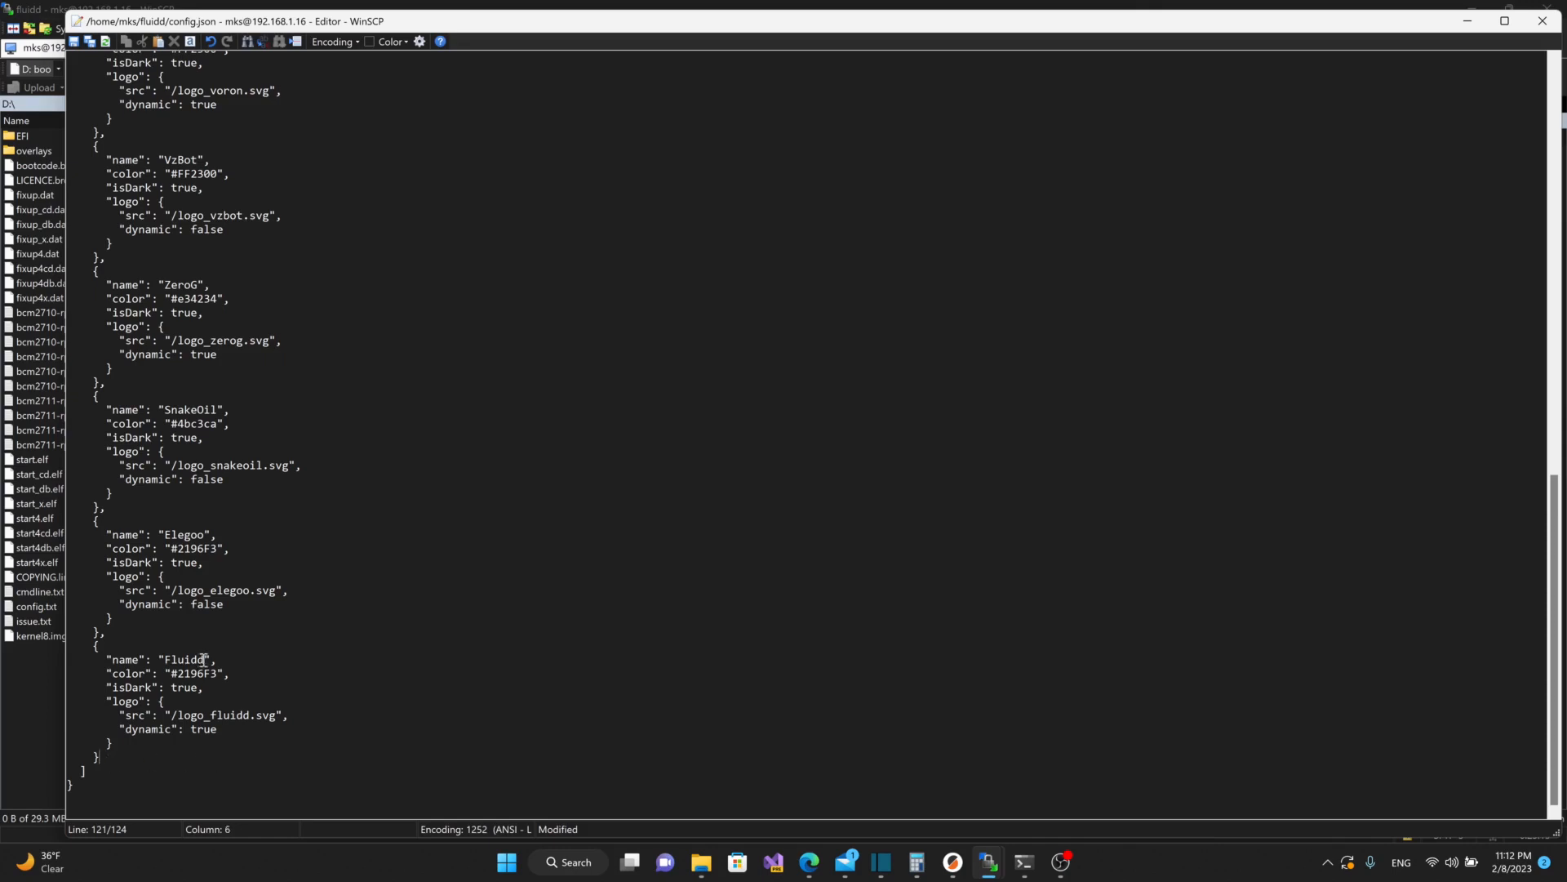
pyautogui.doubleClick(183, 658)
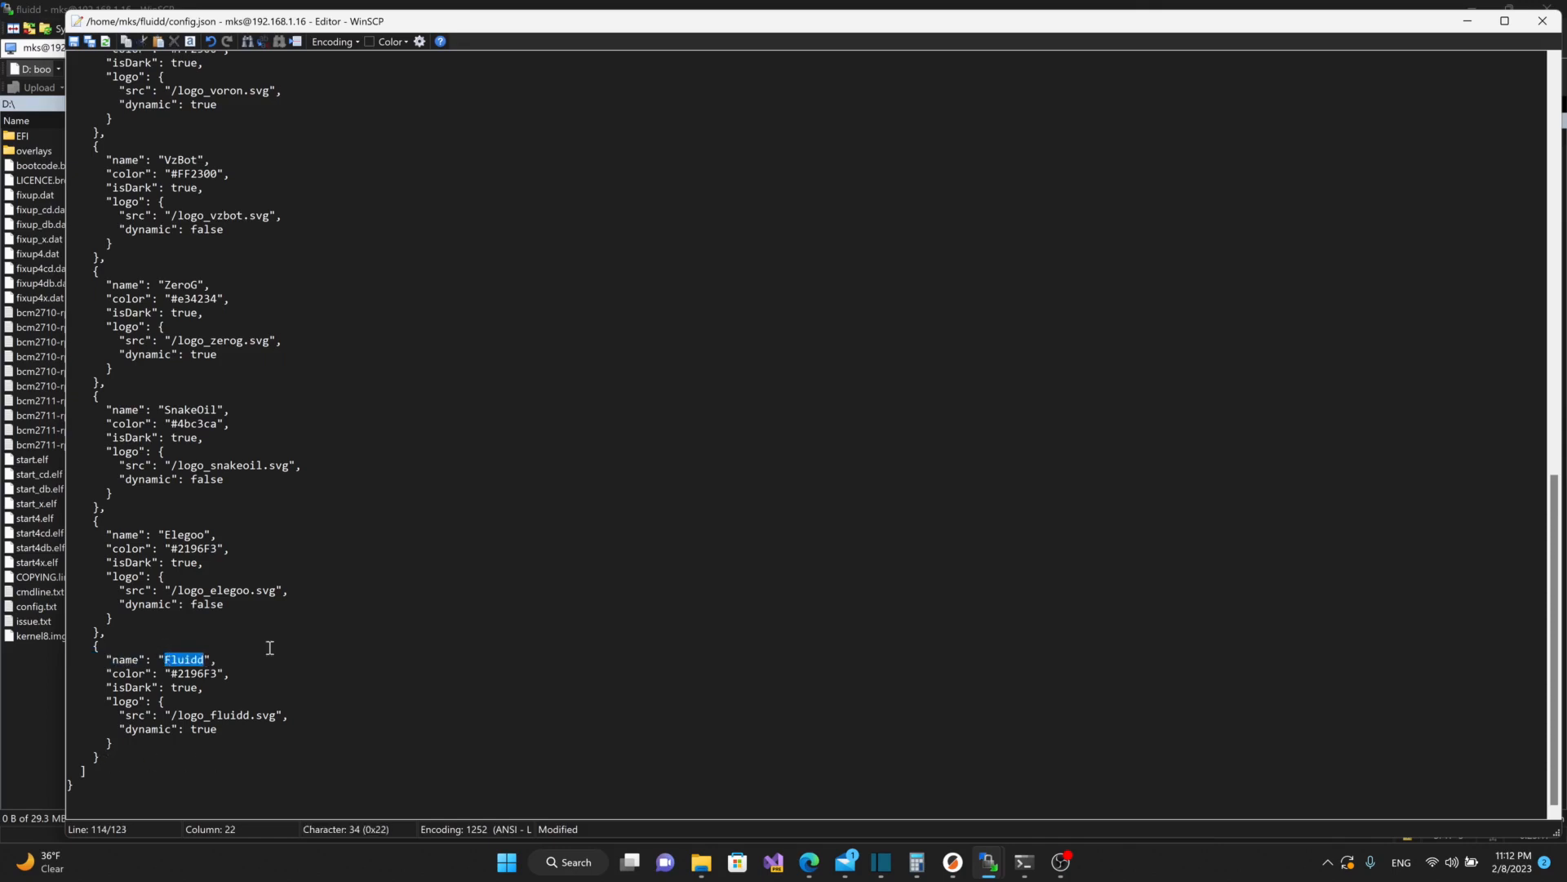
pyautogui.write('Feral')
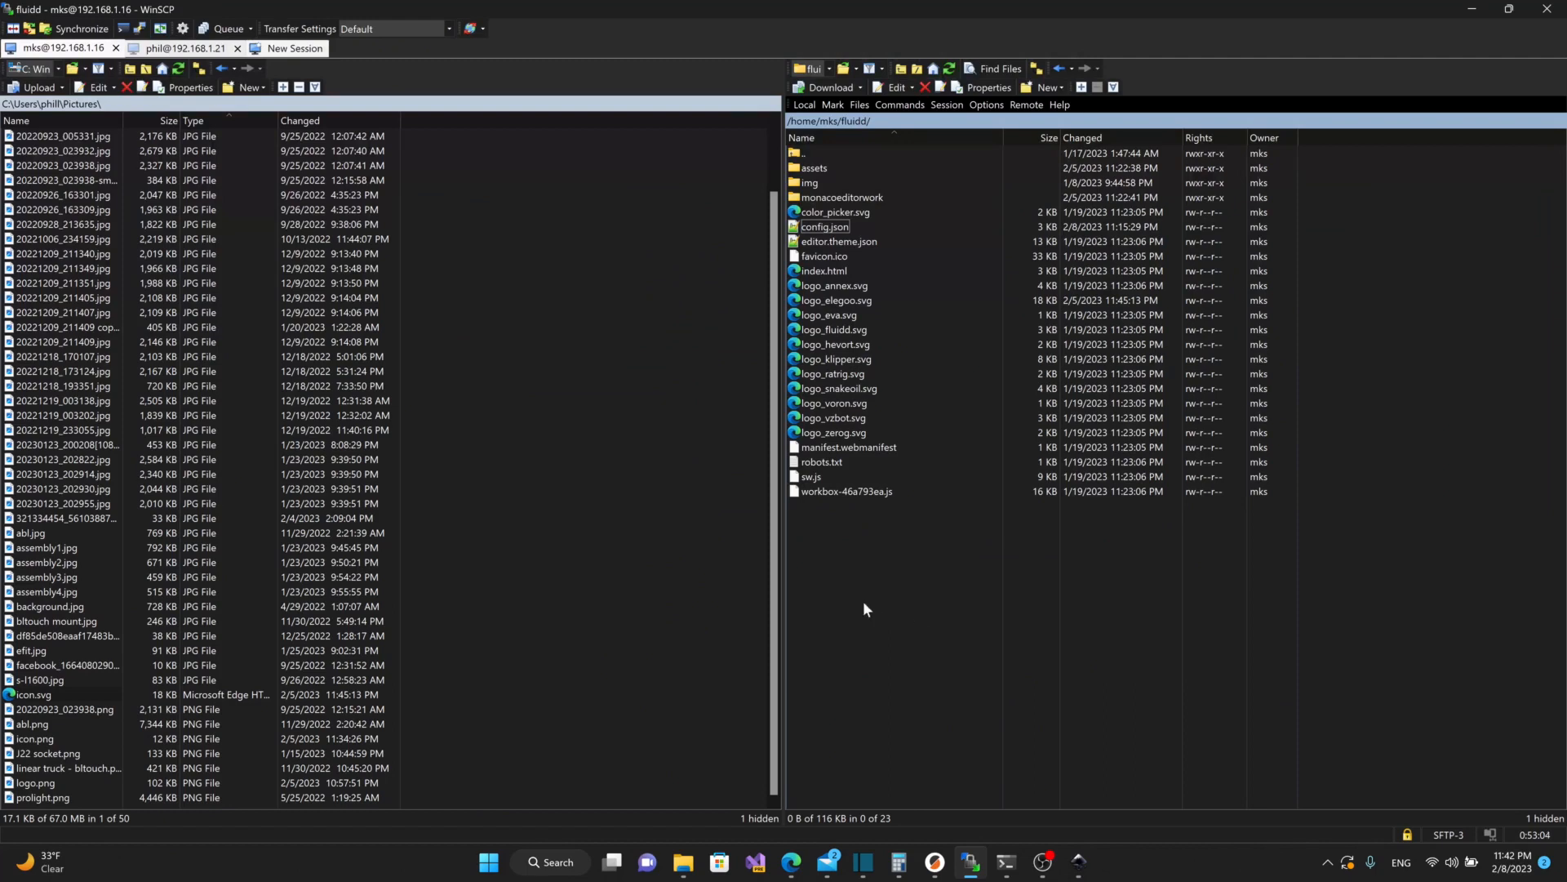
pyautogui.moveTo(128, 397)
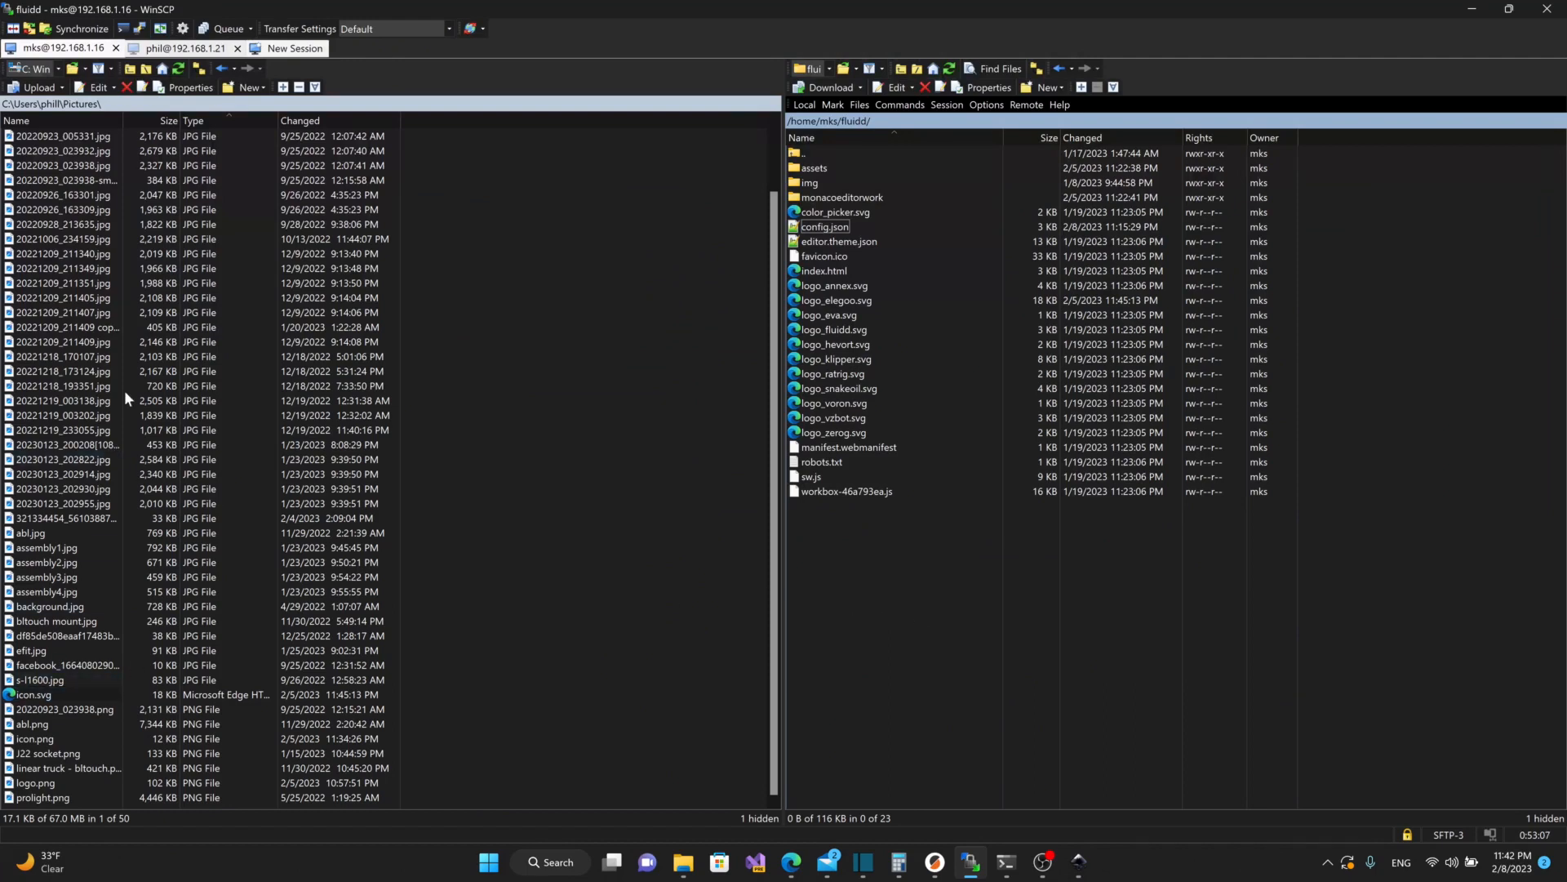
pyautogui.moveTo(1024, 647)
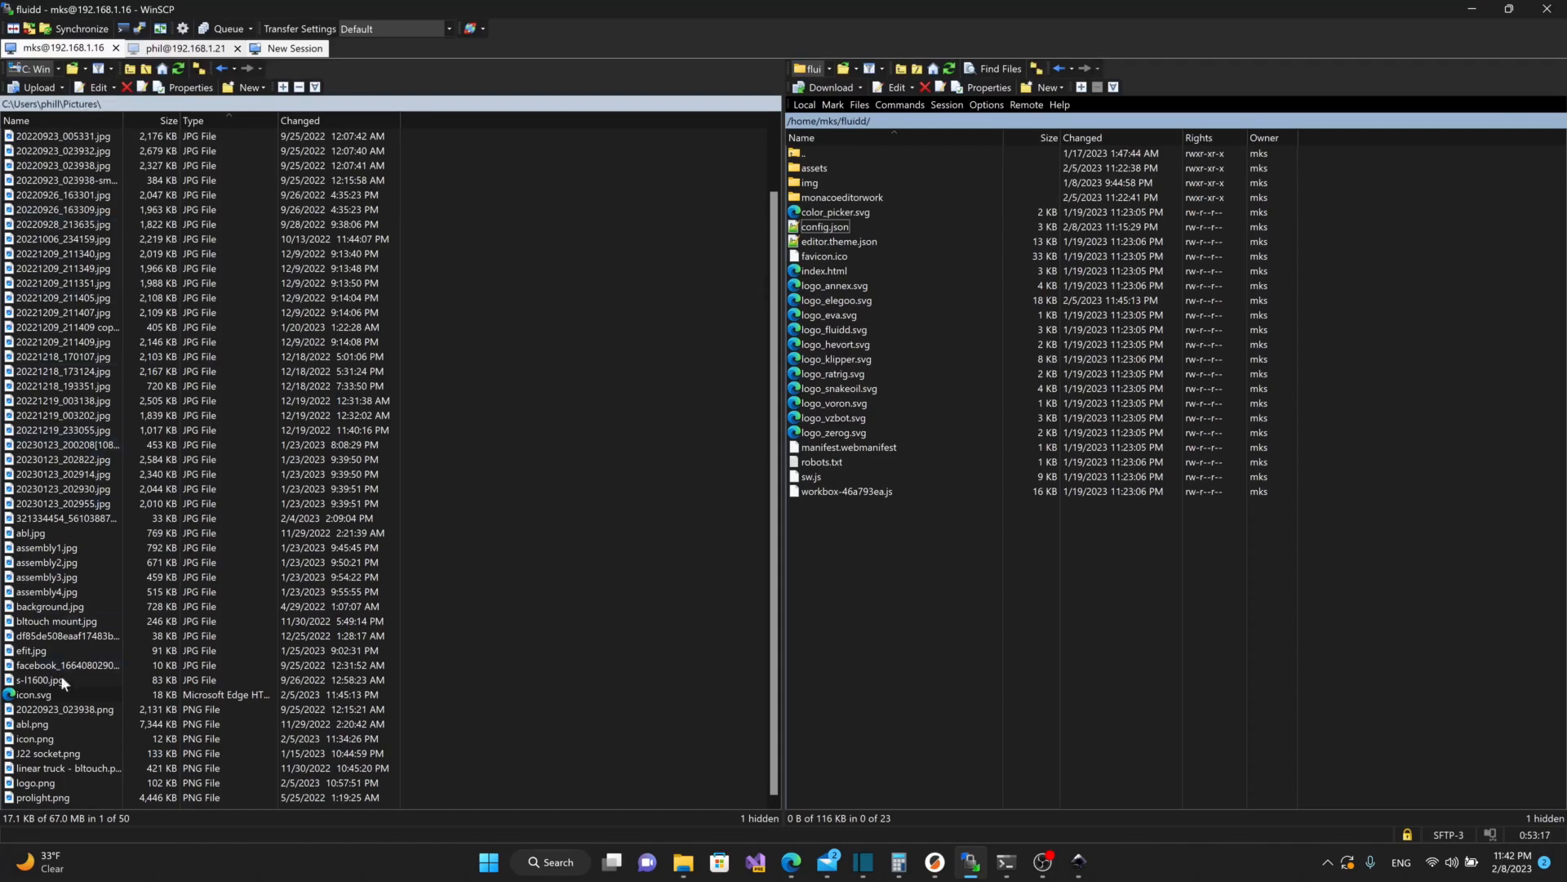
pyautogui.click(36, 694)
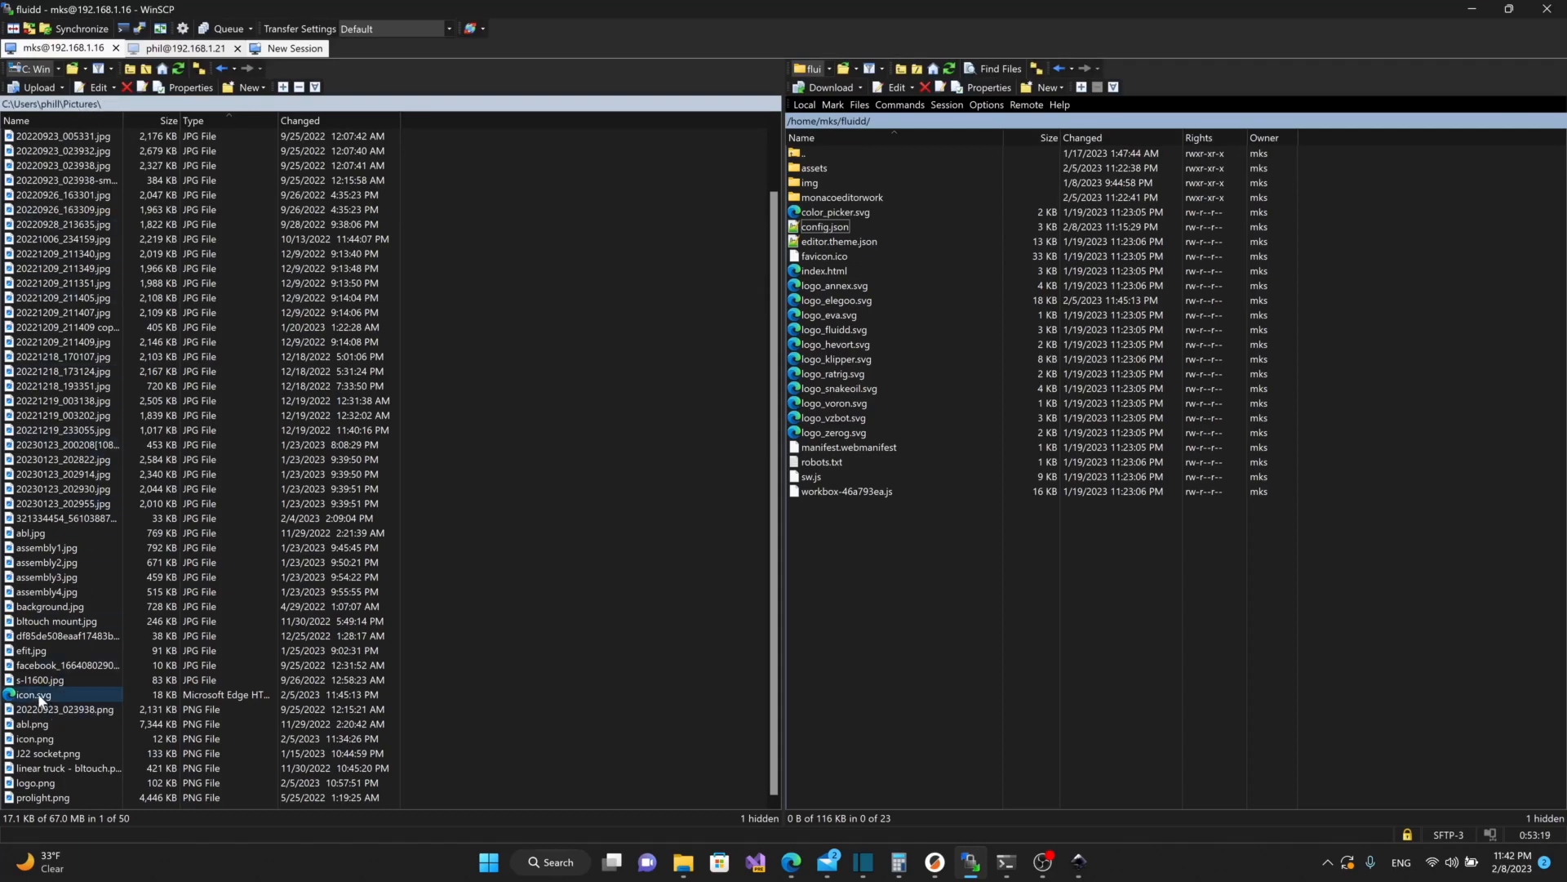
pyautogui.rightClick(33, 695)
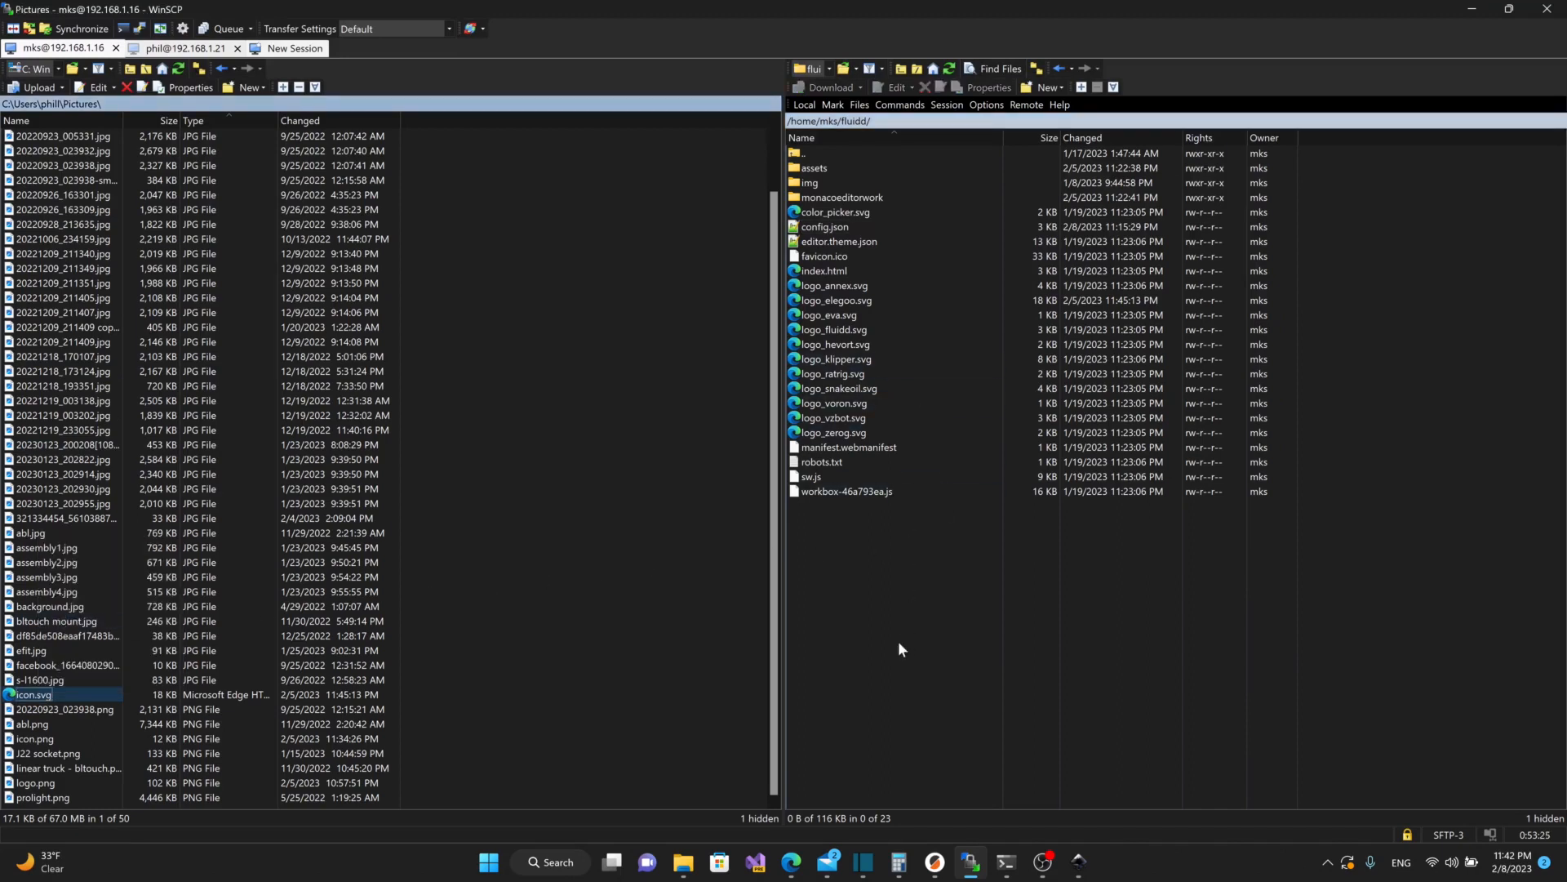
pyautogui.moveTo(845, 623)
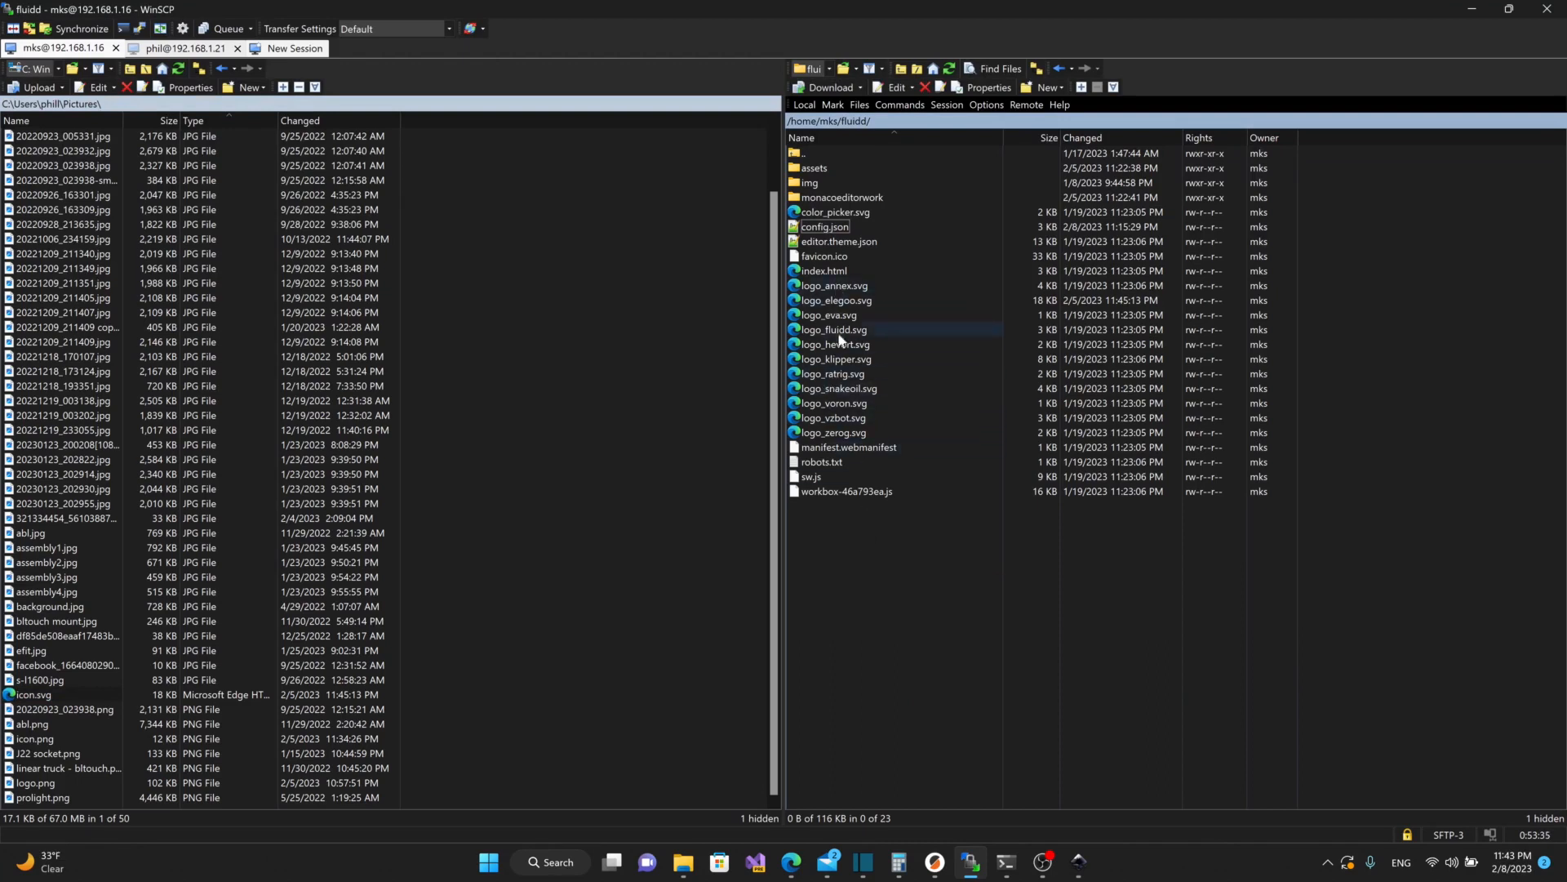
pyautogui.click(834, 300)
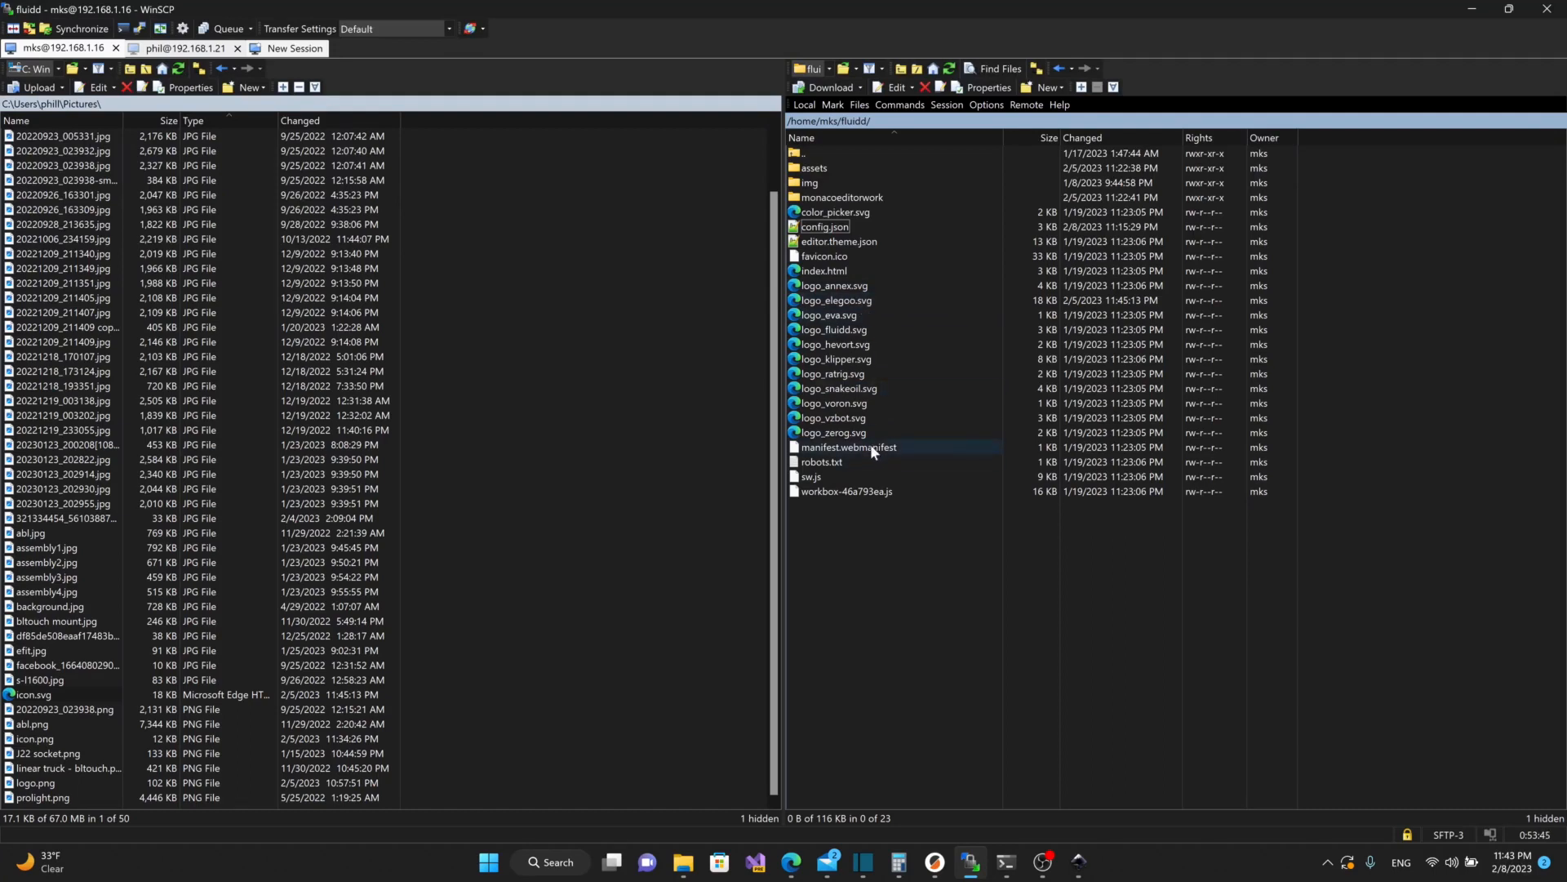
pyautogui.click(831, 431)
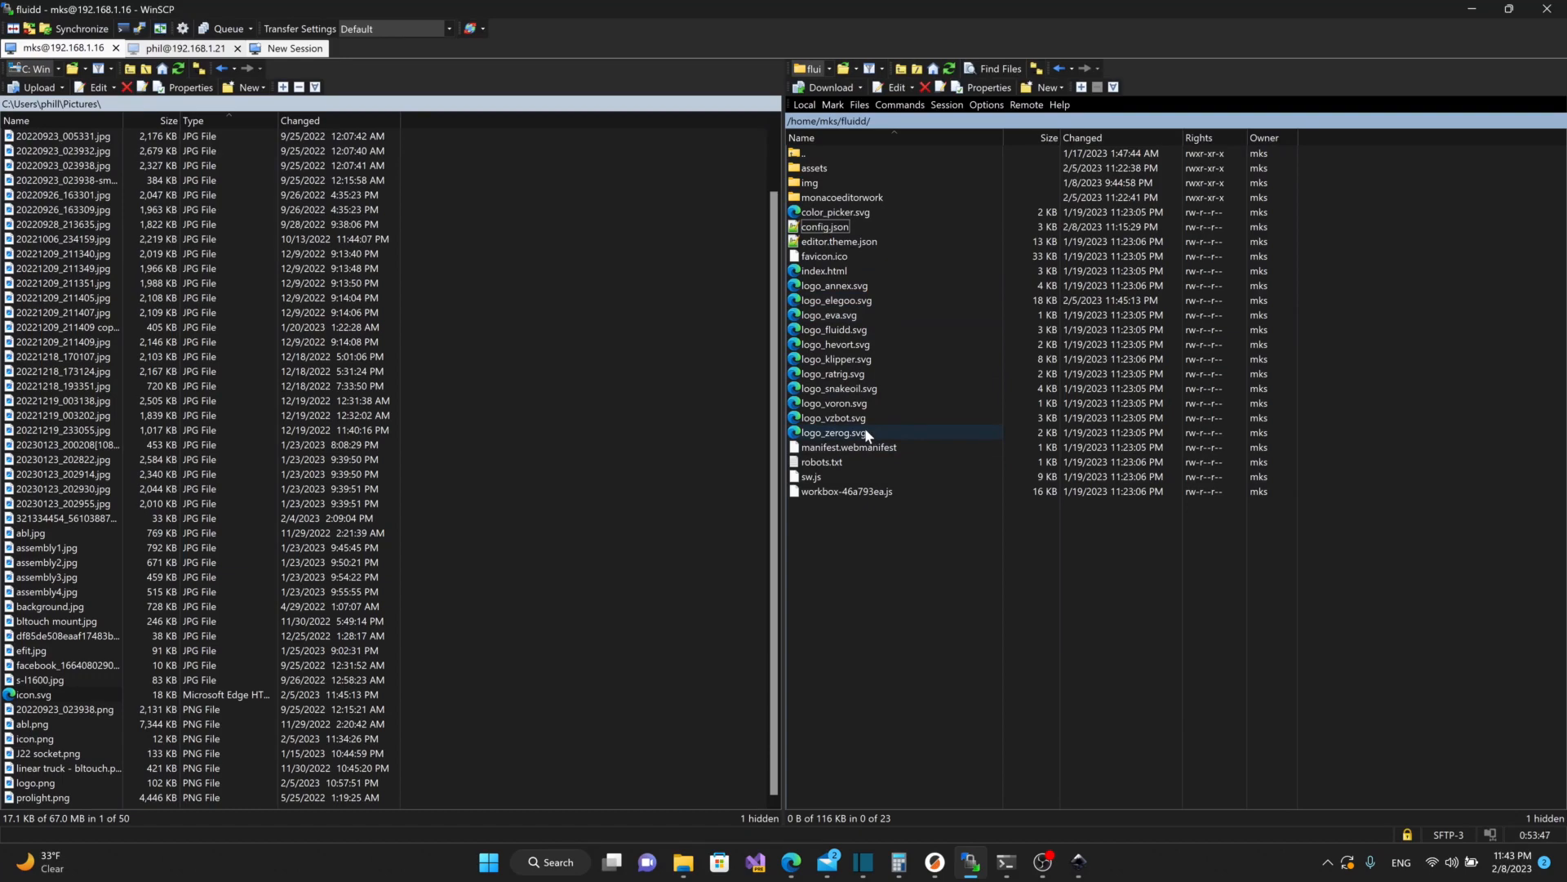
pyautogui.doubleClick(824, 226)
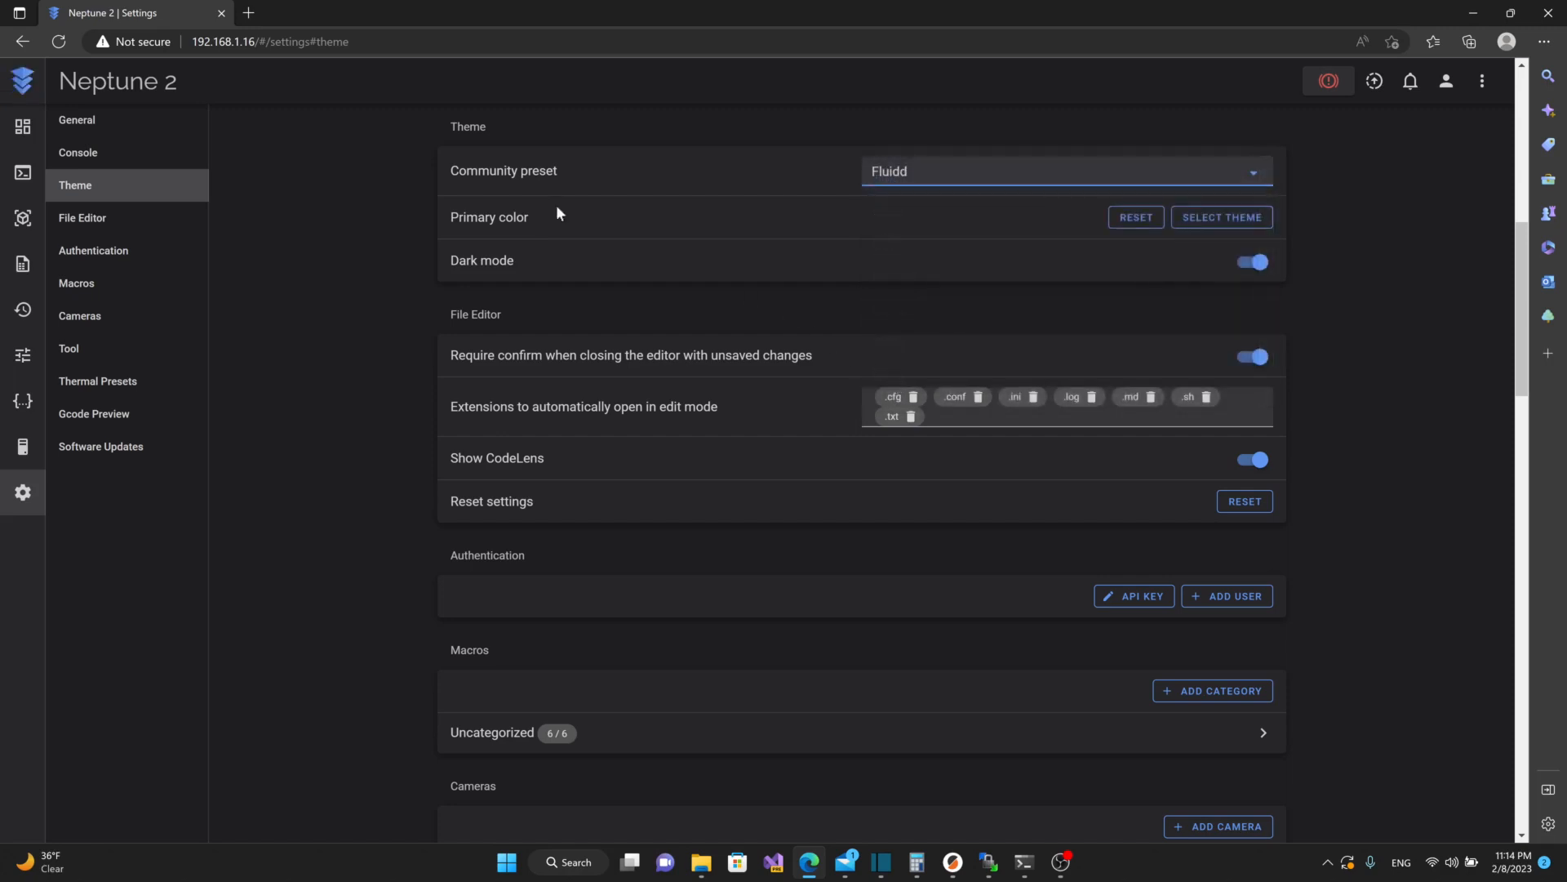
# - Switch the community preset between Elegoo and SnakeOil, then return to the dashboard
pyautogui.click(1063, 171)
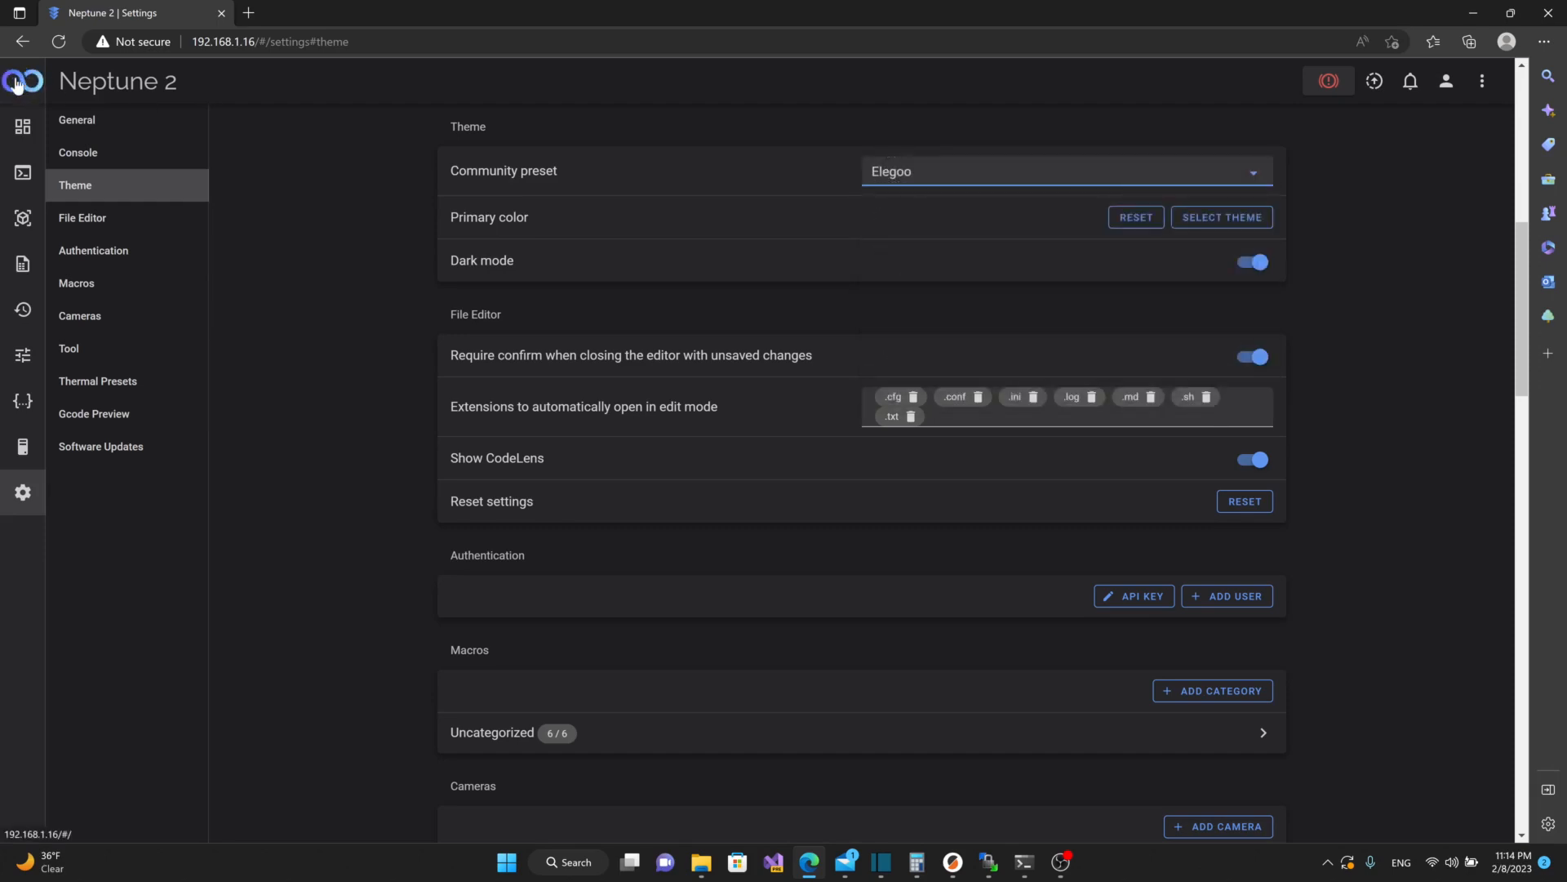
pyautogui.click(1064, 171)
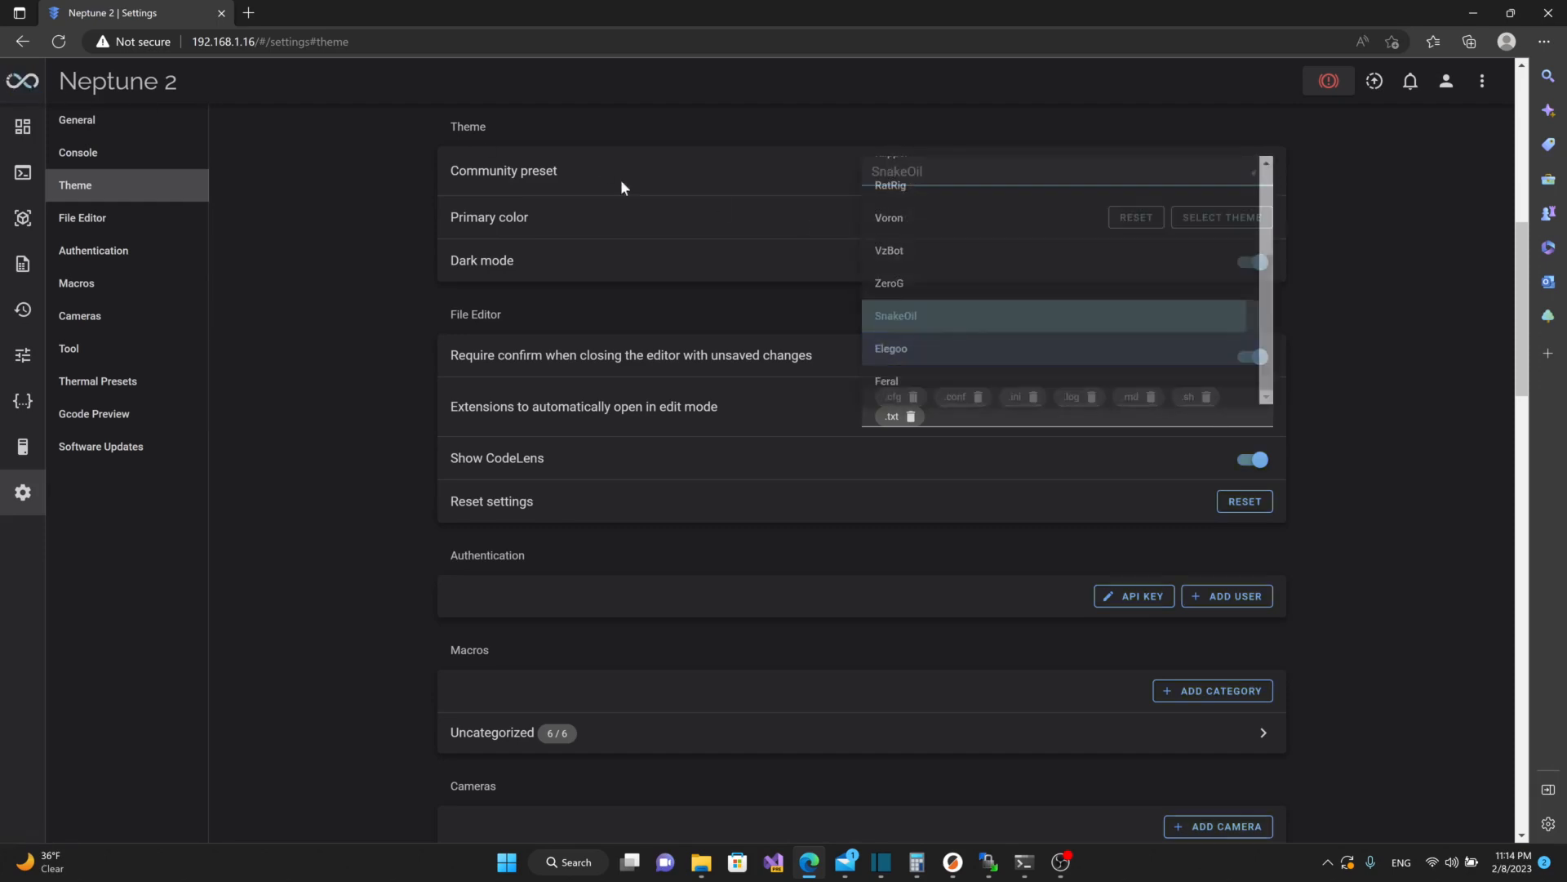
pyautogui.click(895, 315)
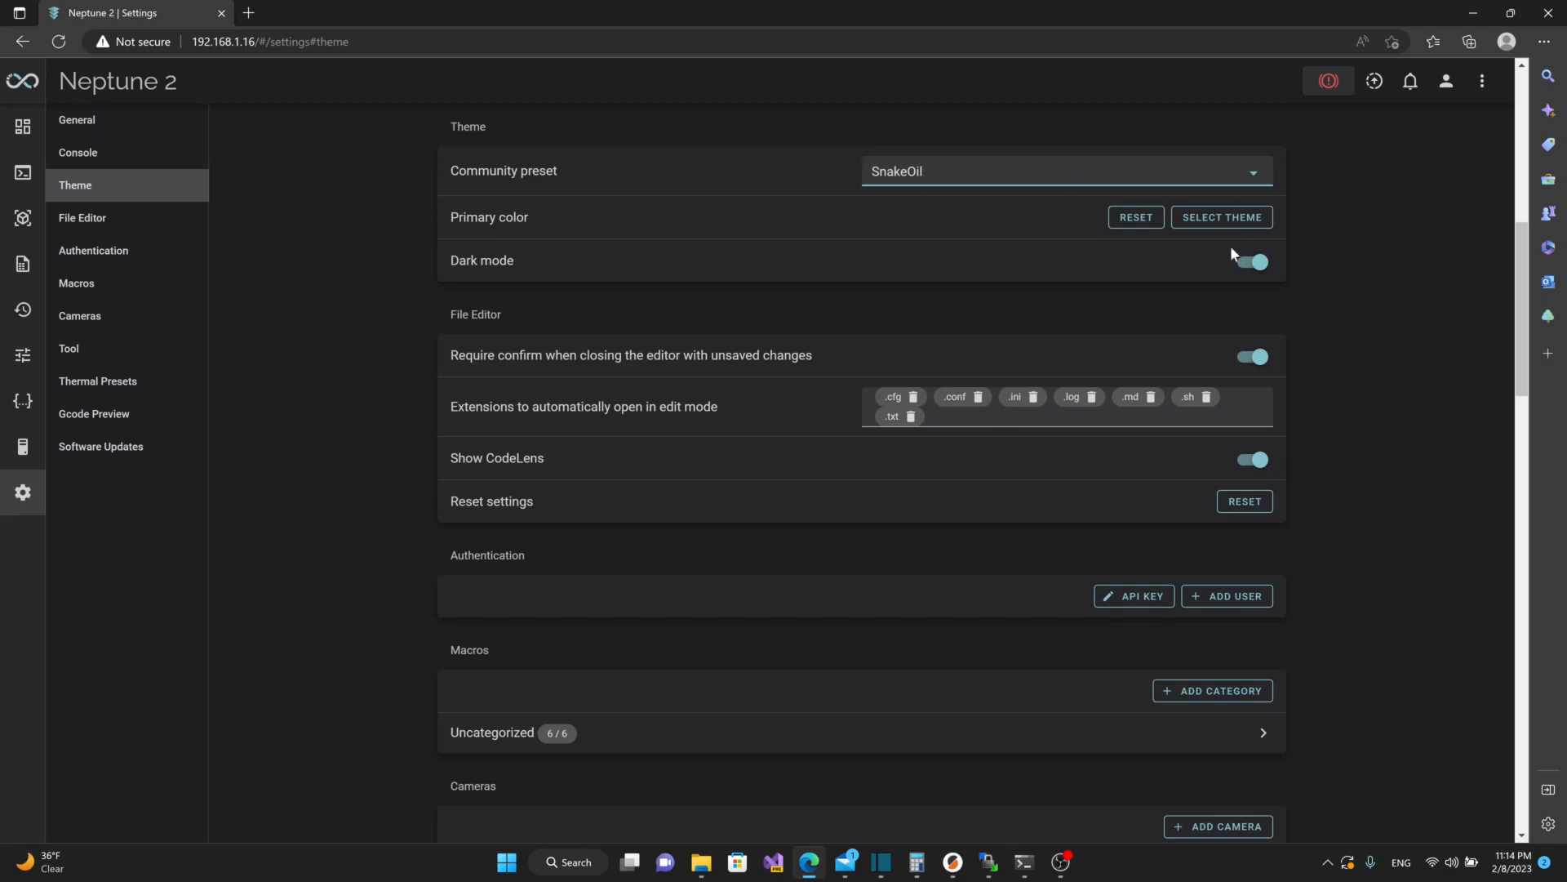
pyautogui.moveTo(1299, 236)
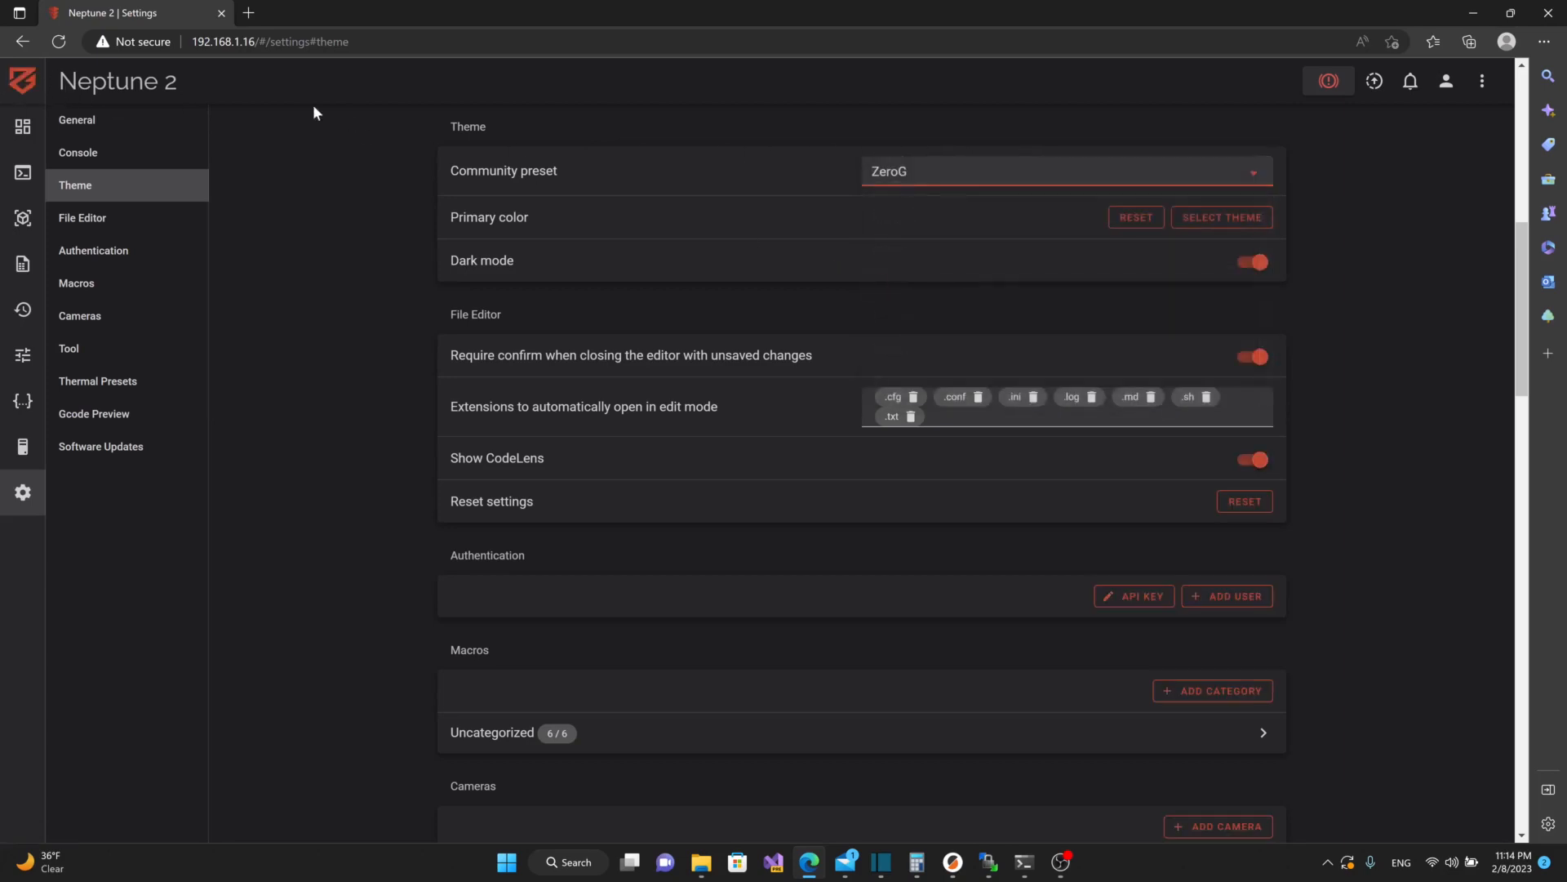
pyautogui.scroll(-3)
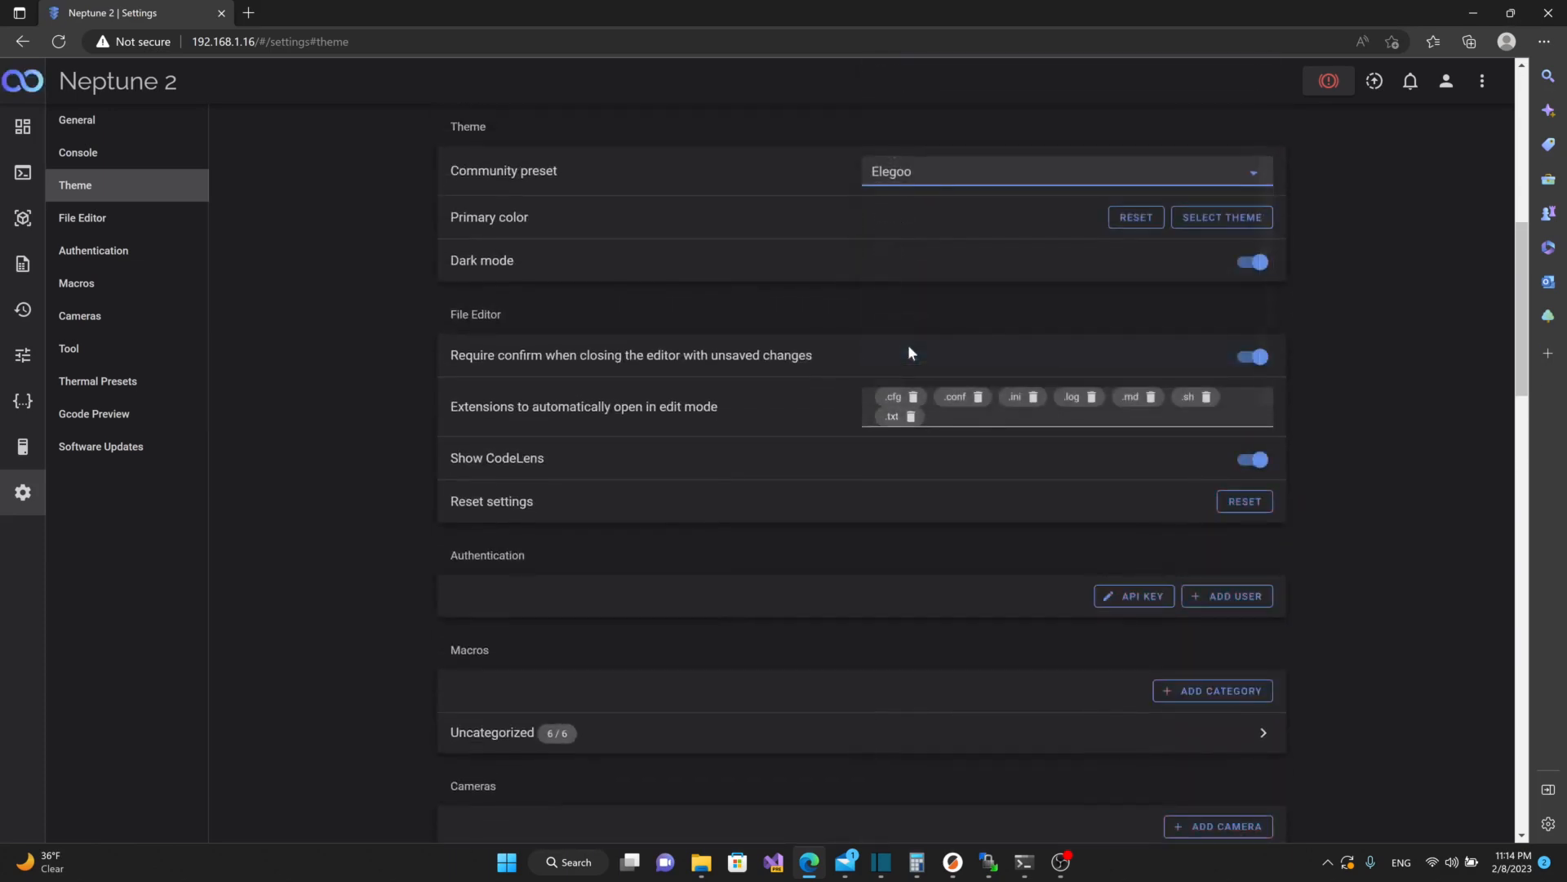
pyautogui.moveTo(921, 360)
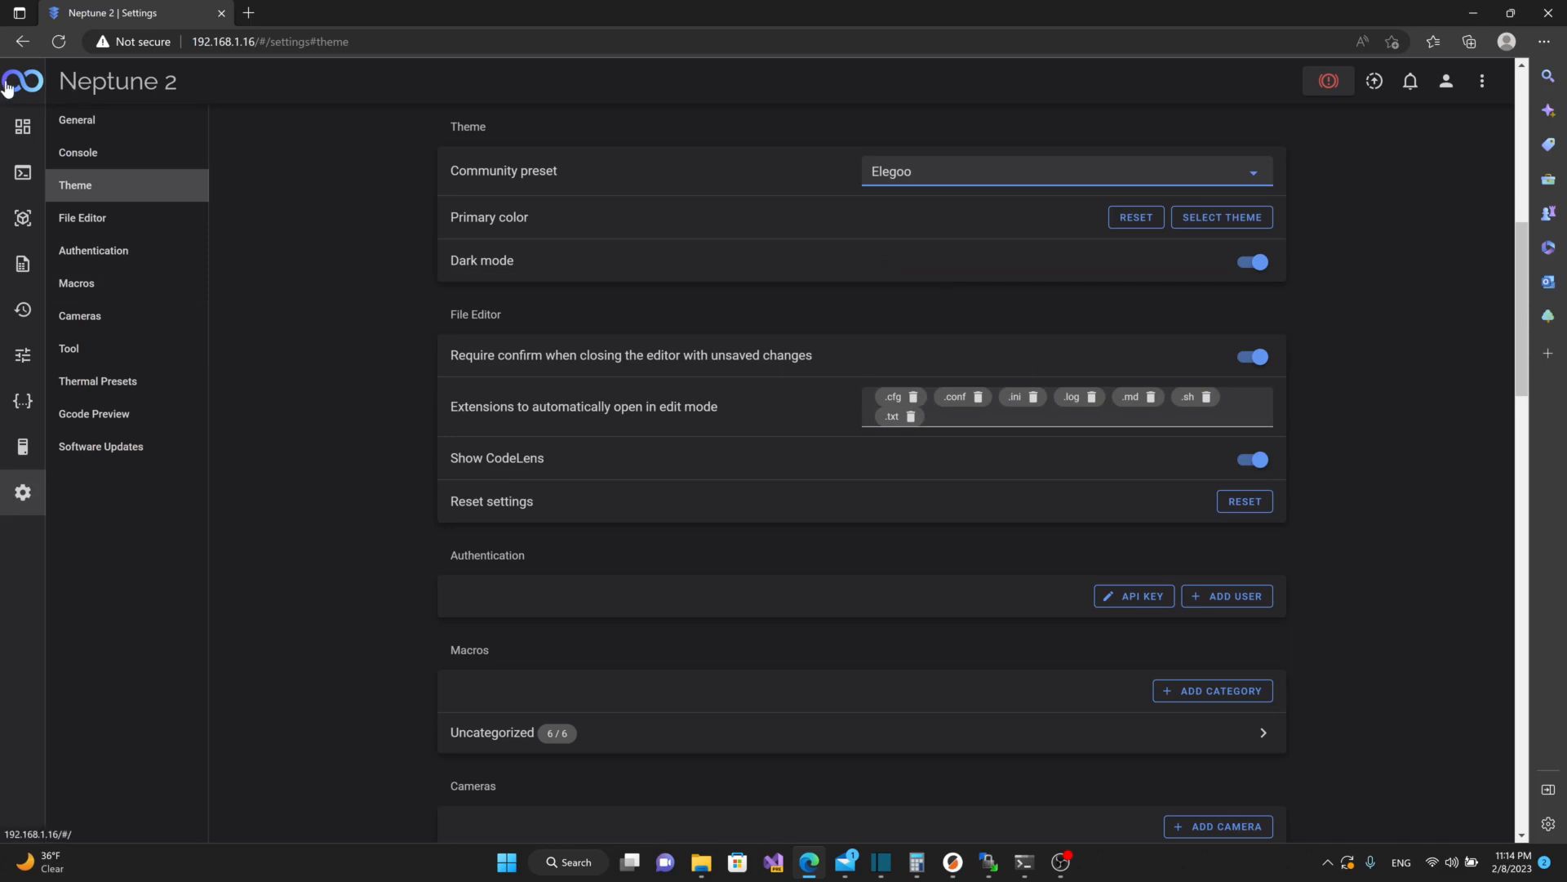
pyautogui.moveTo(22, 128)
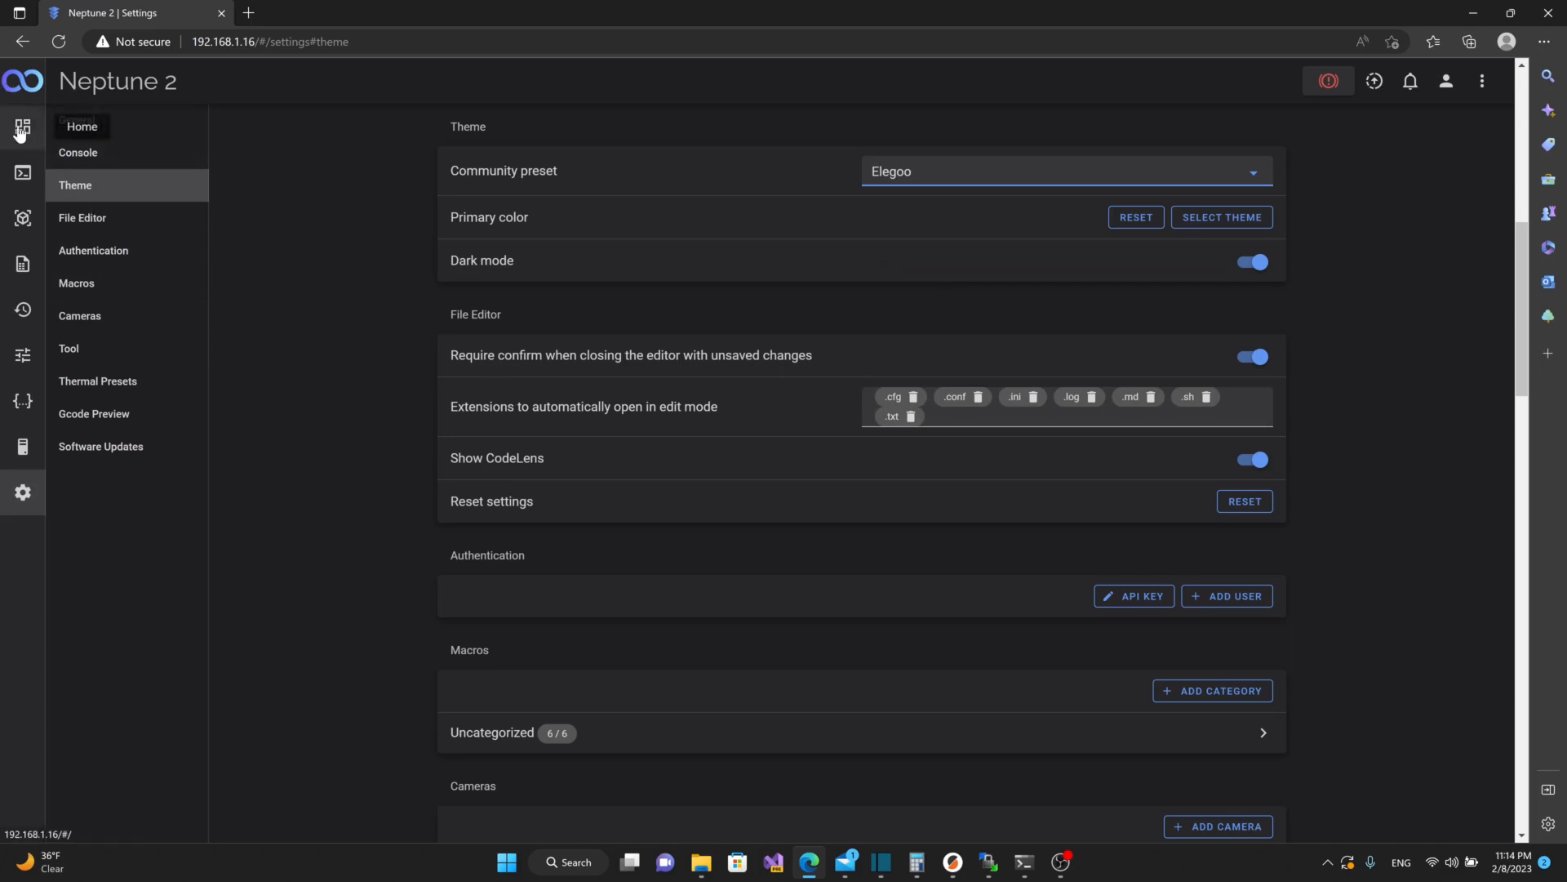
pyautogui.click(22, 129)
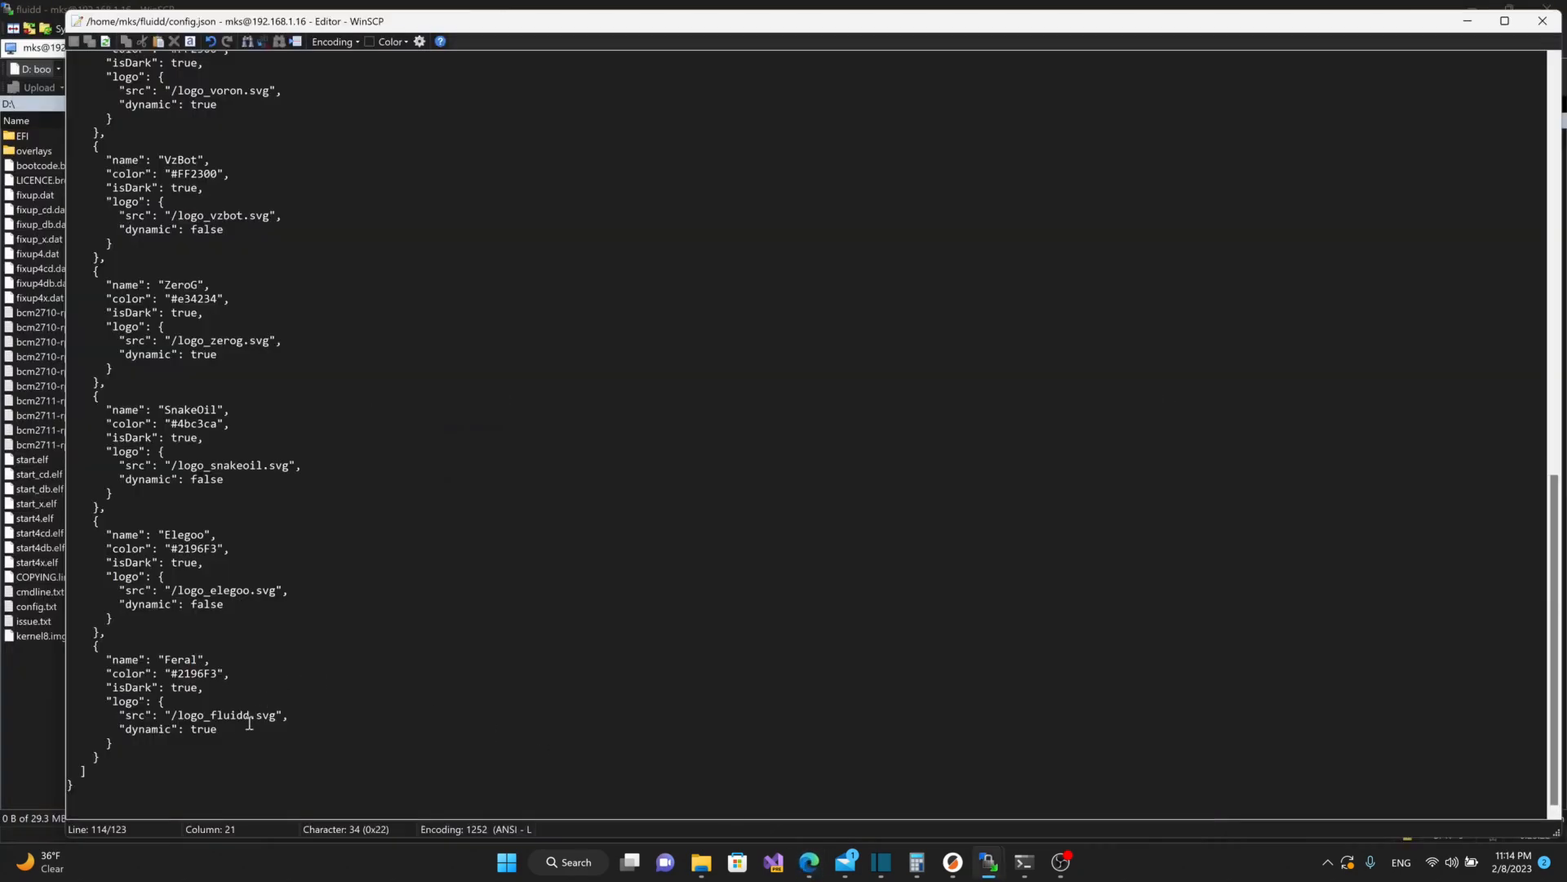
# - Select the Feral preset's "dynamic": true line in config.json
pyautogui.tripleClick(170, 729)
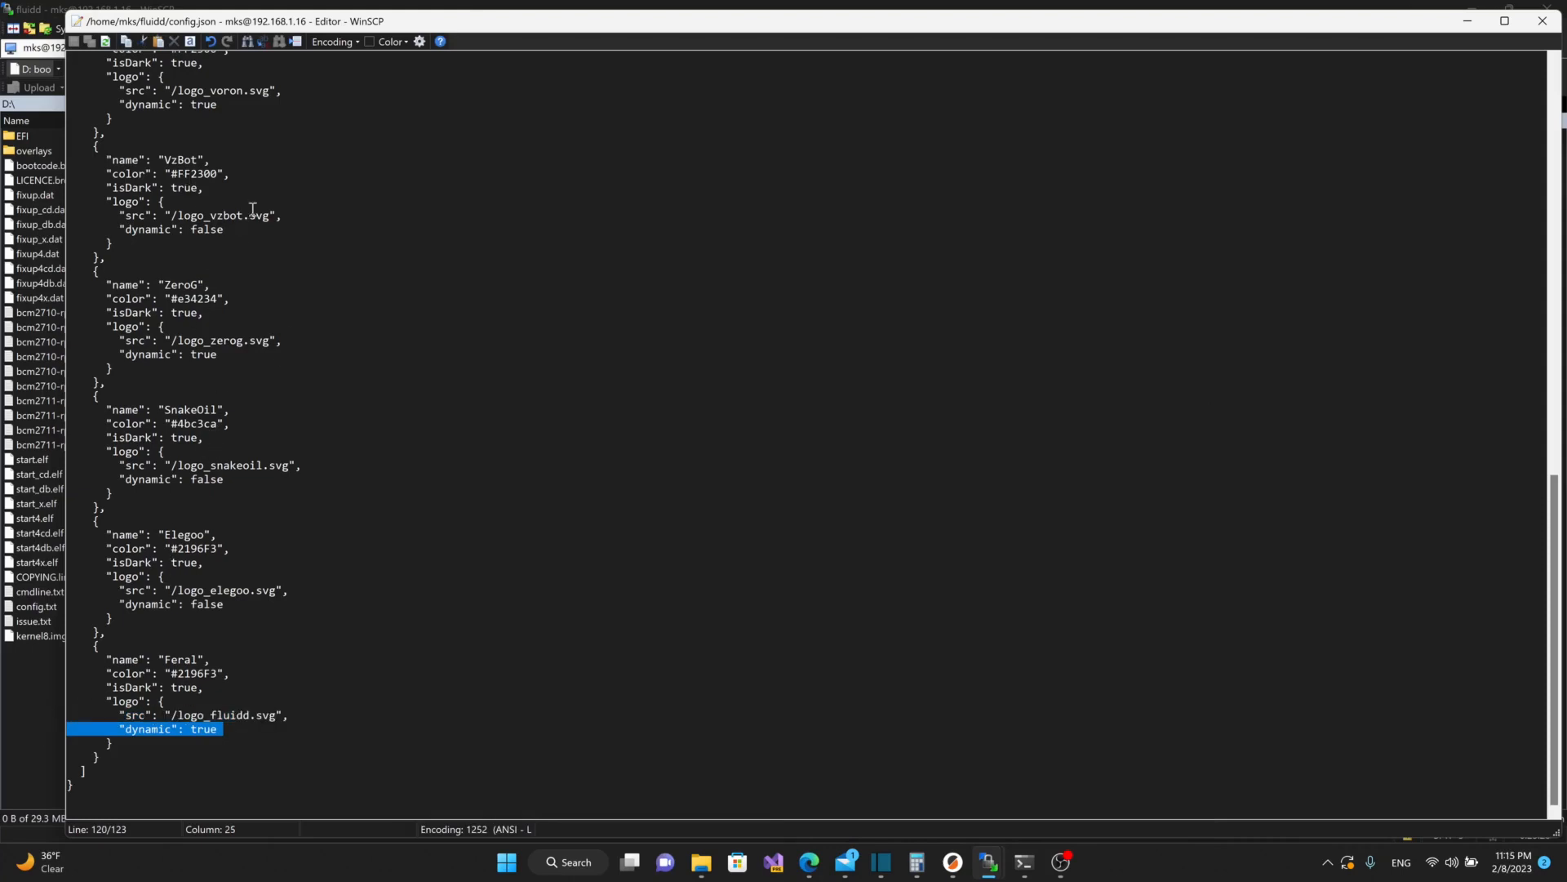
pyautogui.scroll(-3)
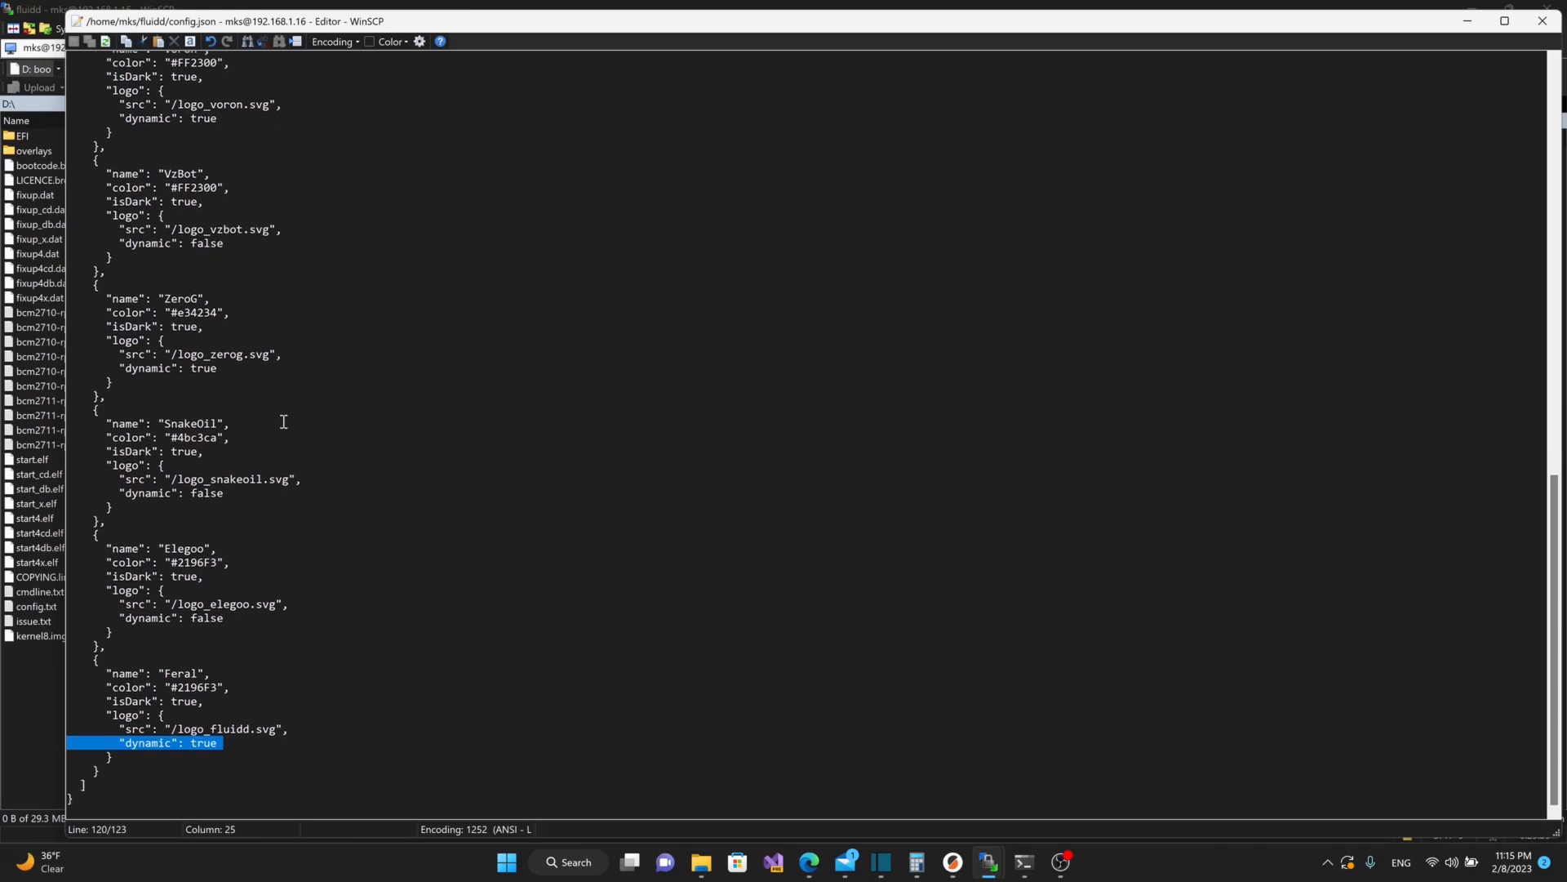
pyautogui.moveTo(379, 665)
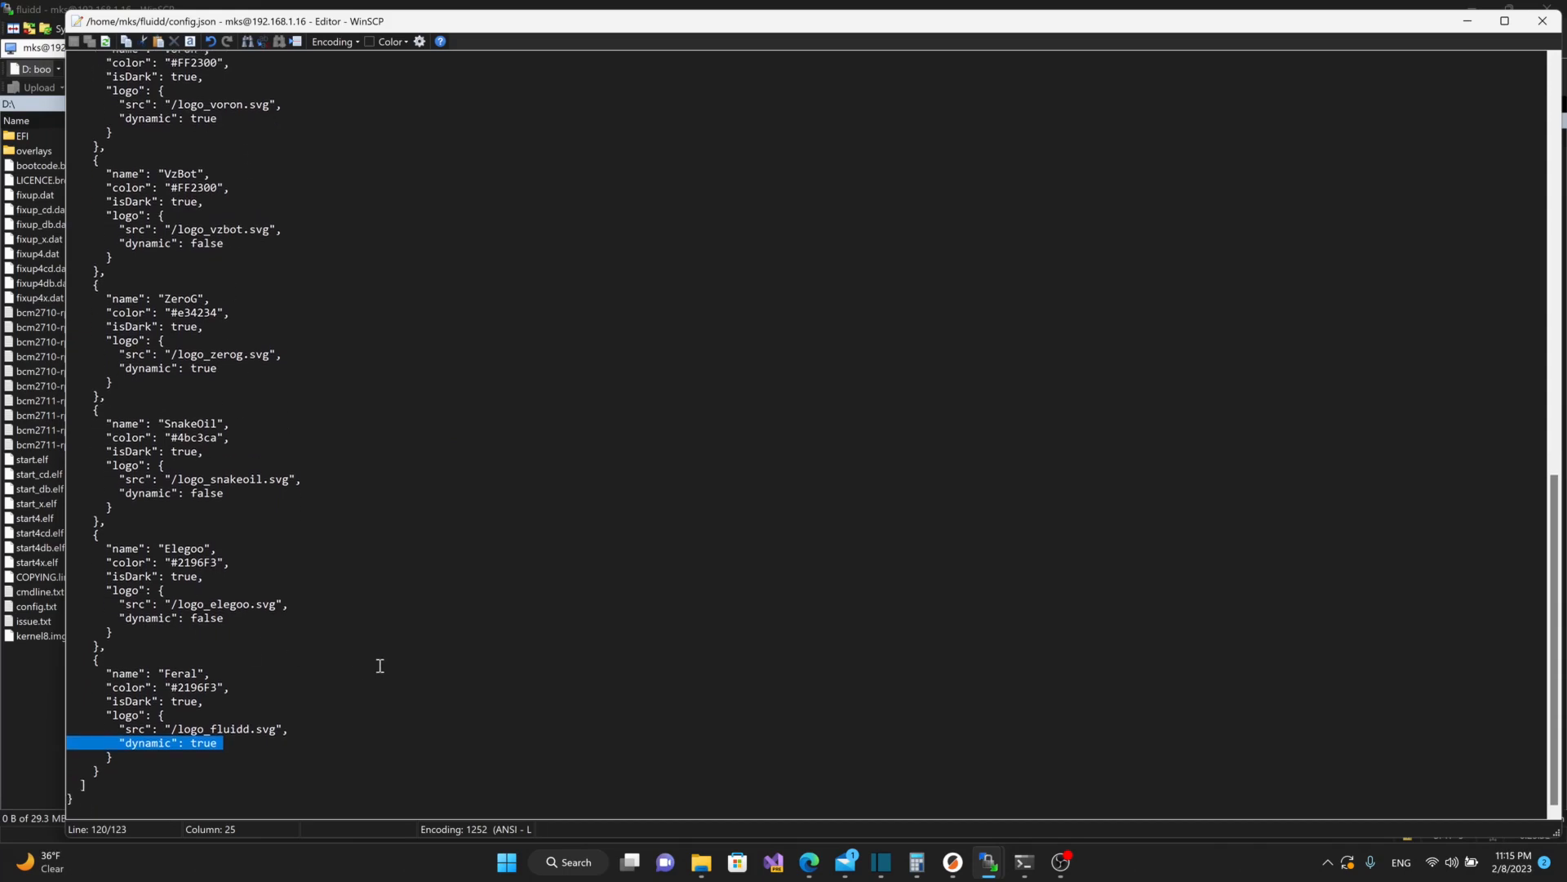
pyautogui.moveTo(274, 694)
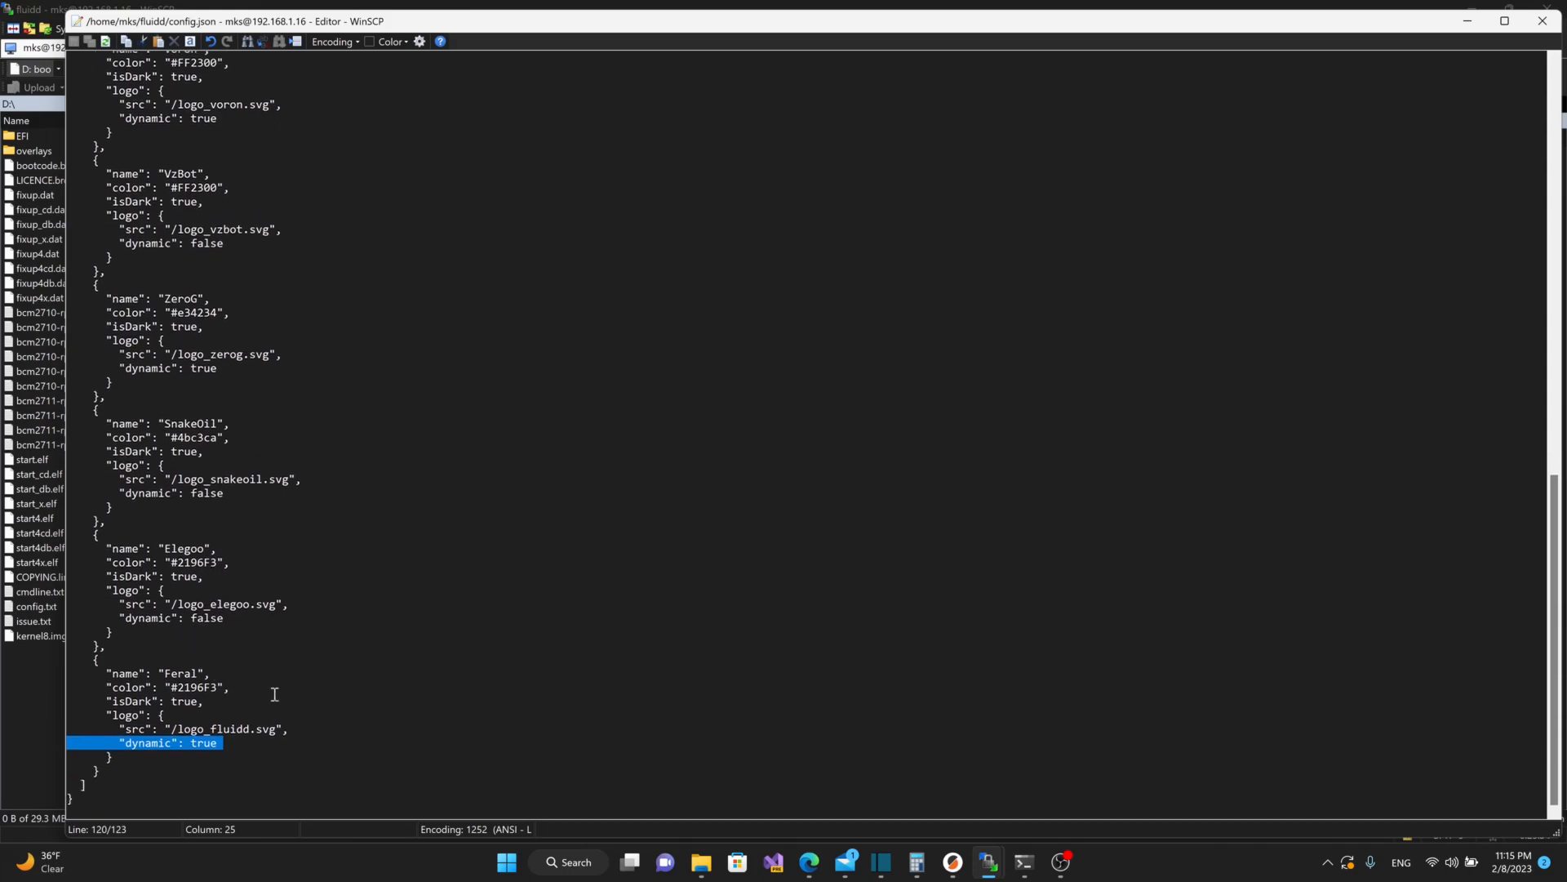
pyautogui.moveTo(146, 760)
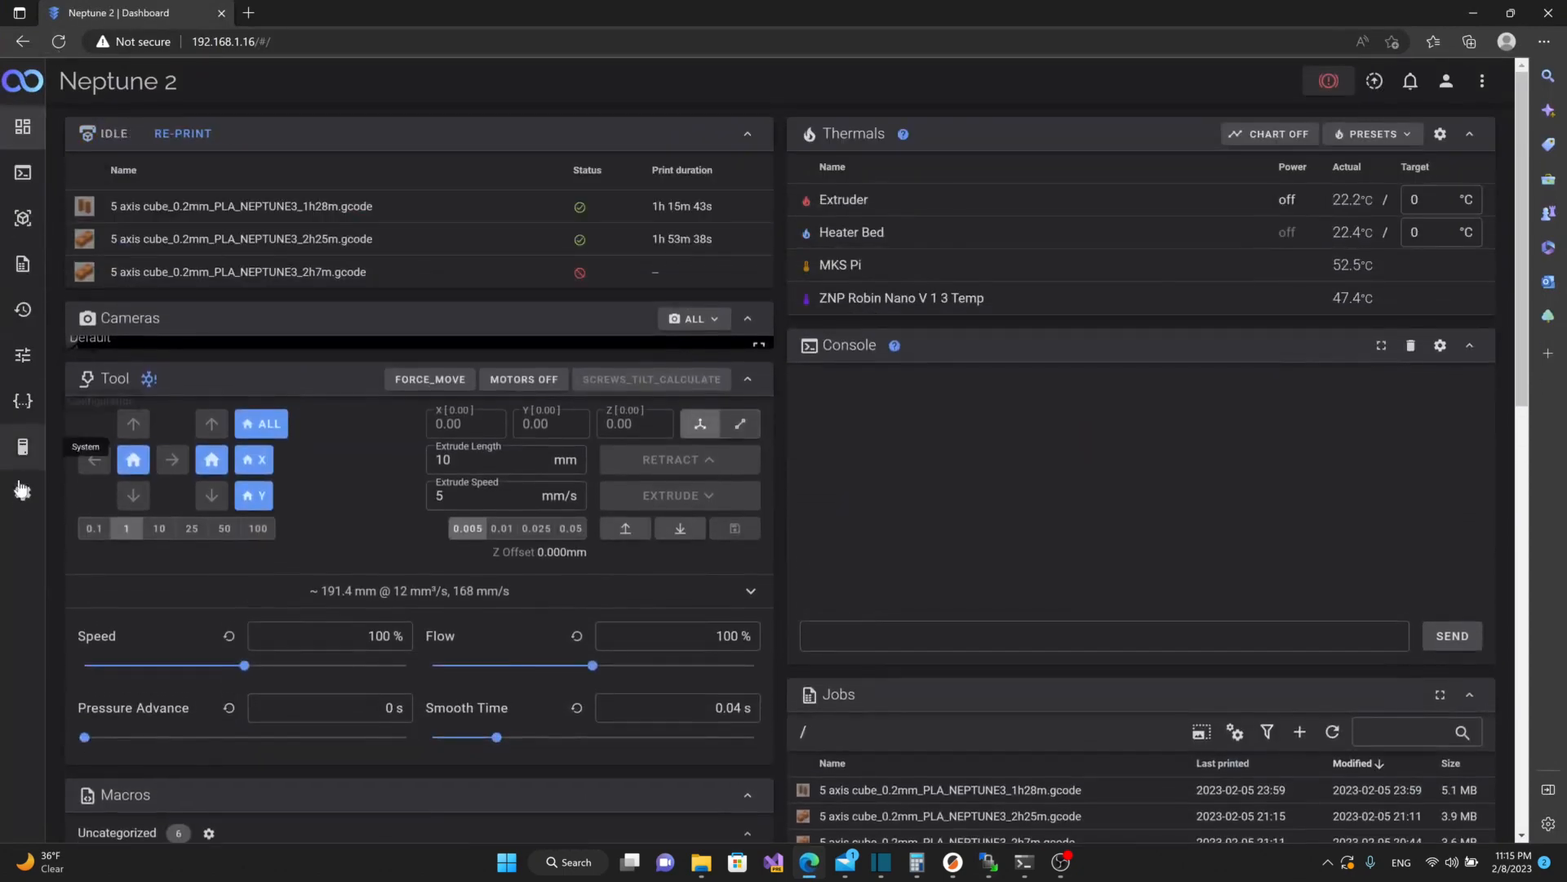
# - Return to Fluidd's Theme settings from the sidebar Settings gear
pyautogui.click(23, 491)
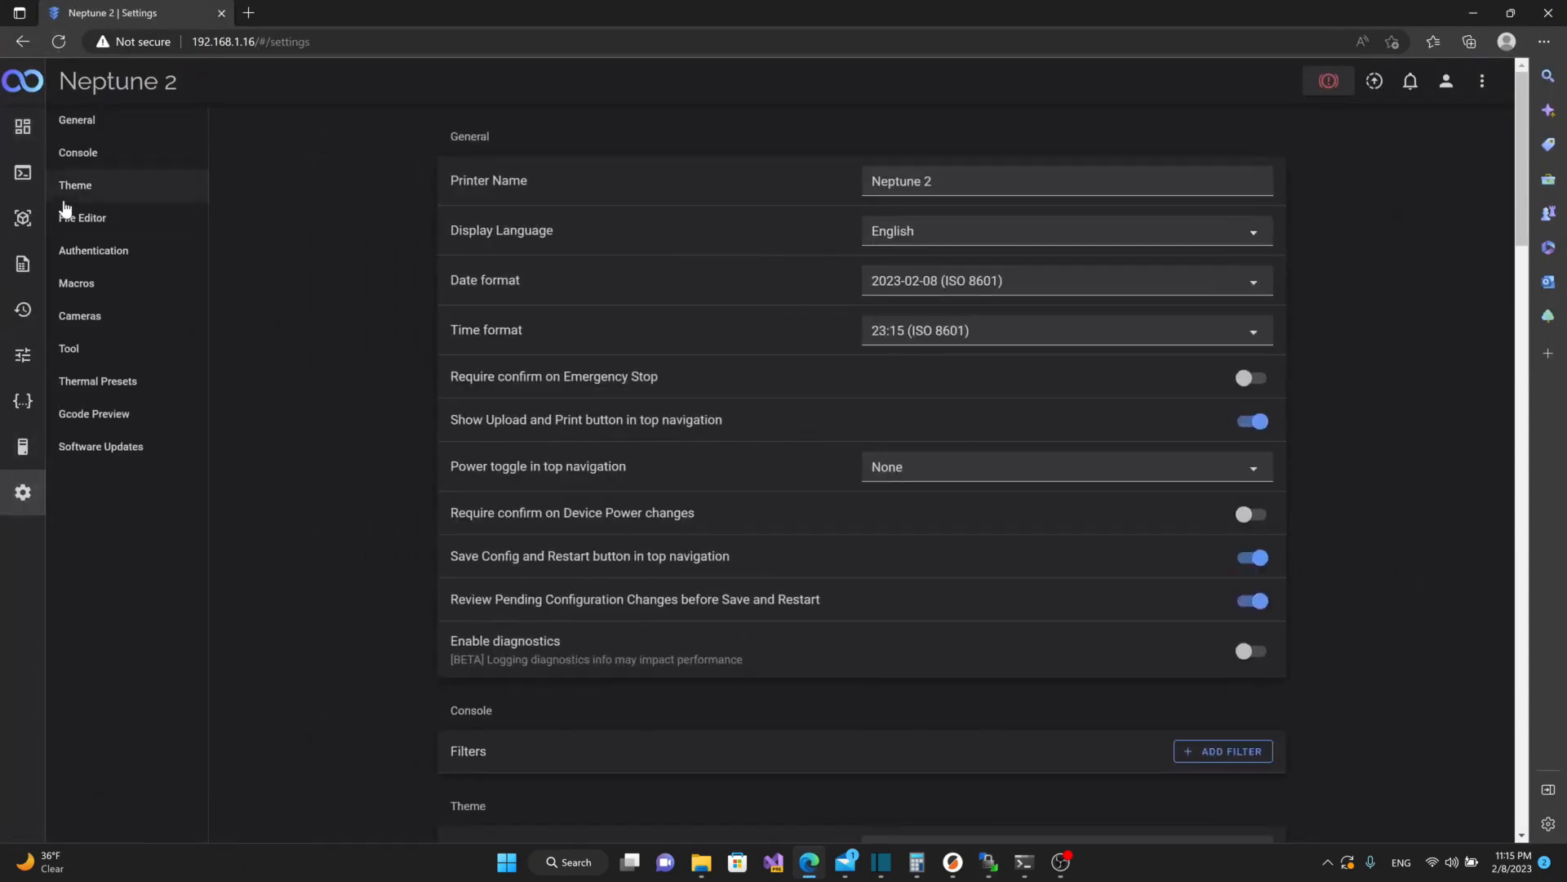
pyautogui.click(75, 185)
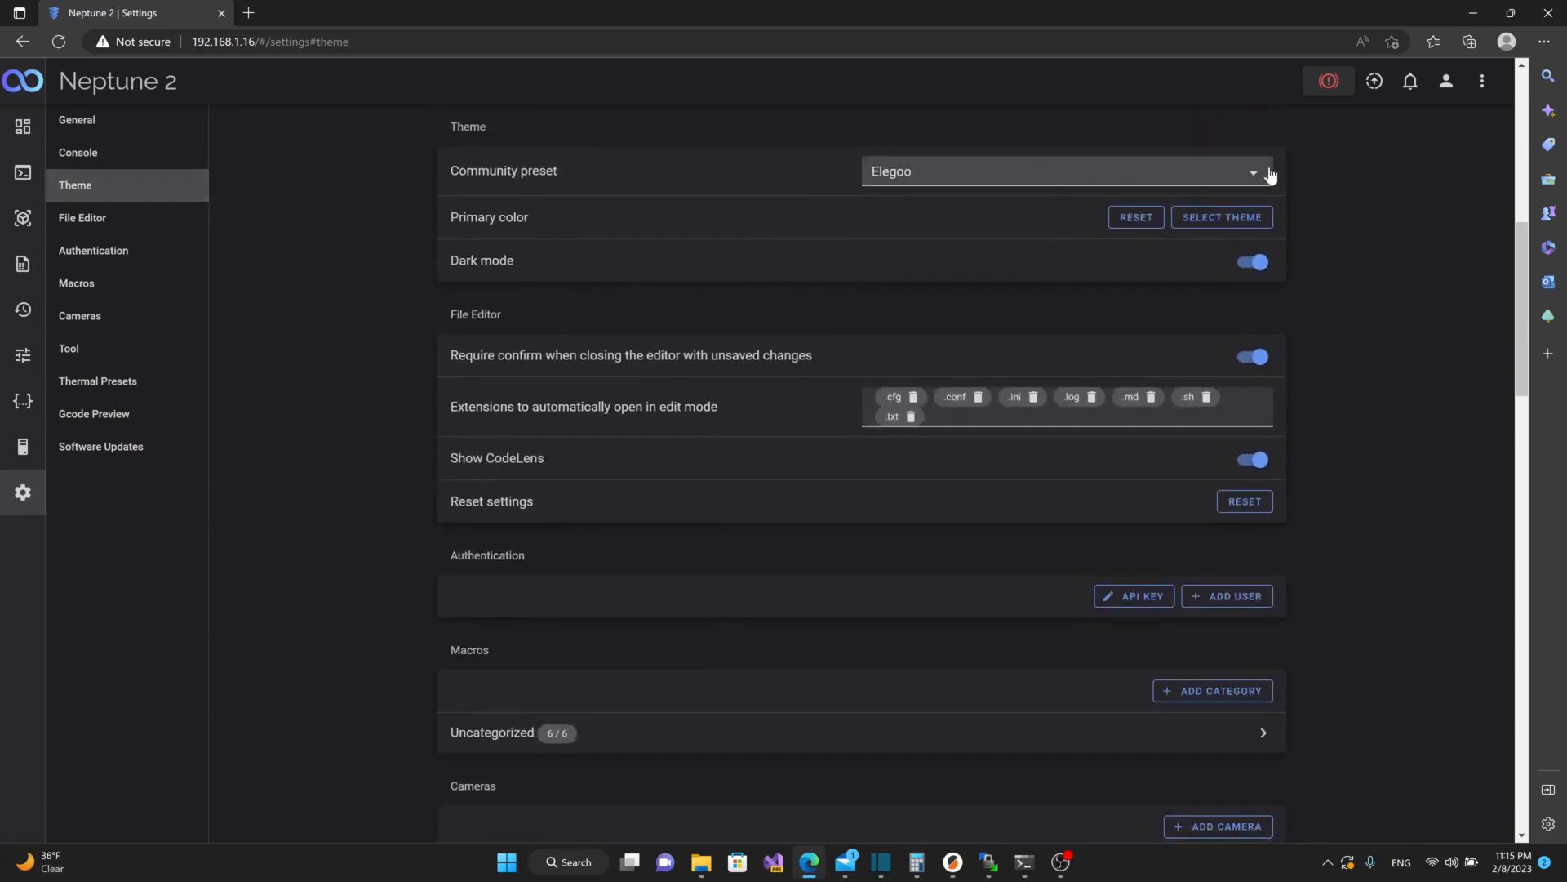